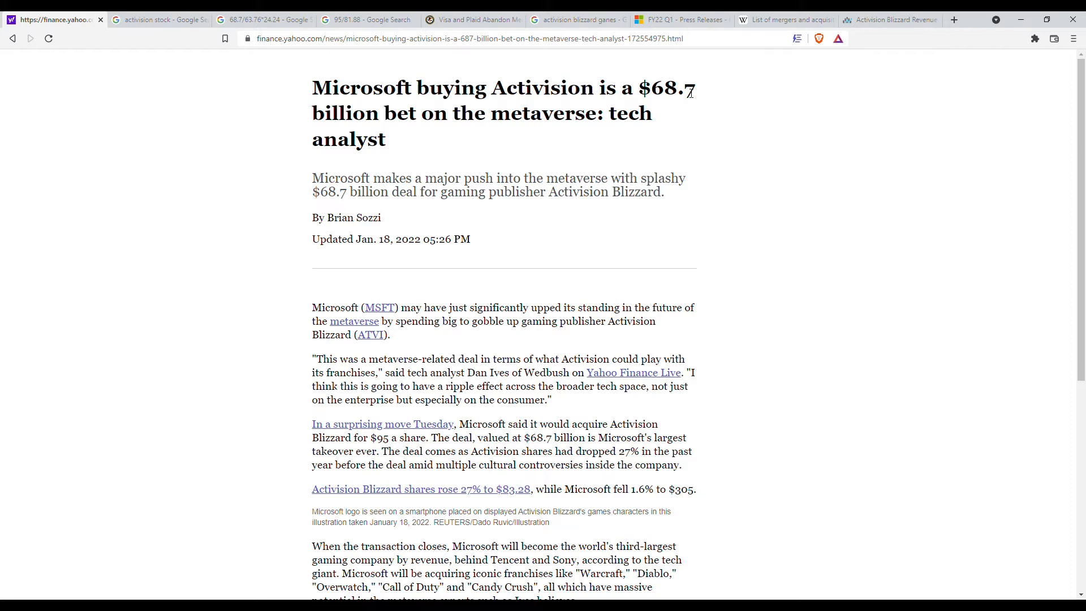
# View Activision Blizzard's stock quote: 82.27 USD, up 25.81% today.
pyautogui.scroll(-3)
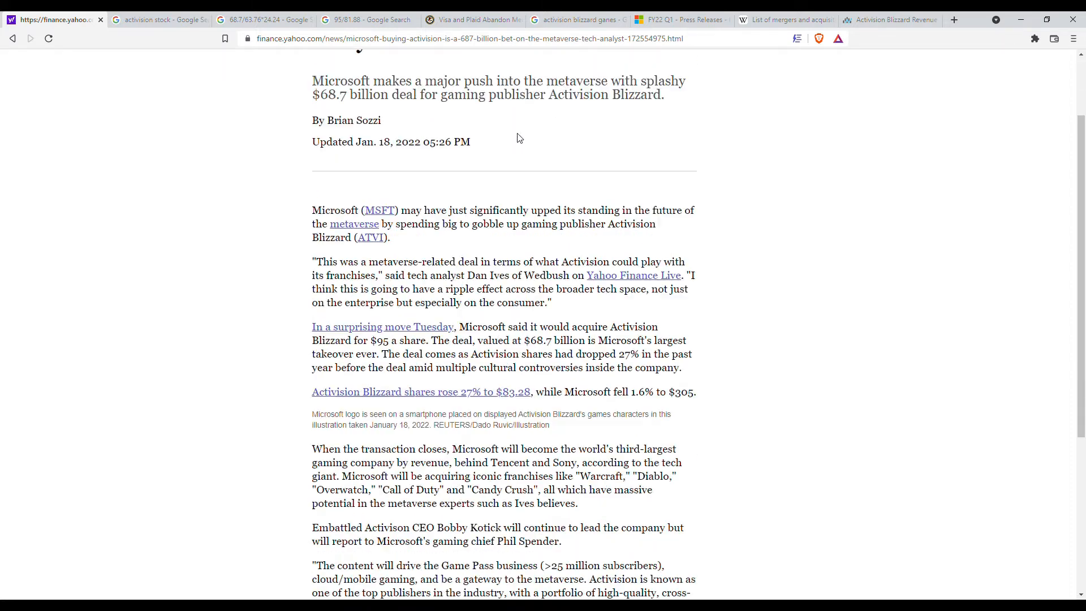
pyautogui.scroll(-3)
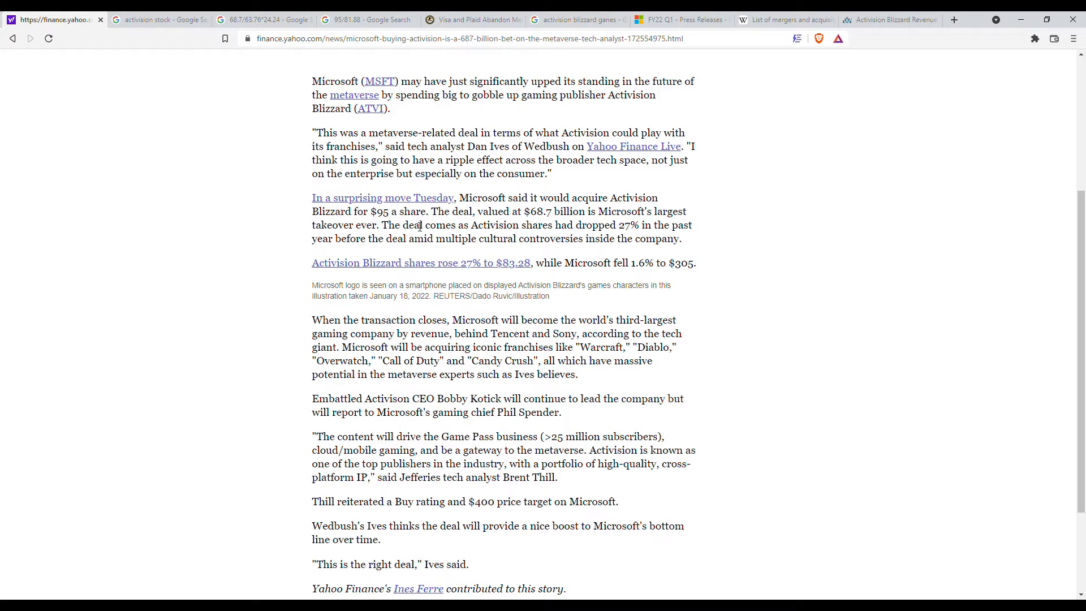
pyautogui.scroll(-3)
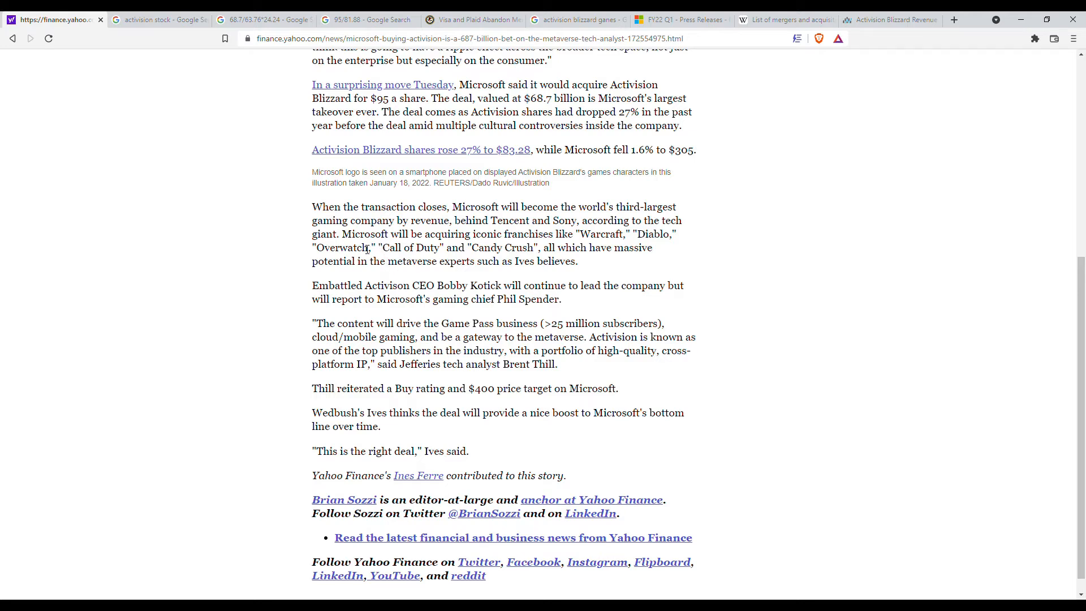
pyautogui.moveTo(422, 247)
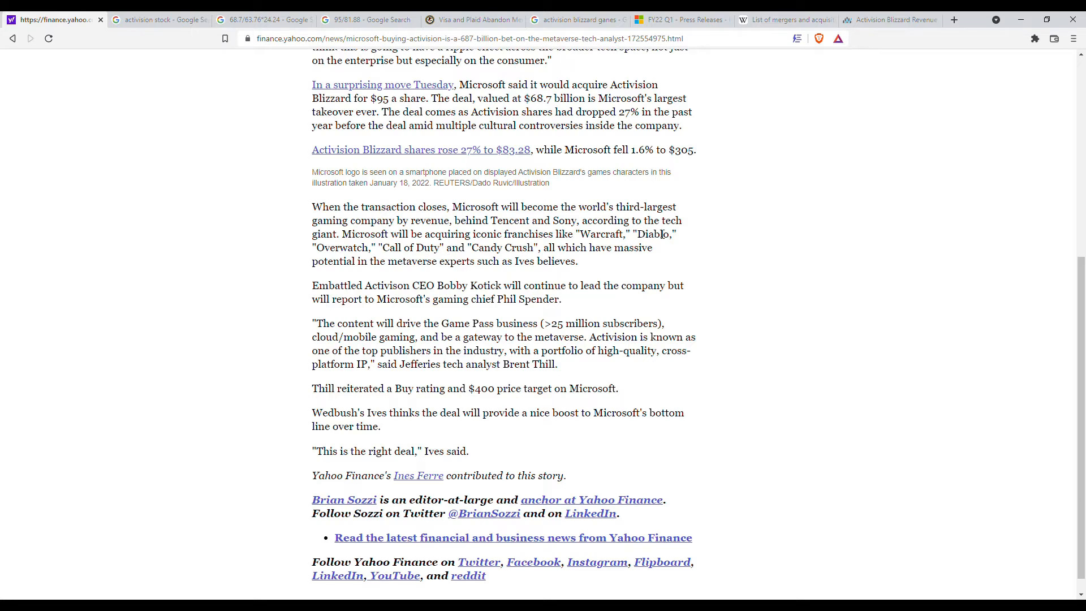
pyautogui.moveTo(426, 319)
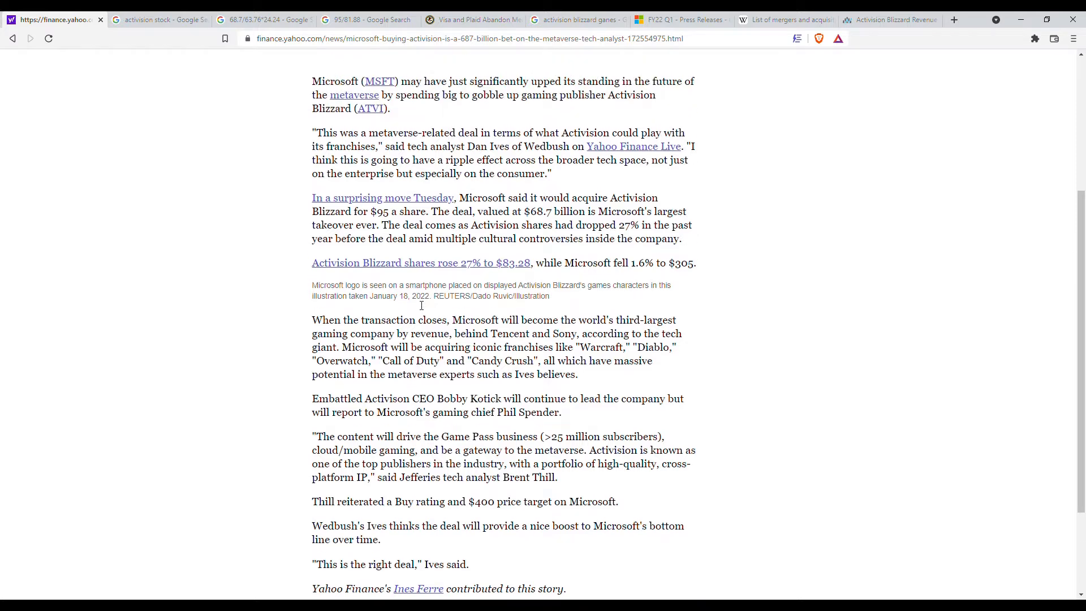
pyautogui.moveTo(449, 234)
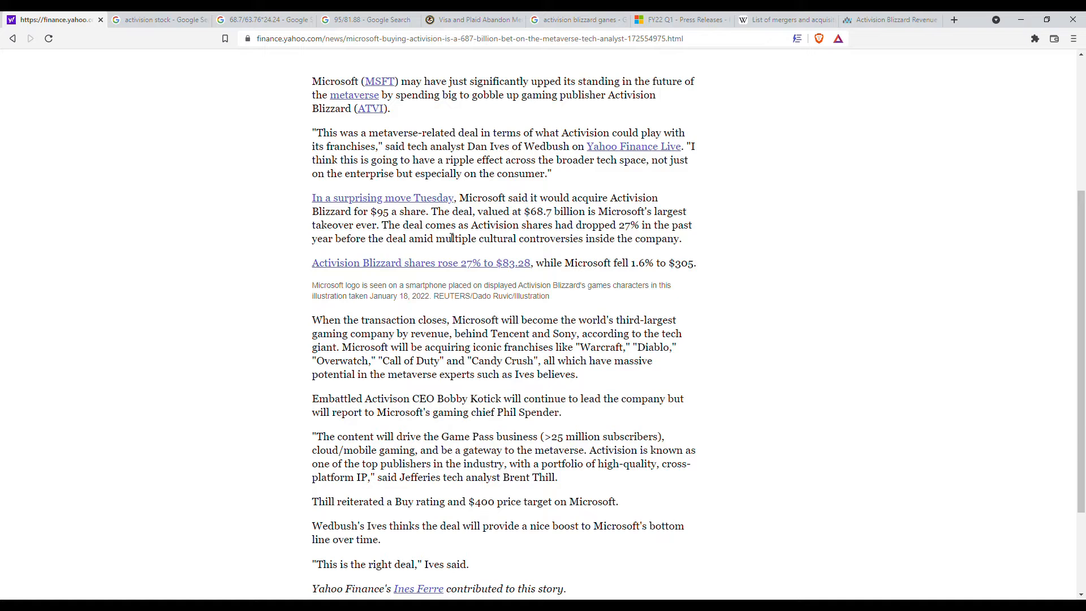
pyautogui.moveTo(393, 268)
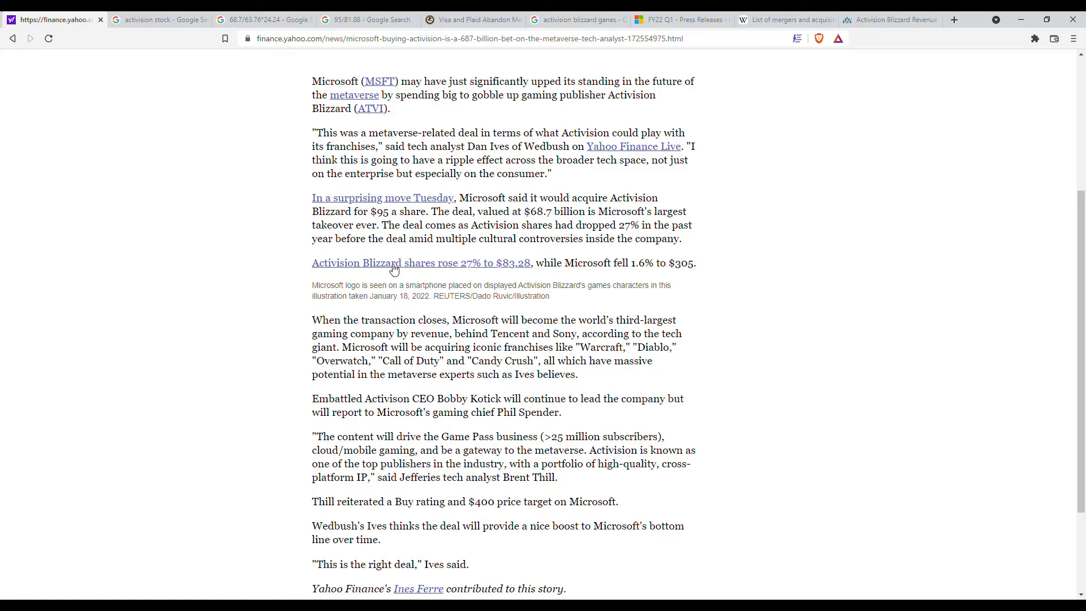
pyautogui.moveTo(432, 222)
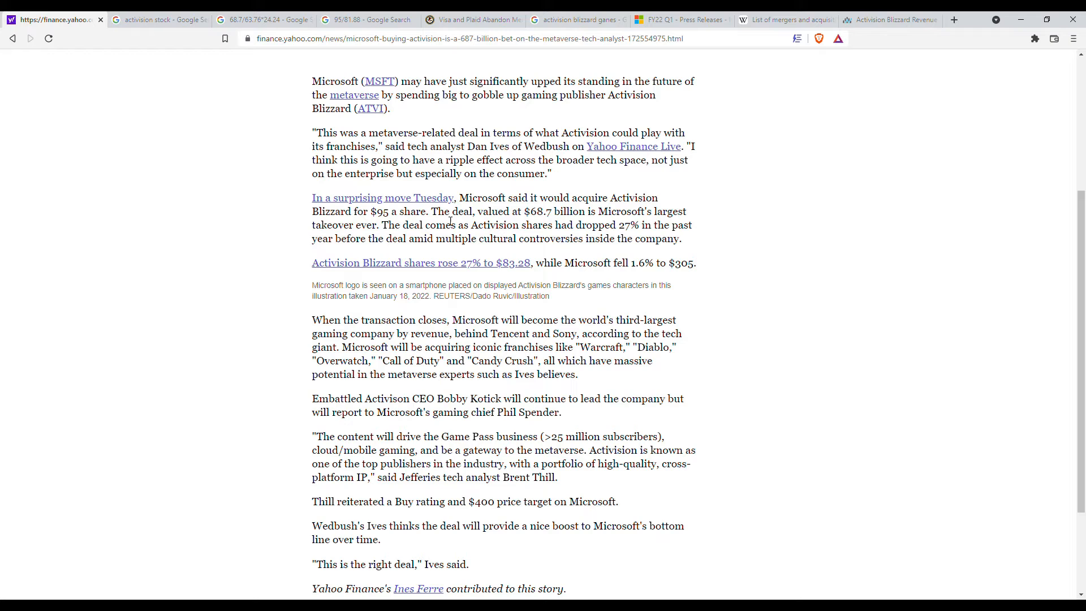
pyautogui.click(158, 20)
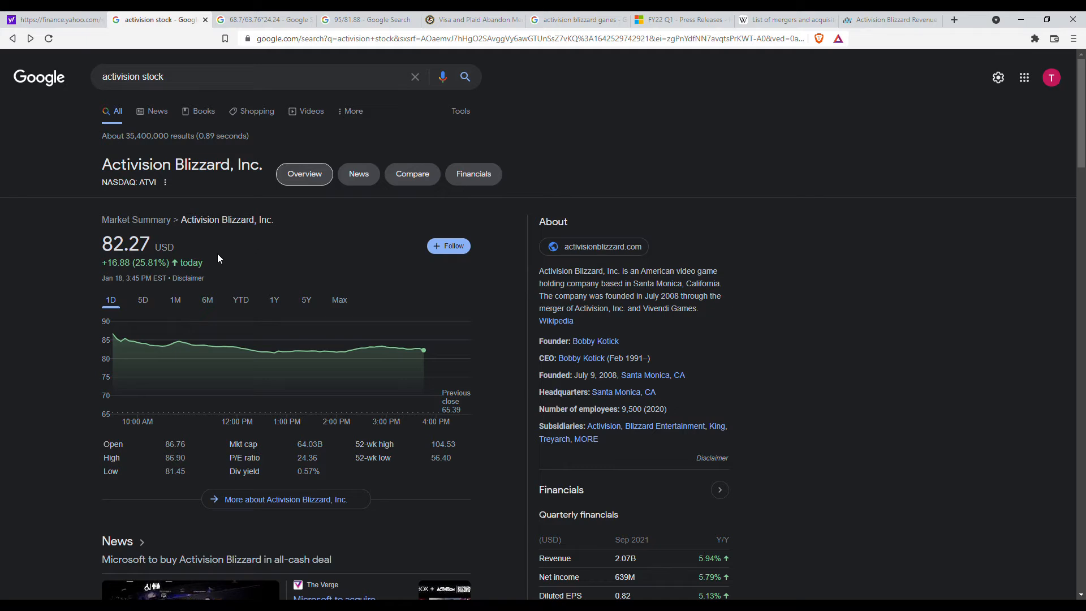
pyautogui.moveTo(218, 258)
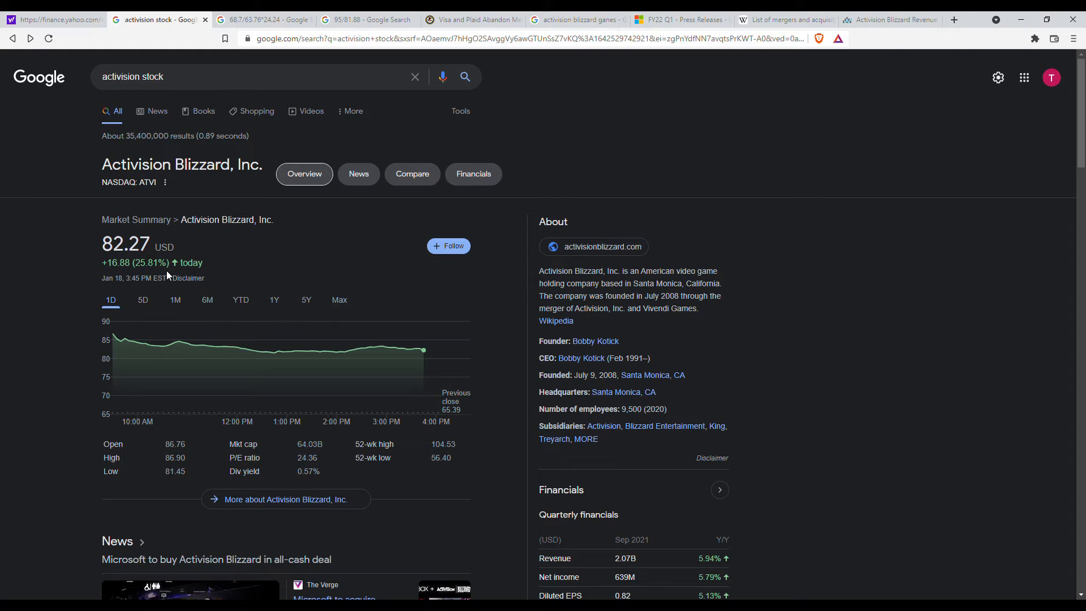
pyautogui.moveTo(168, 275)
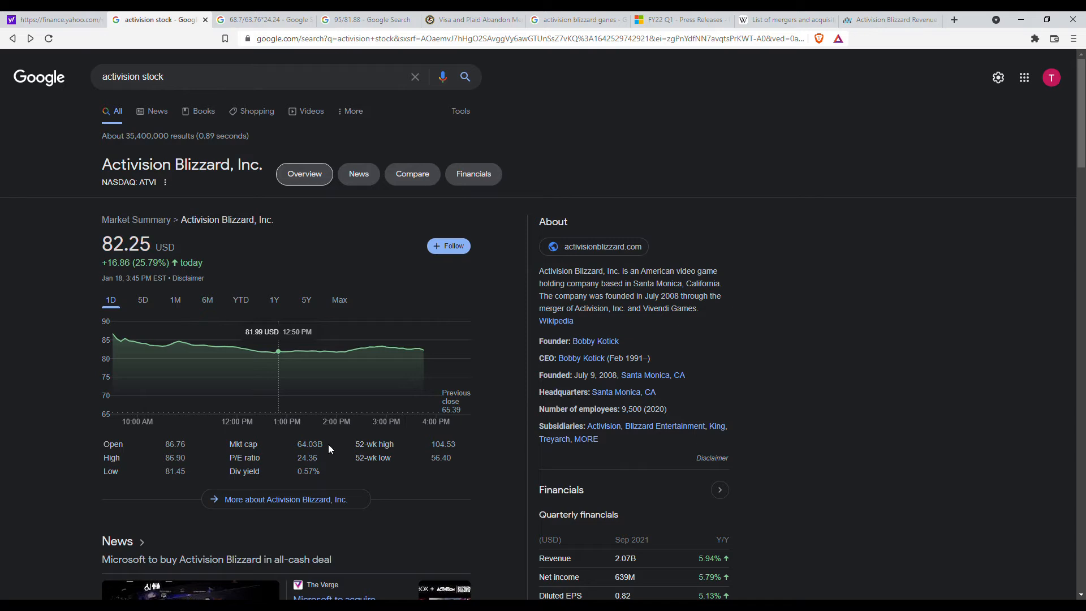
pyautogui.moveTo(314, 456)
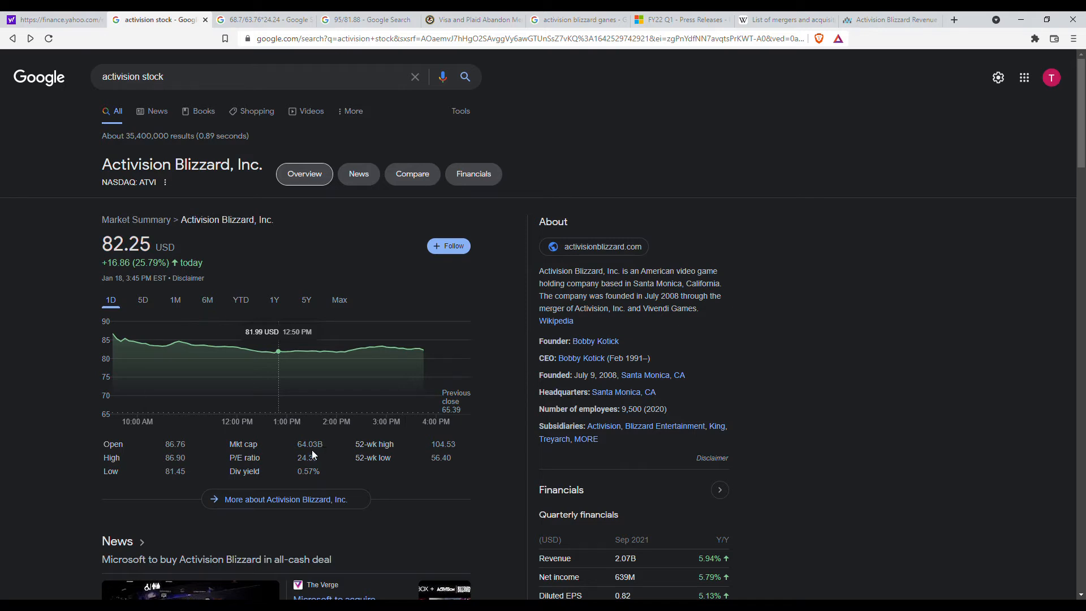
pyautogui.moveTo(322, 454)
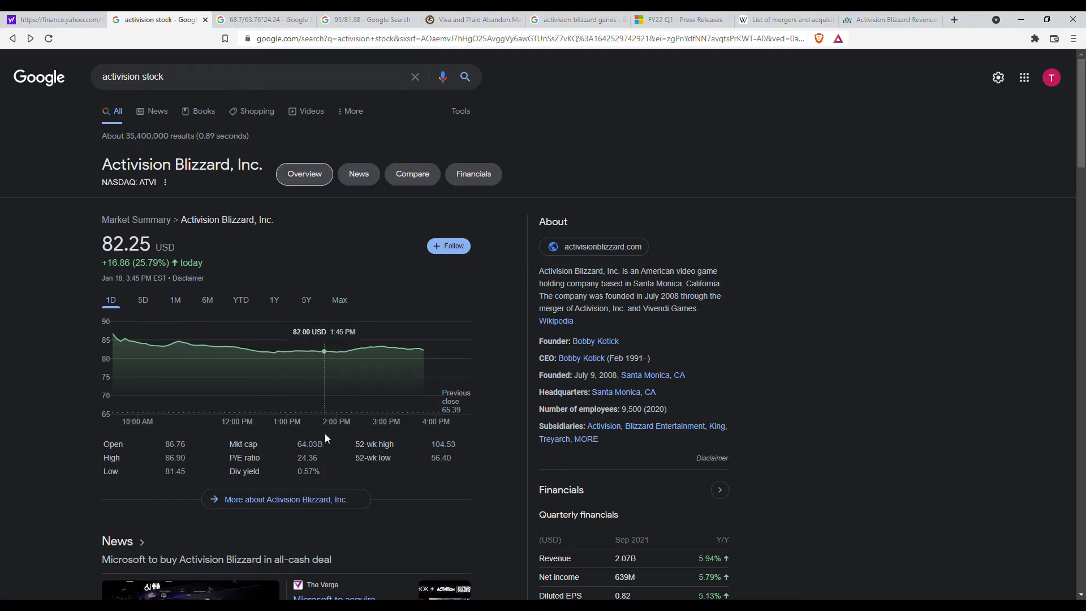
pyautogui.moveTo(327, 429)
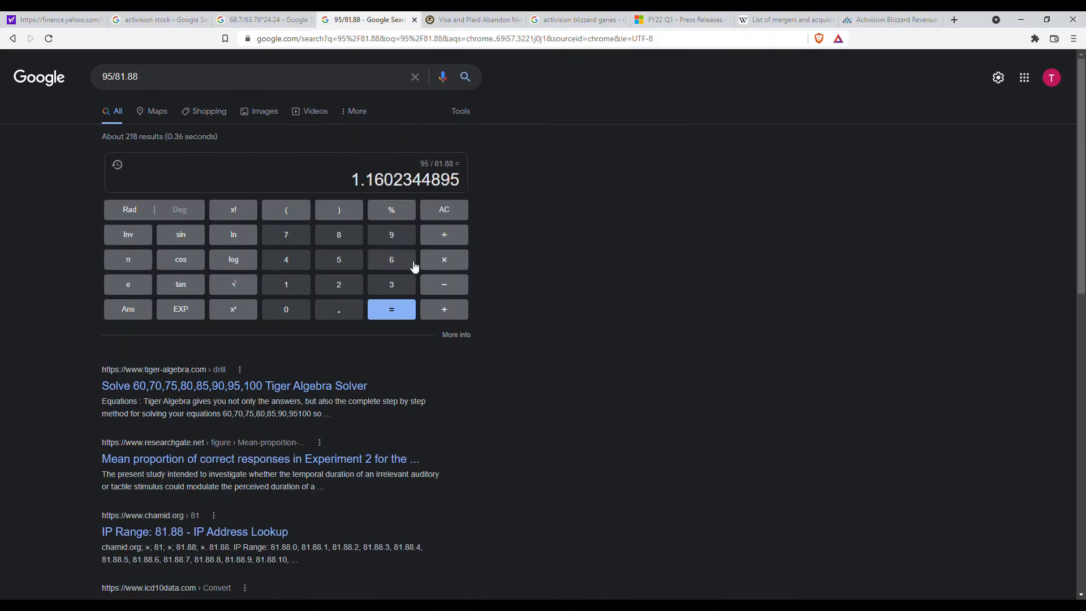
pyautogui.moveTo(152, 57)
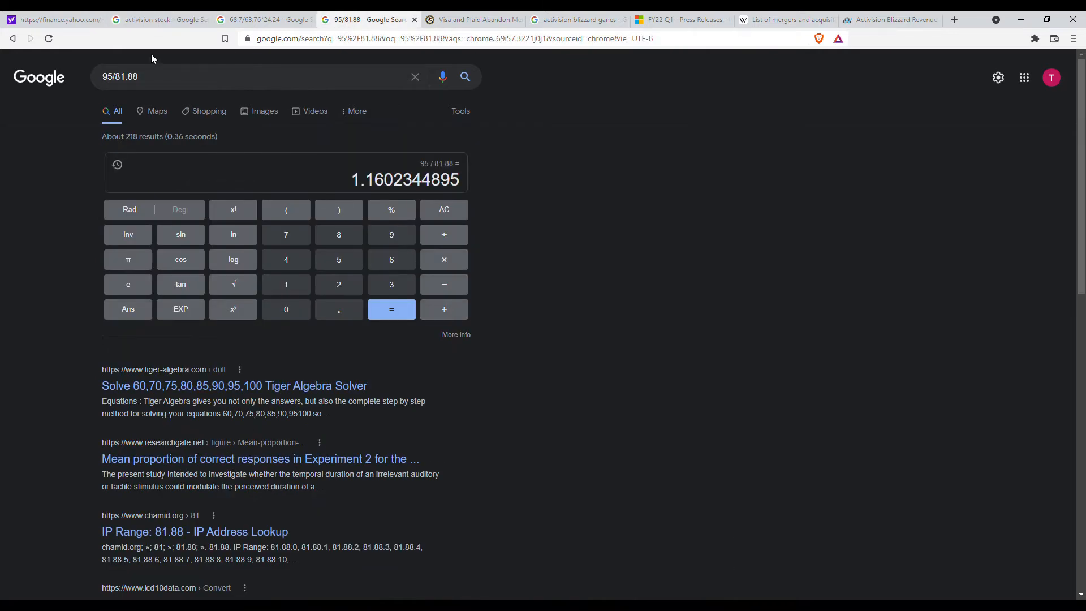
# Recheck Activision's price, then view 95 divided by 82.26 equalling 1.15487478726.
pyautogui.click(164, 19)
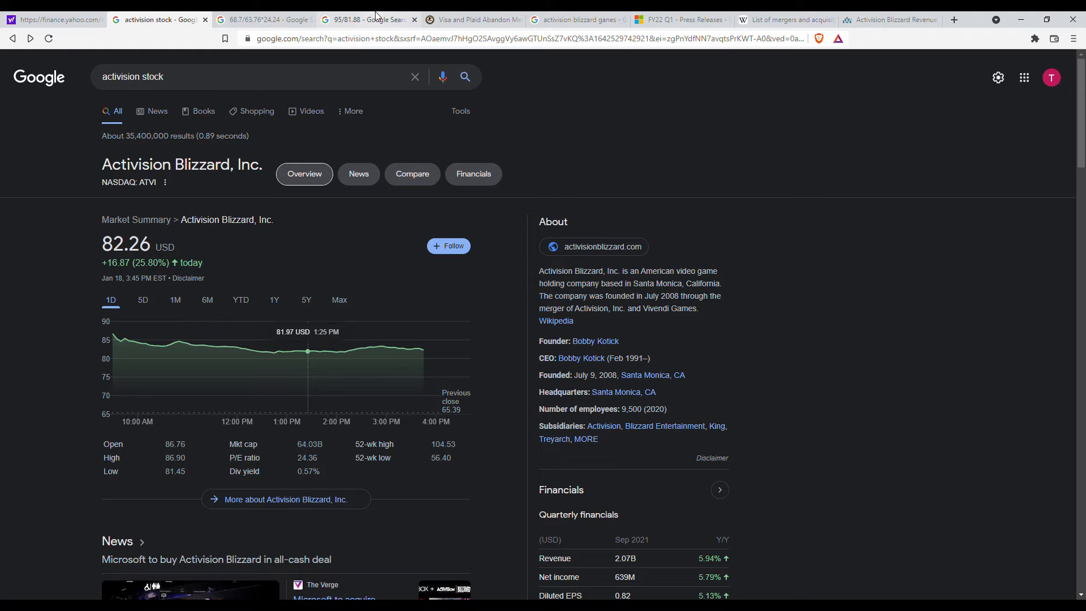
pyautogui.click(367, 19)
pyautogui.write('95/82.26')
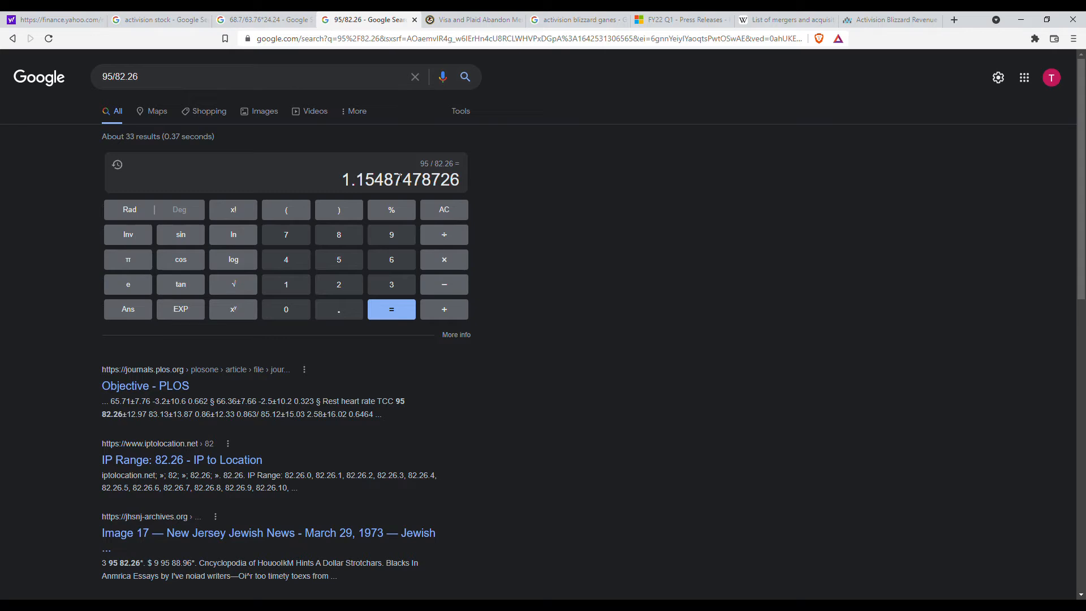
pyautogui.moveTo(234, 136)
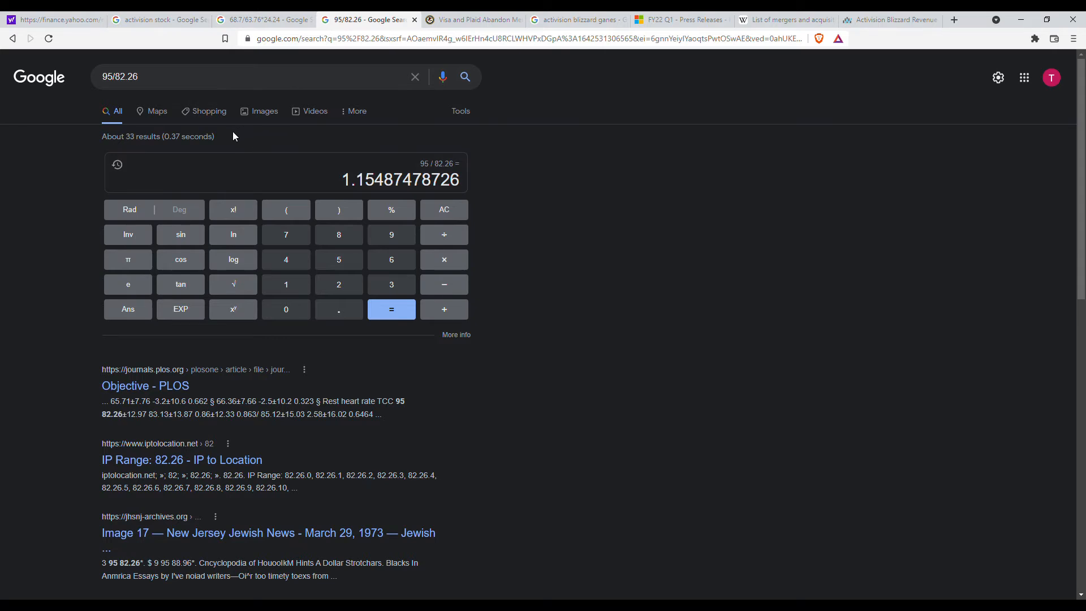
pyautogui.moveTo(245, 130)
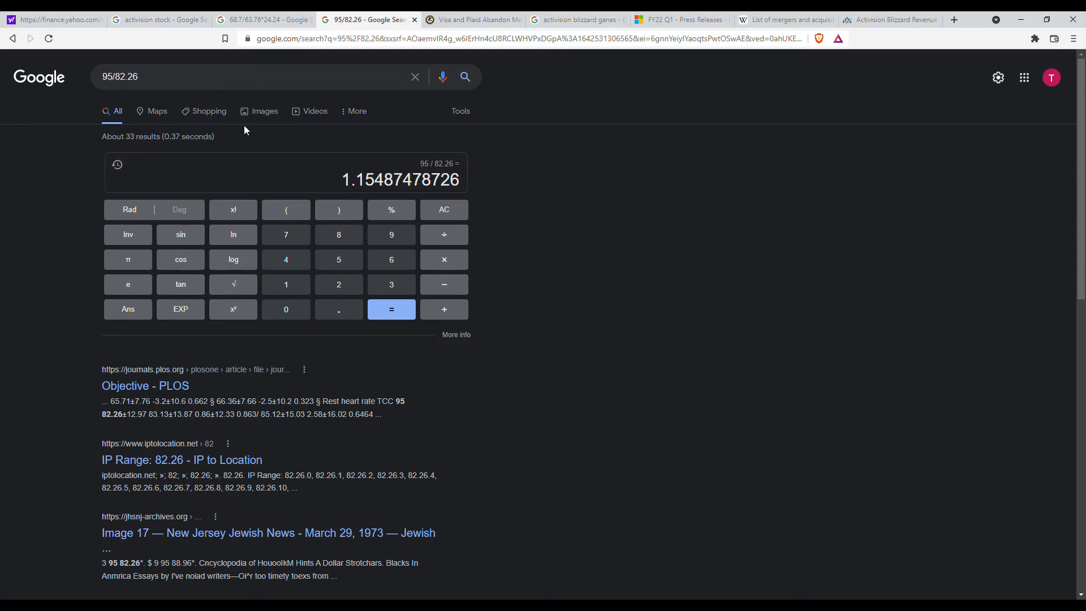
pyautogui.moveTo(304, 126)
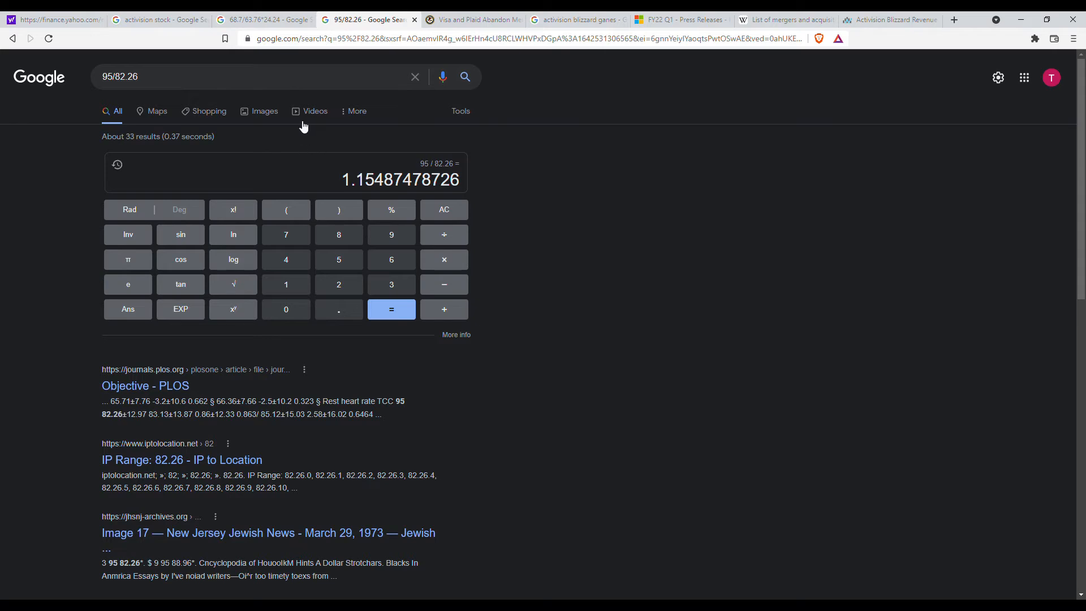
pyautogui.moveTo(277, 32)
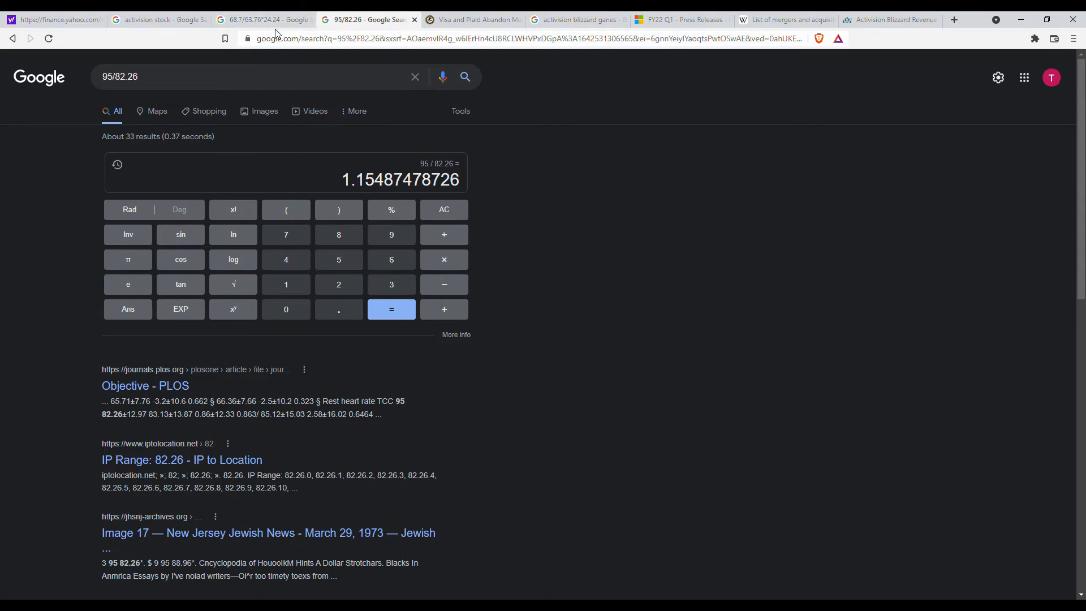
# View the 68.7/63.76*24.24 calculation result, 26.1180677541.
pyautogui.click(263, 19)
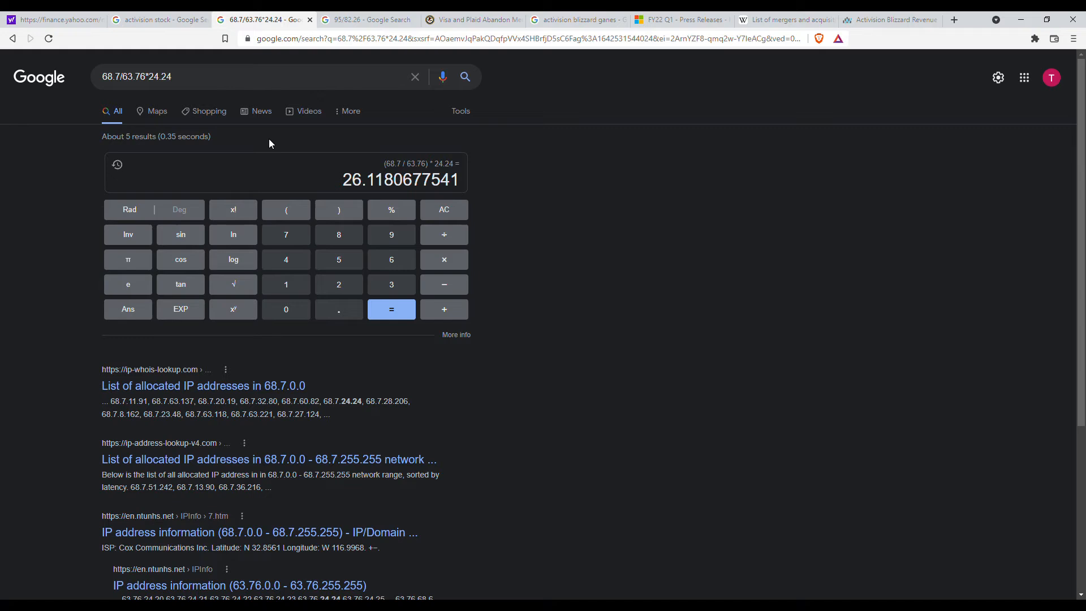
pyautogui.moveTo(208, 119)
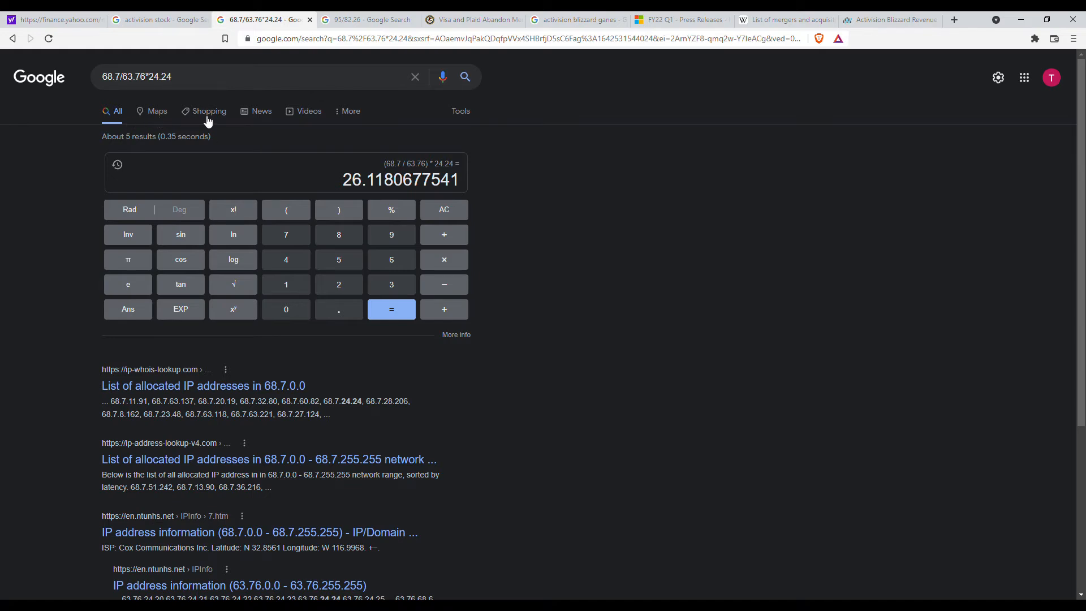
pyautogui.moveTo(152, 134)
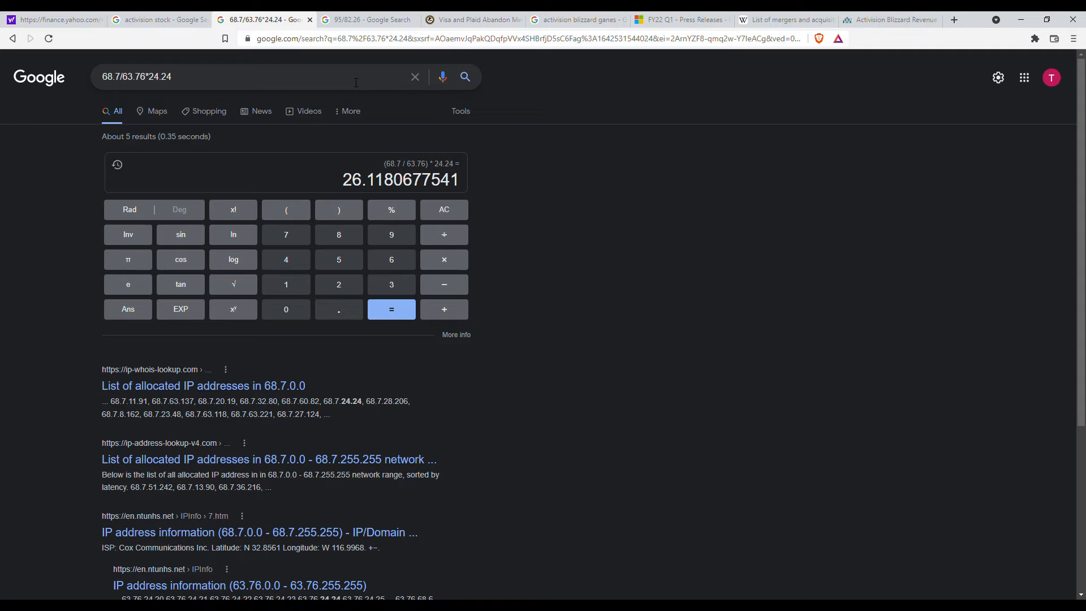
pyautogui.moveTo(387, 126)
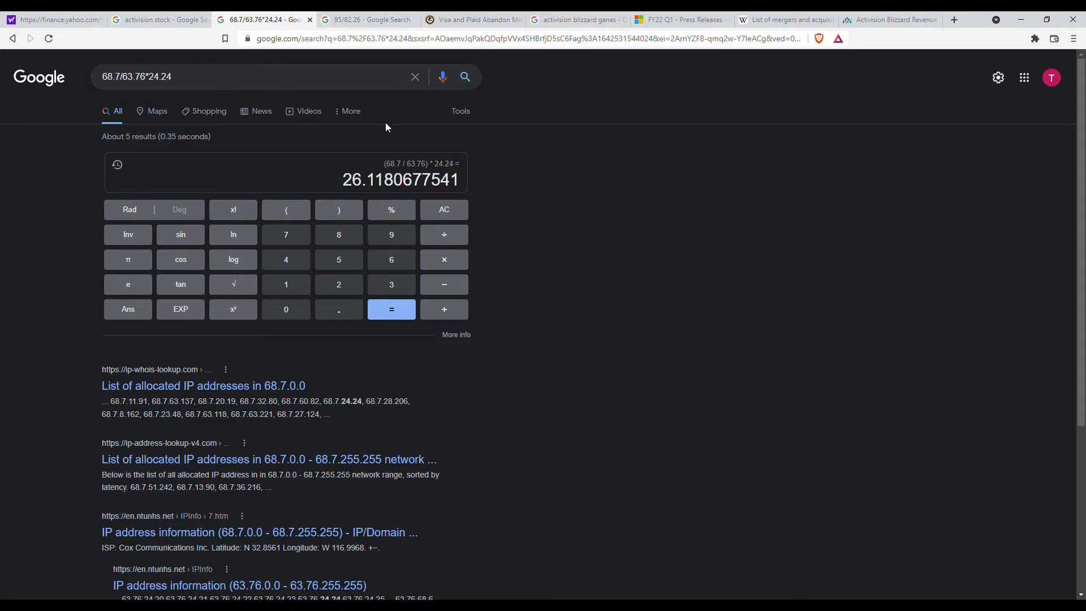
pyautogui.moveTo(265, 104)
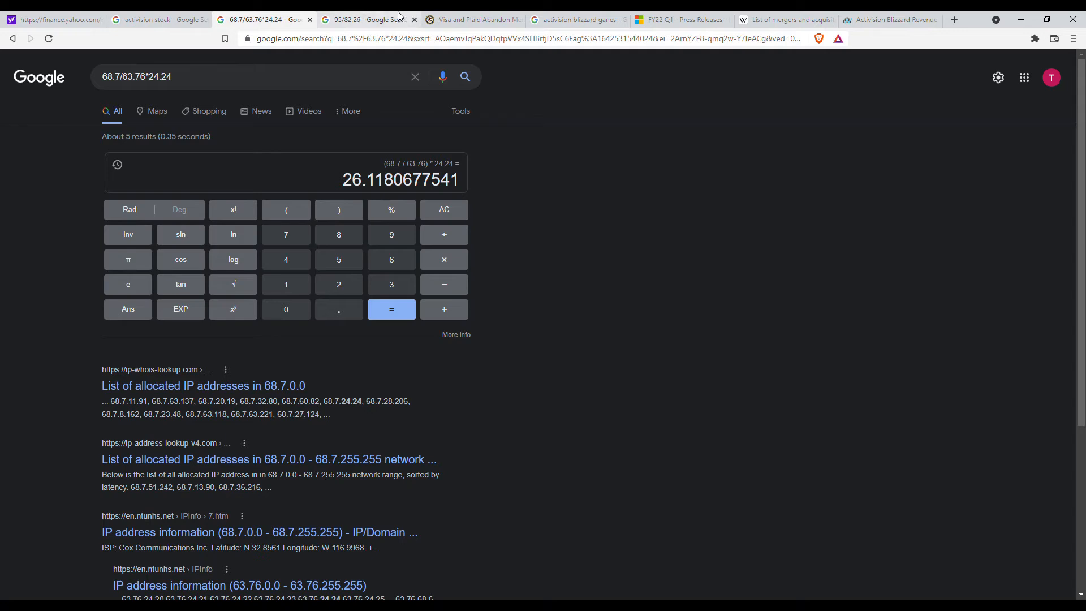
pyautogui.click(474, 19)
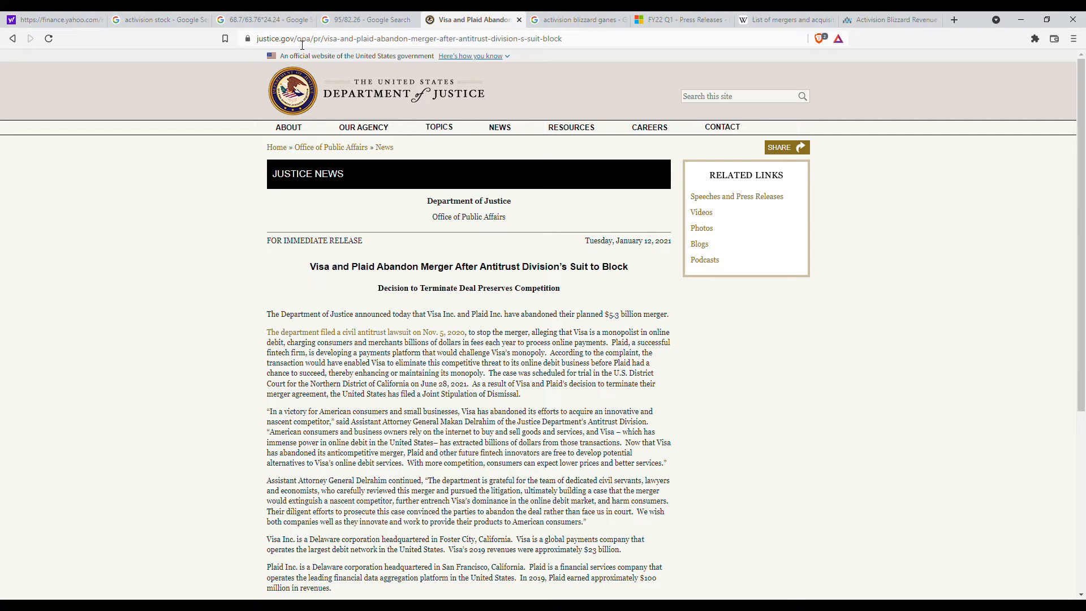
pyautogui.moveTo(310, 294)
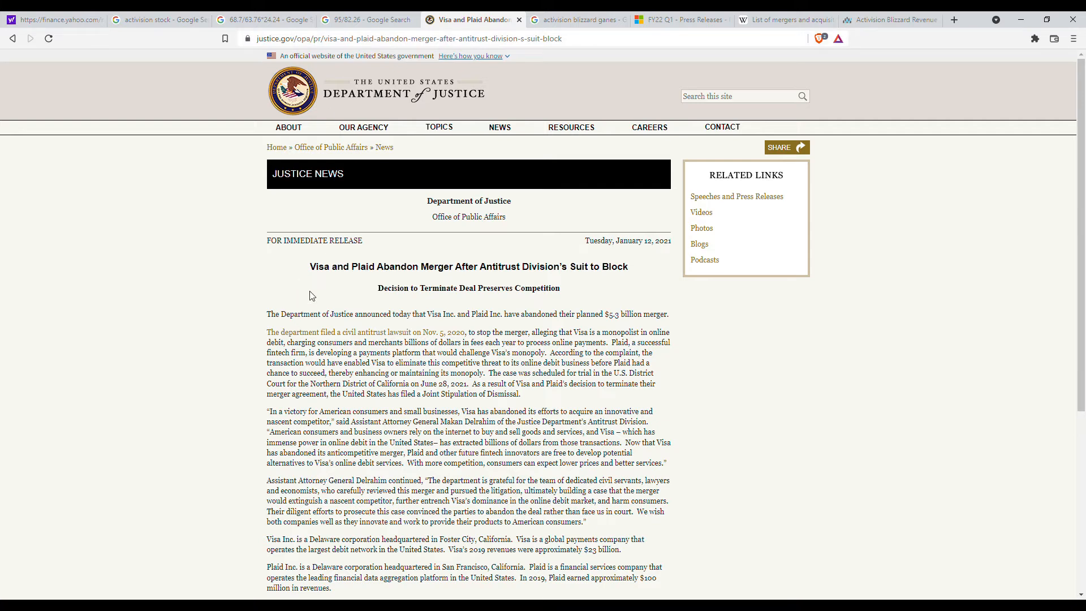
pyautogui.moveTo(322, 283)
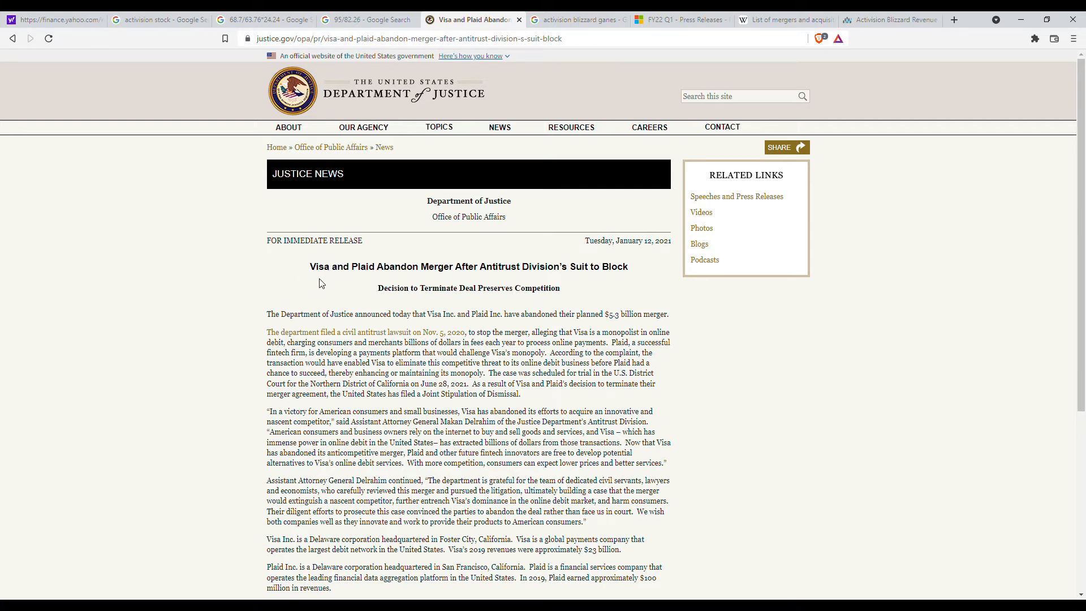
pyautogui.moveTo(304, 282)
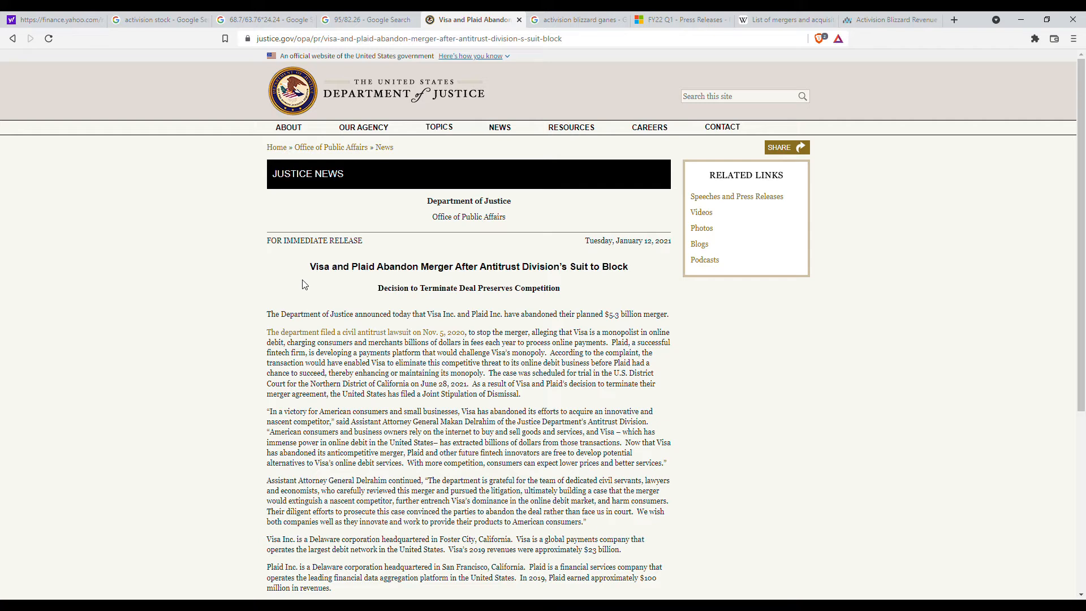
pyautogui.moveTo(311, 282)
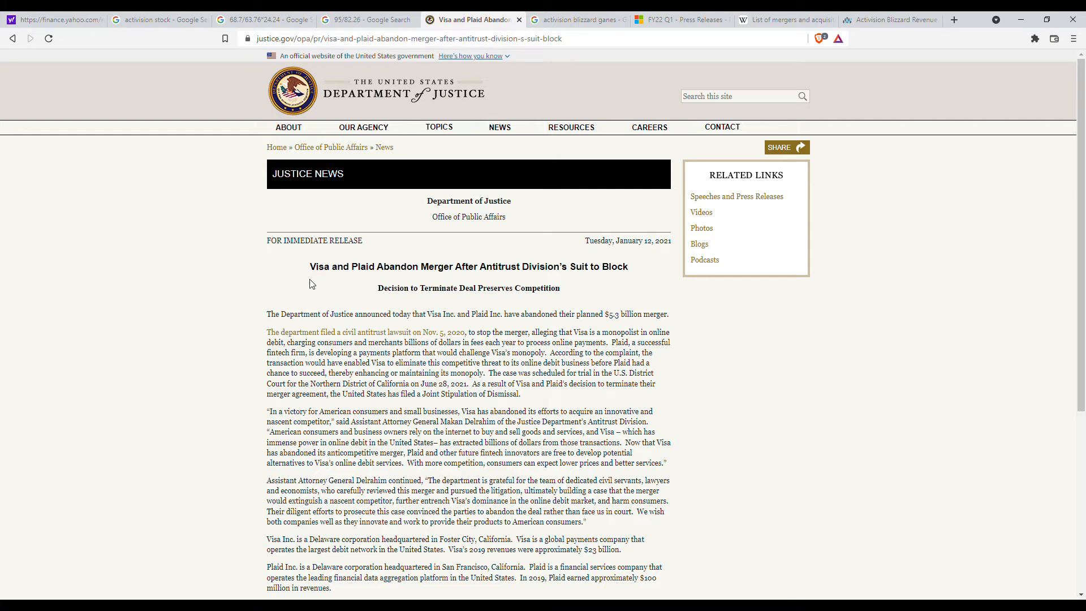
pyautogui.moveTo(308, 286)
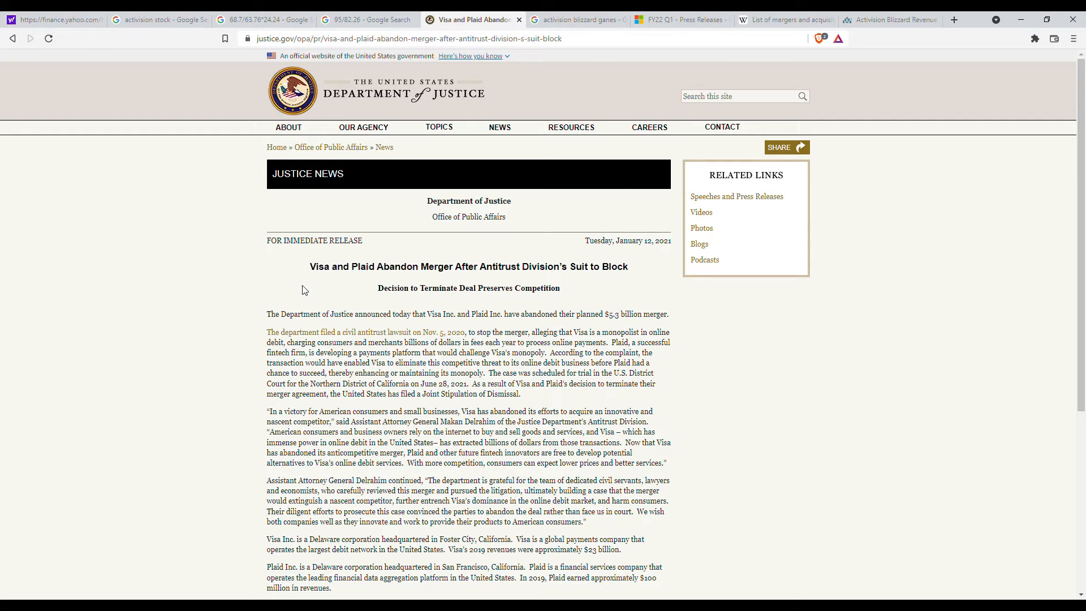
pyautogui.moveTo(302, 281)
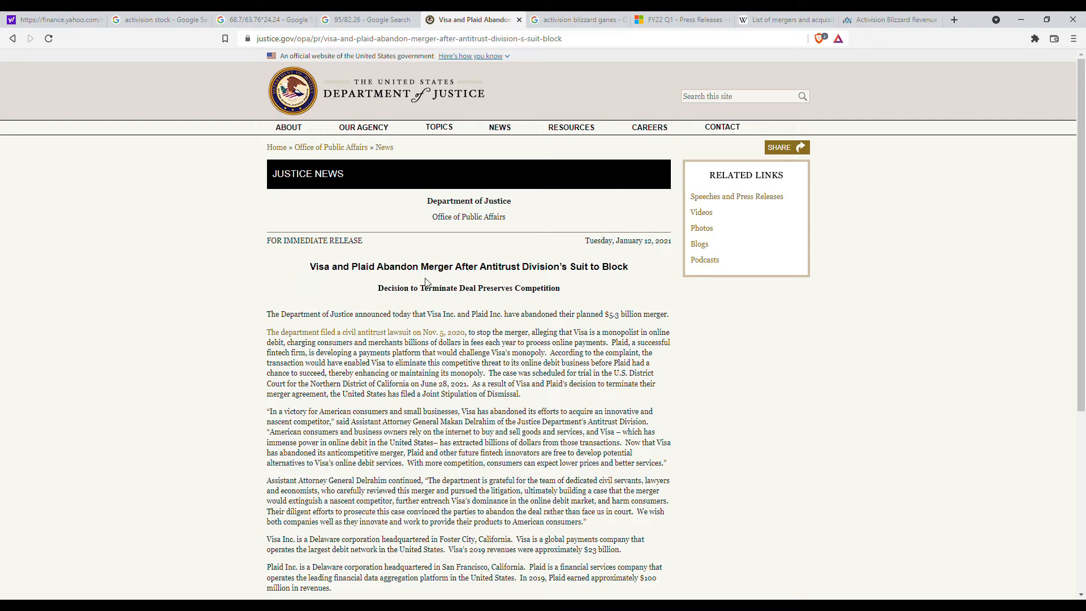
pyautogui.moveTo(426, 288)
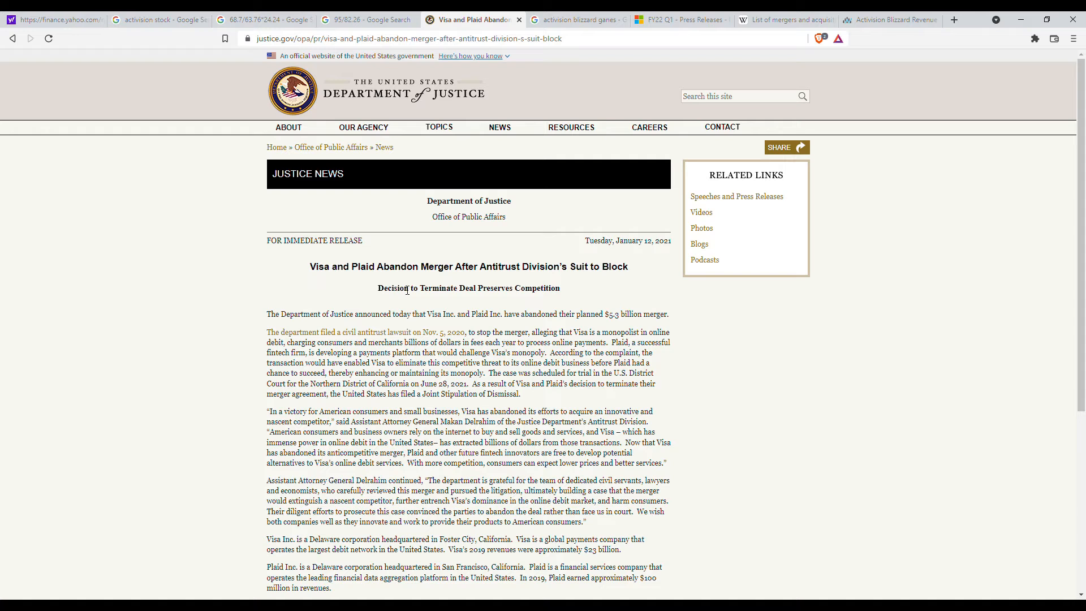
pyautogui.moveTo(325, 248)
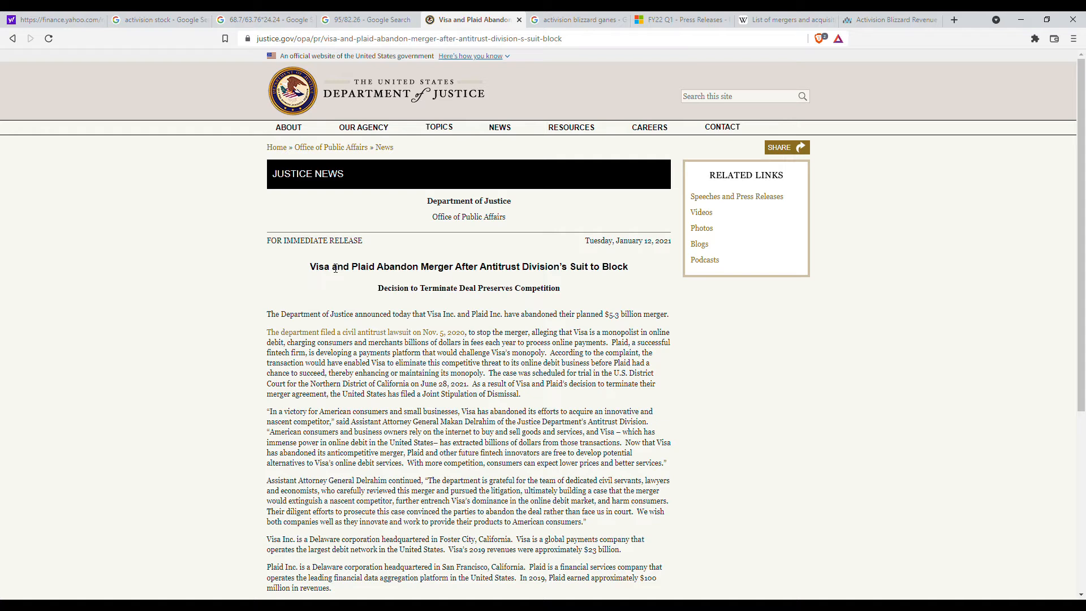
pyautogui.moveTo(336, 273)
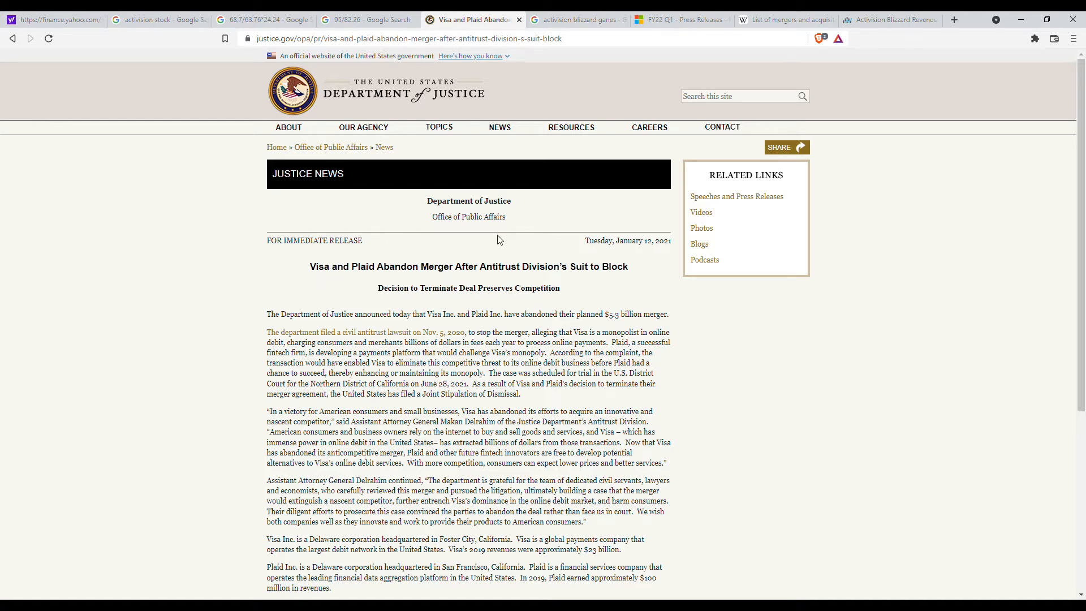
pyautogui.moveTo(338, 281)
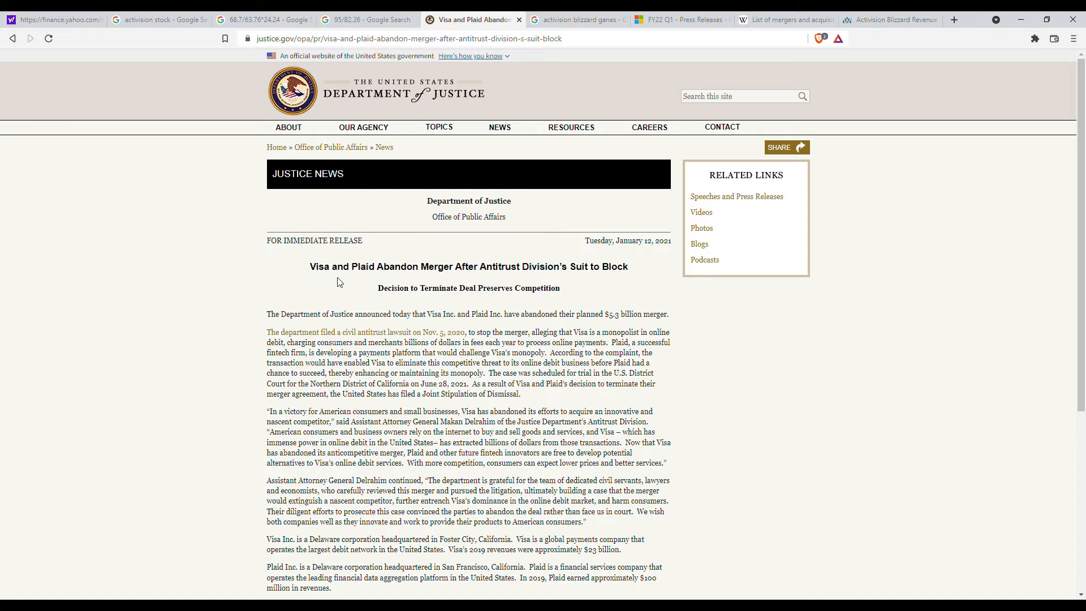
pyautogui.moveTo(379, 277)
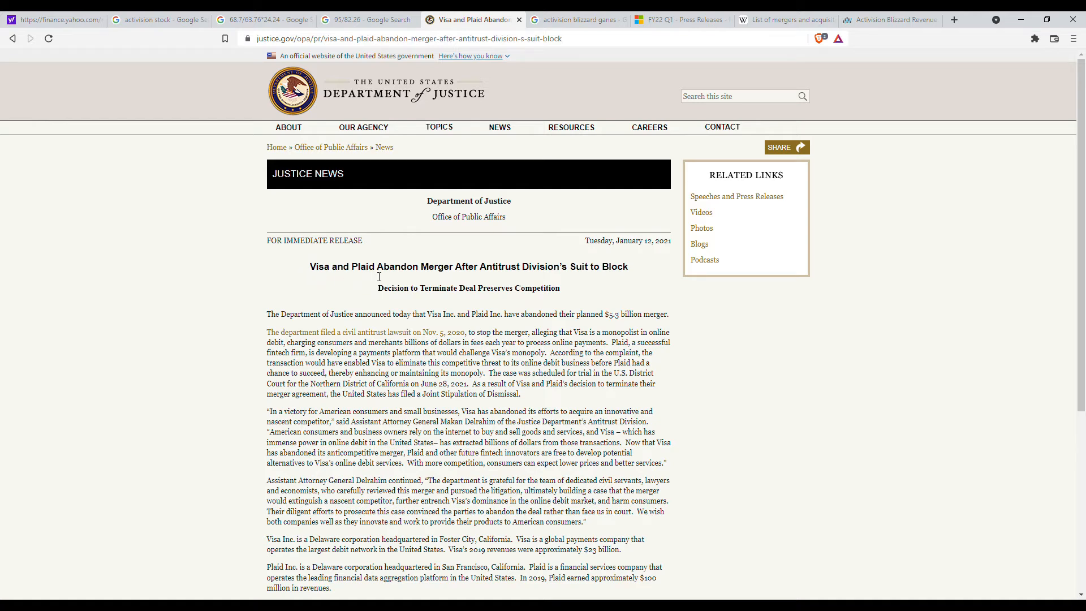
pyautogui.moveTo(371, 286)
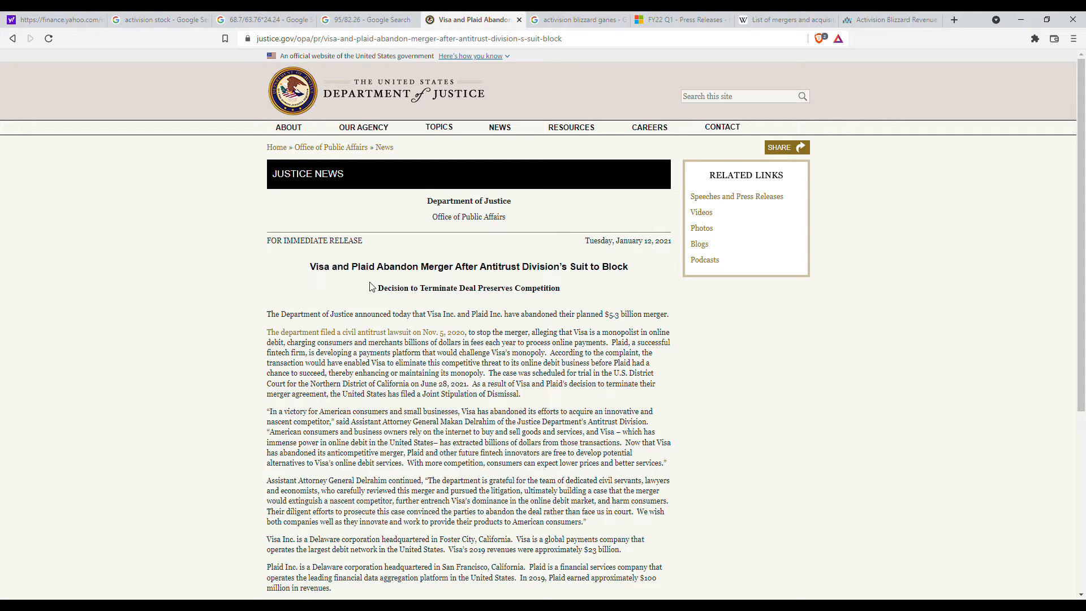
pyautogui.moveTo(586, 328)
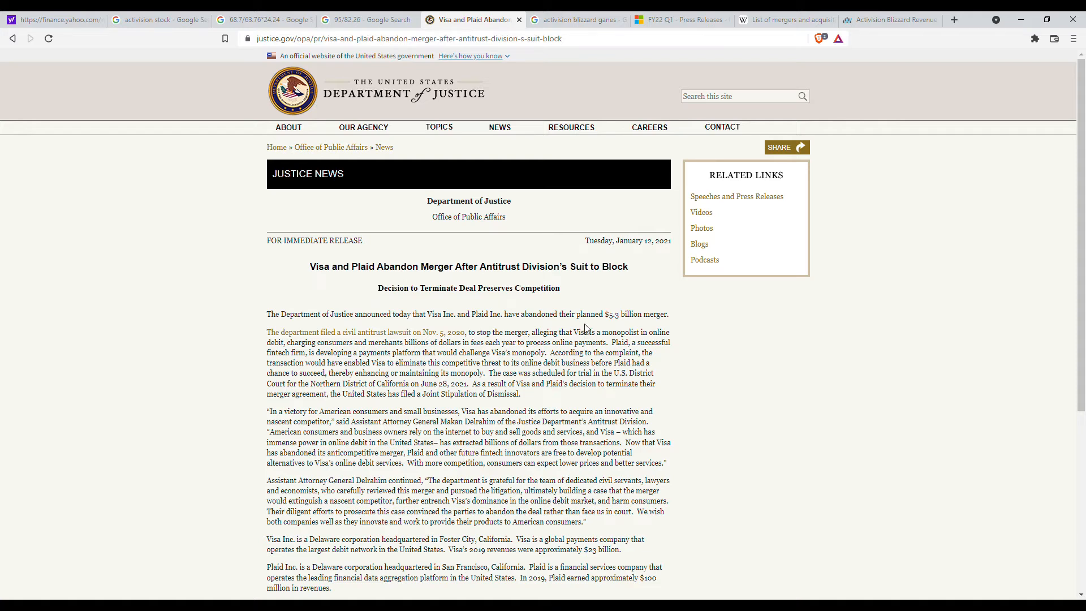
pyautogui.moveTo(592, 327)
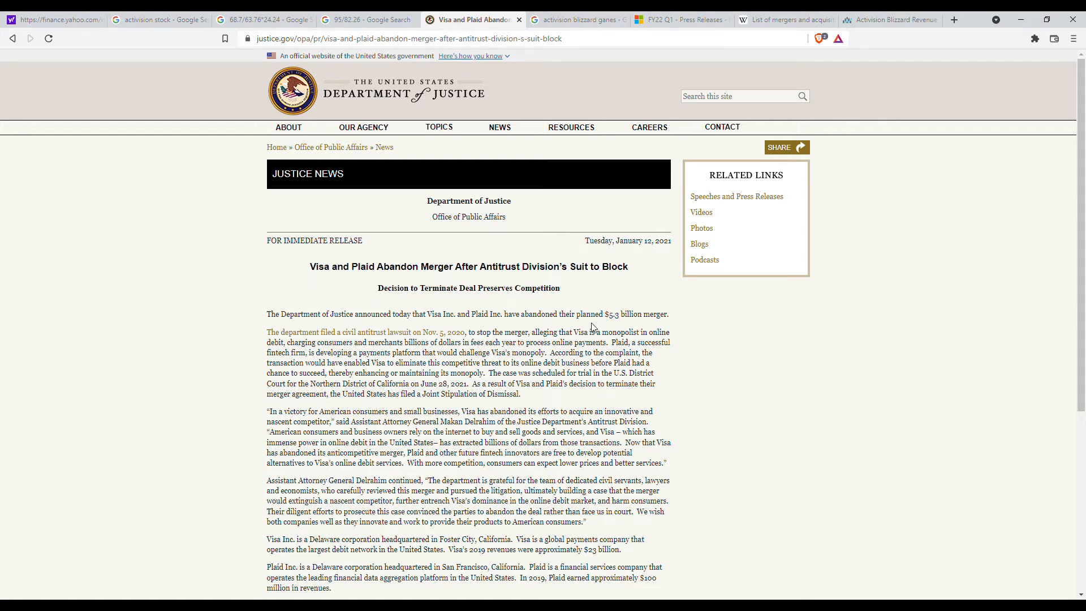
pyautogui.moveTo(619, 328)
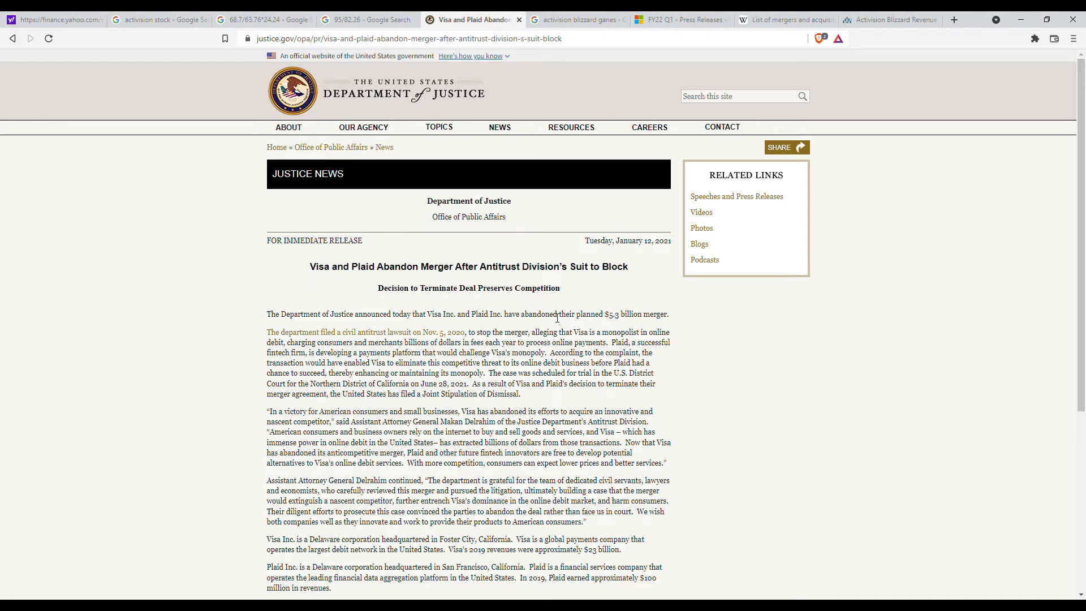
pyautogui.moveTo(567, 326)
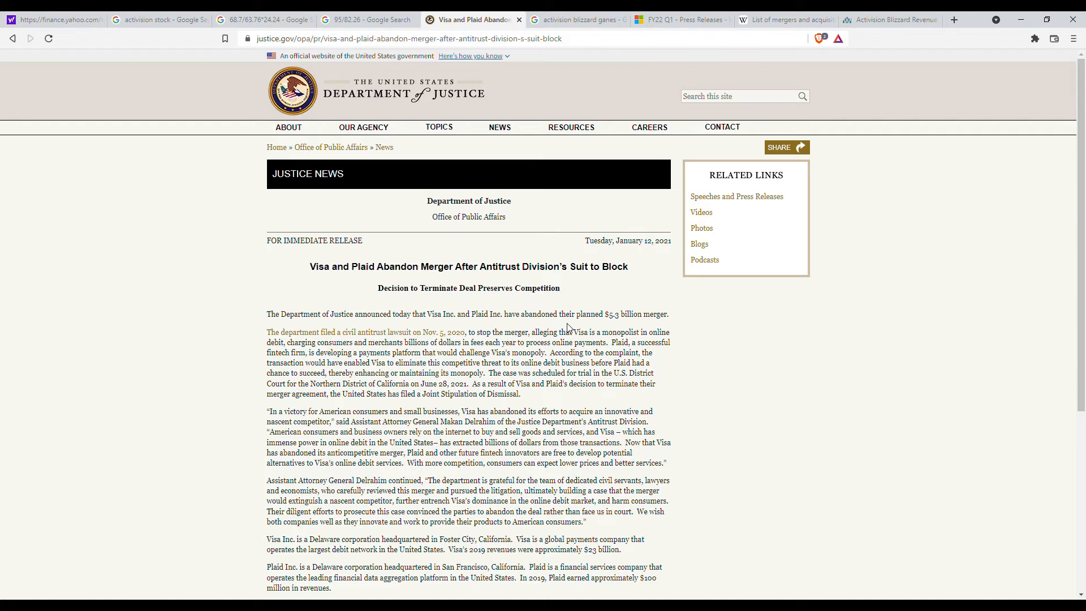
pyautogui.moveTo(500, 352)
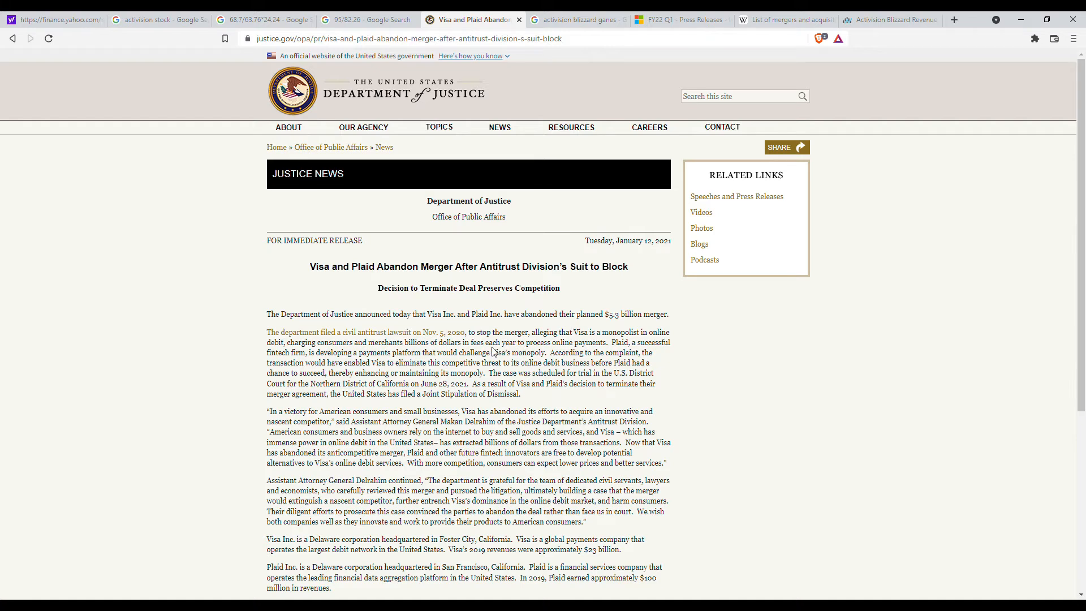
pyautogui.moveTo(509, 352)
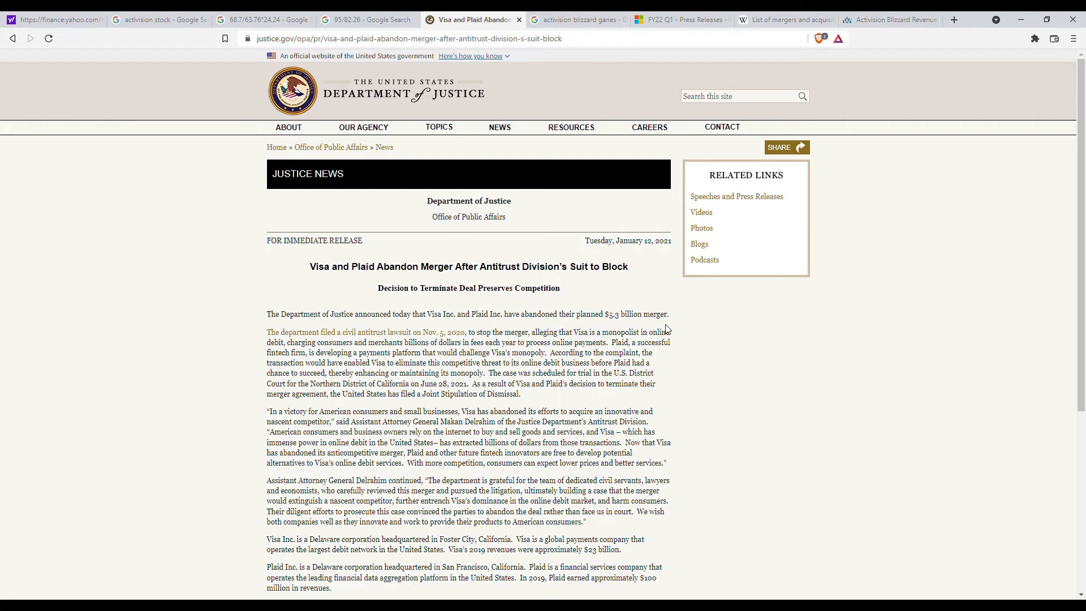
pyautogui.moveTo(690, 315)
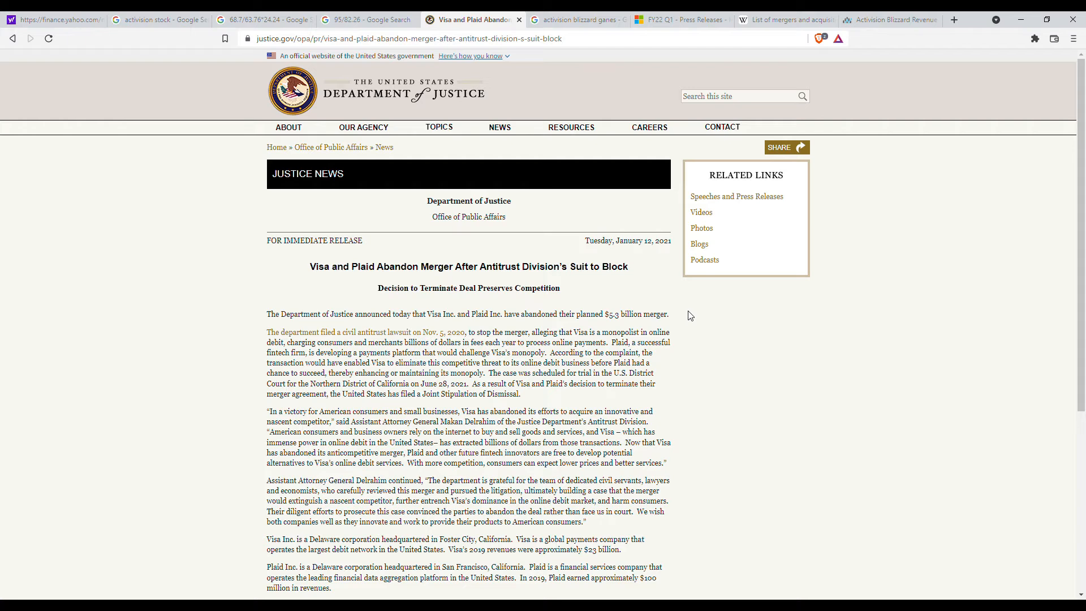
pyautogui.moveTo(686, 316)
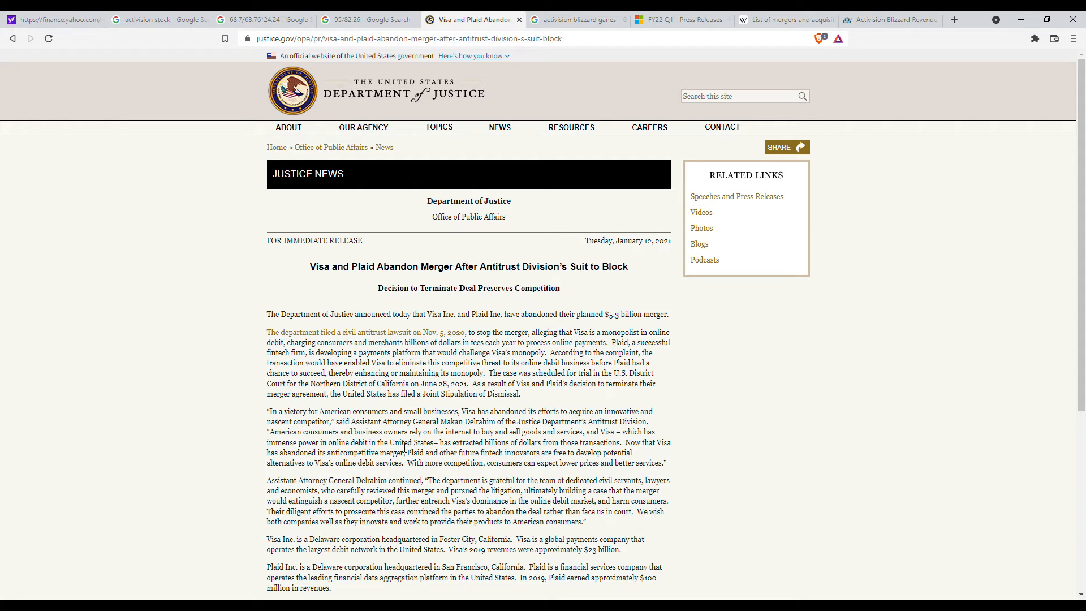
pyautogui.scroll(-3)
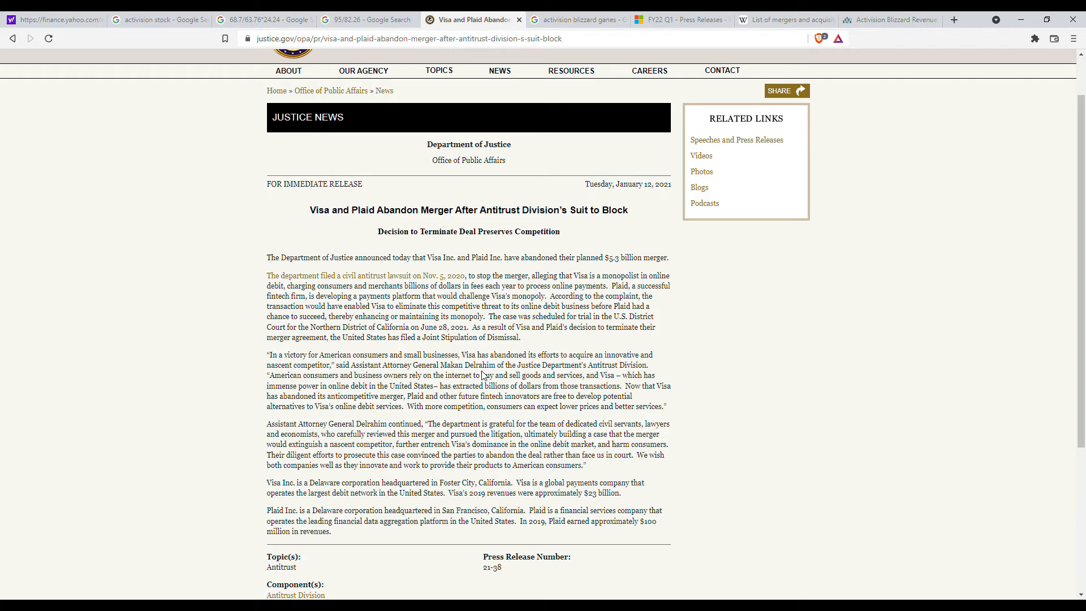
pyautogui.moveTo(407, 366)
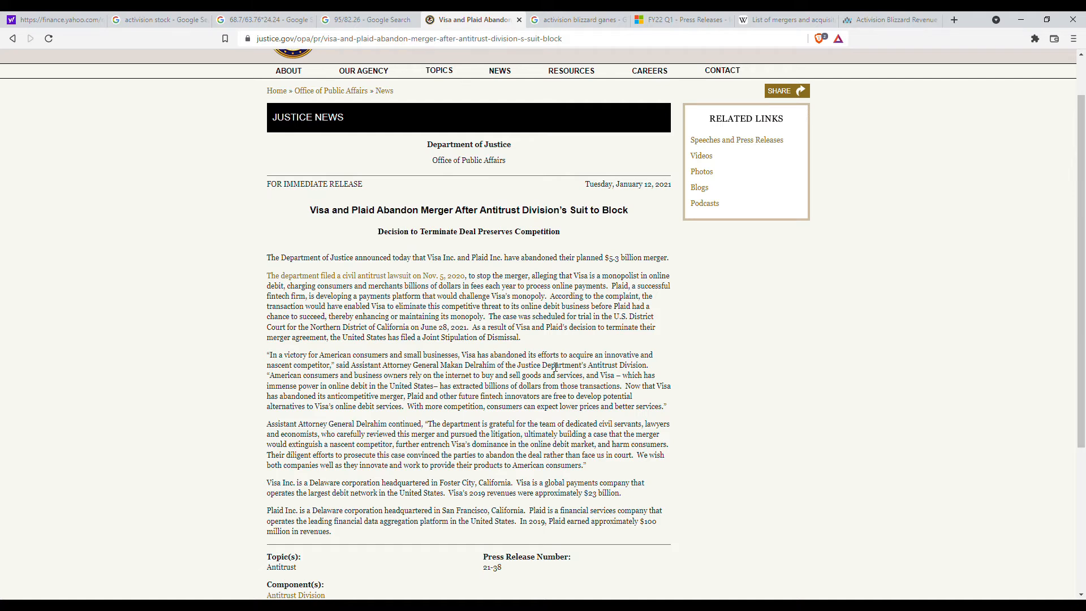
pyautogui.moveTo(645, 358)
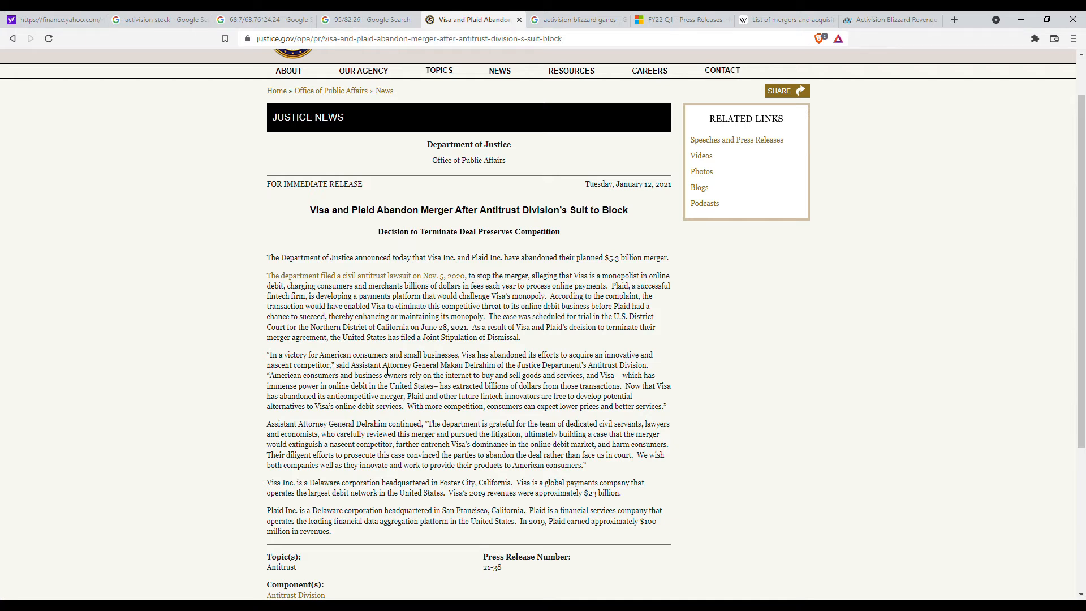
pyautogui.moveTo(419, 337)
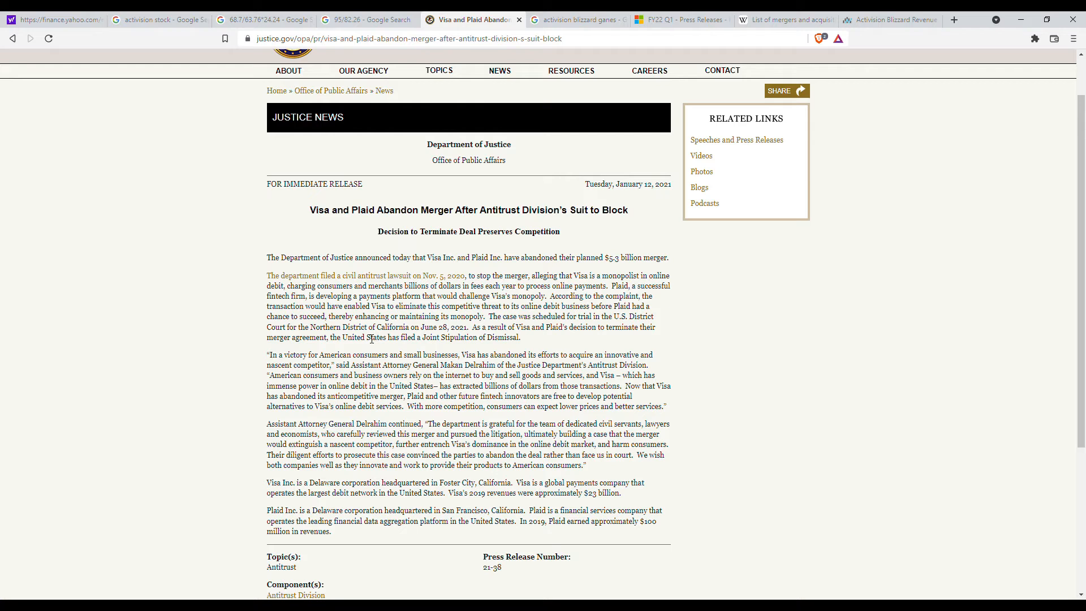
pyautogui.moveTo(376, 338)
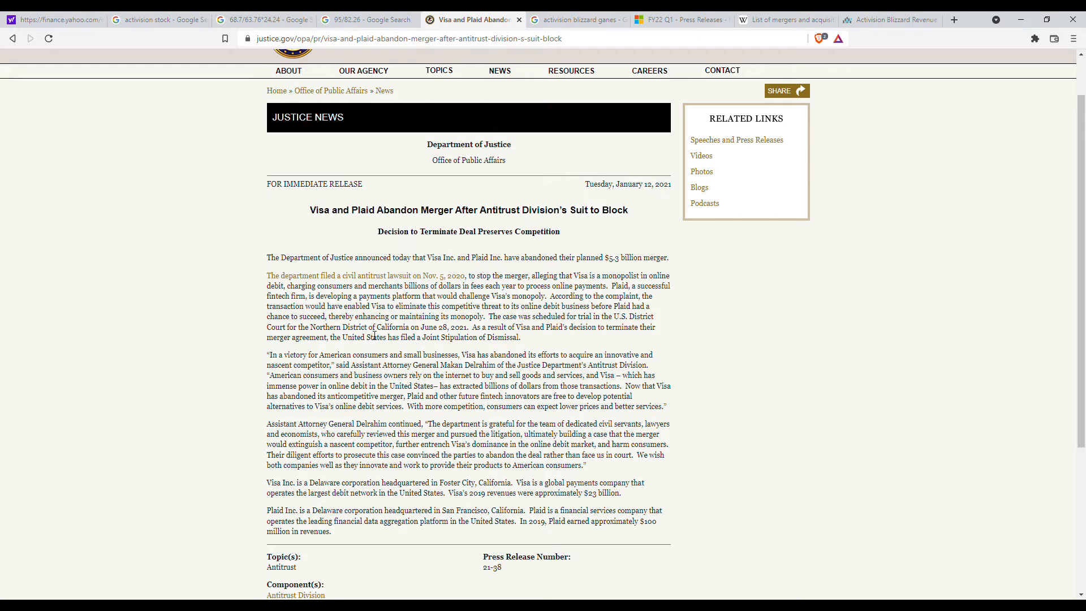
pyautogui.moveTo(366, 347)
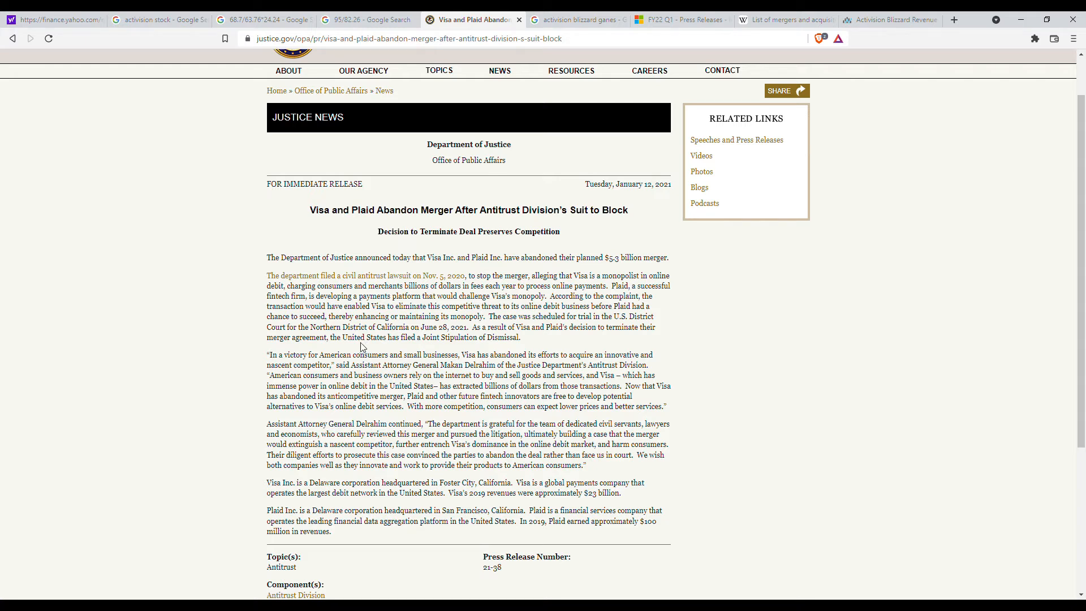
pyautogui.moveTo(369, 357)
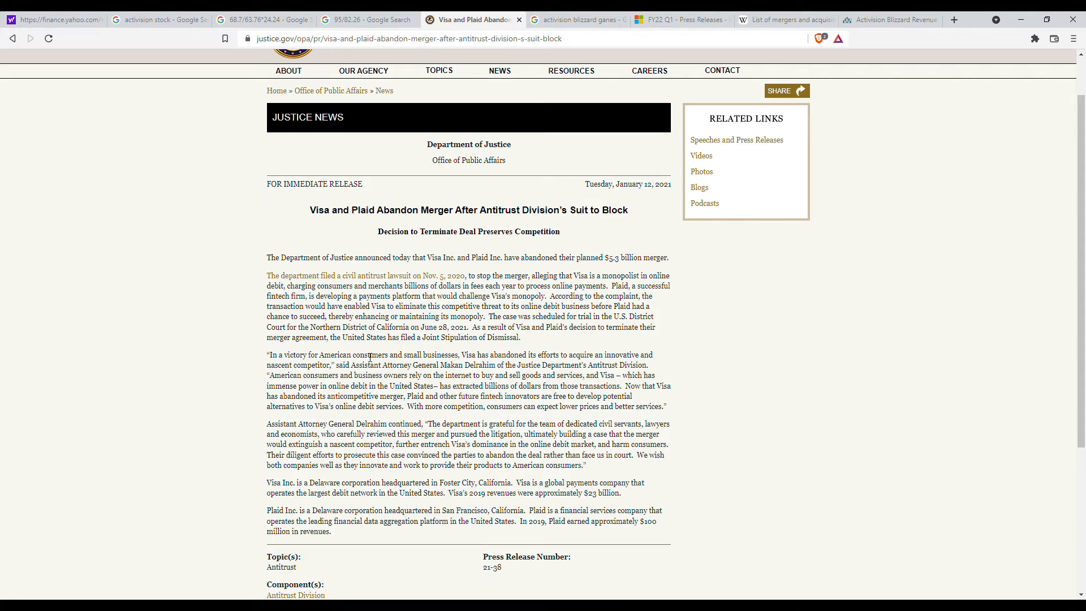
pyautogui.moveTo(534, 365)
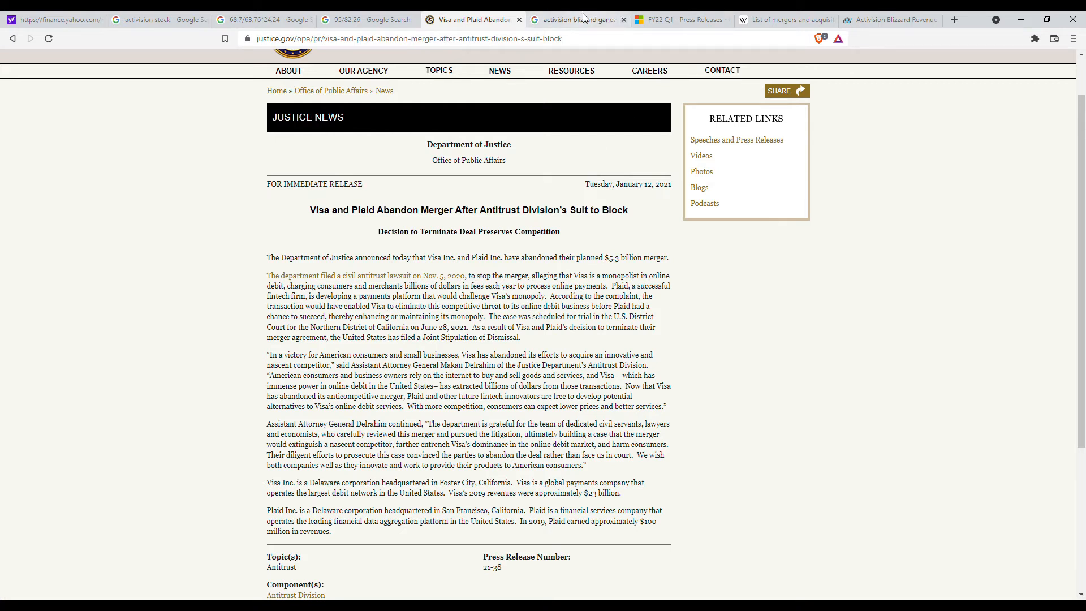
# Show the 'activision blizzard games' image results with the Seeking Alpha franchise collage.
pyautogui.click(574, 20)
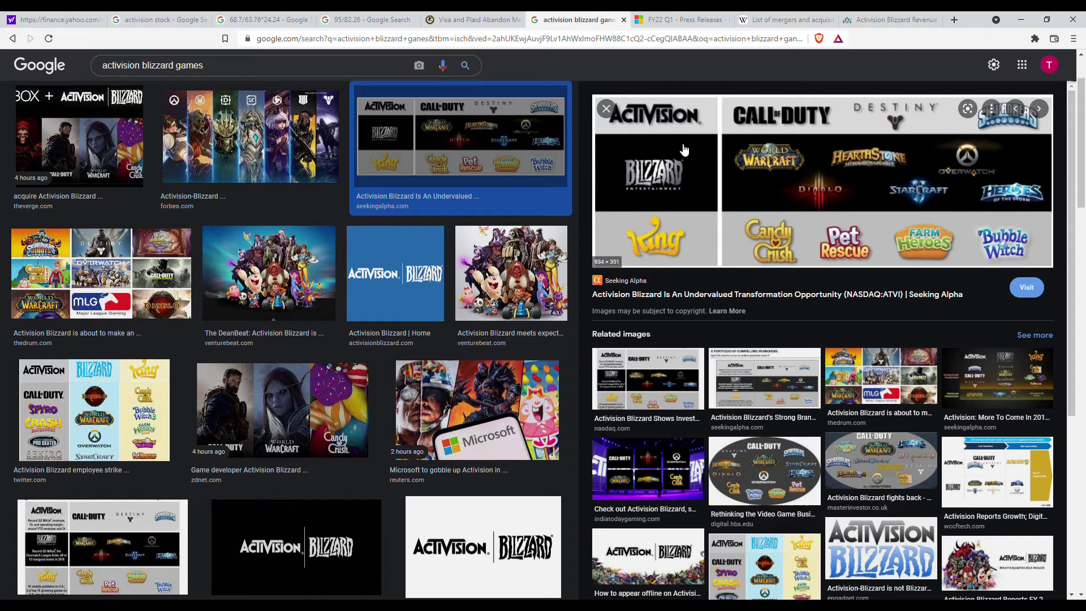
pyautogui.moveTo(958, 252)
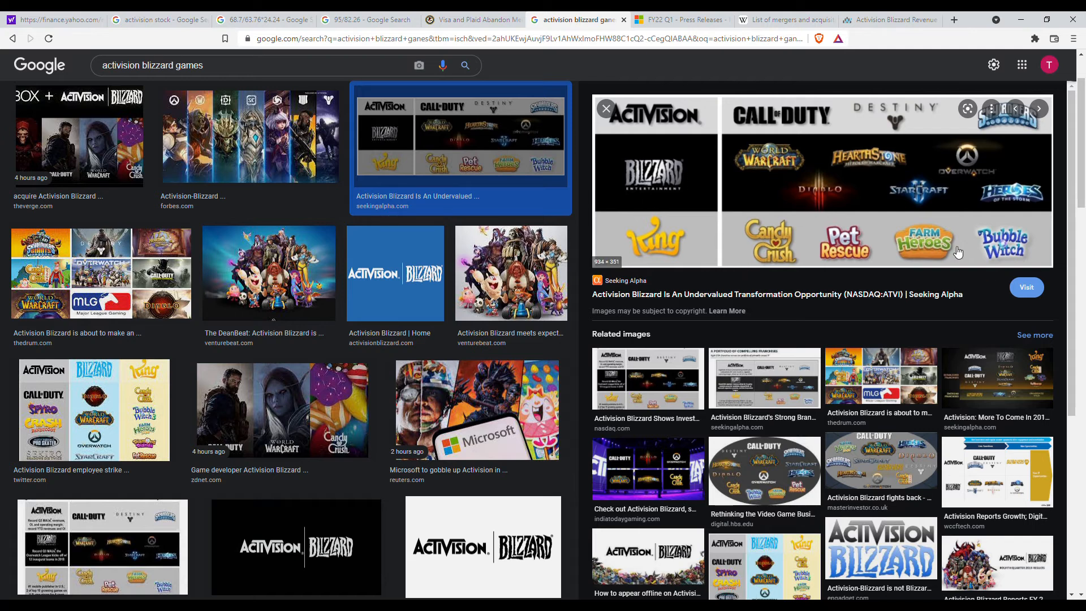
pyautogui.moveTo(684, 129)
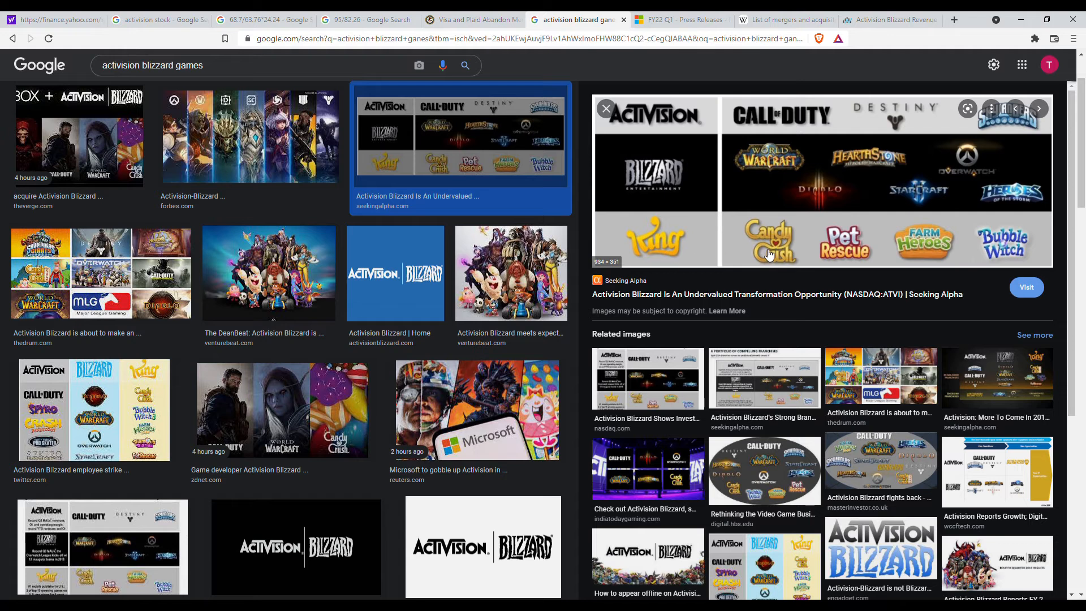
pyautogui.moveTo(779, 204)
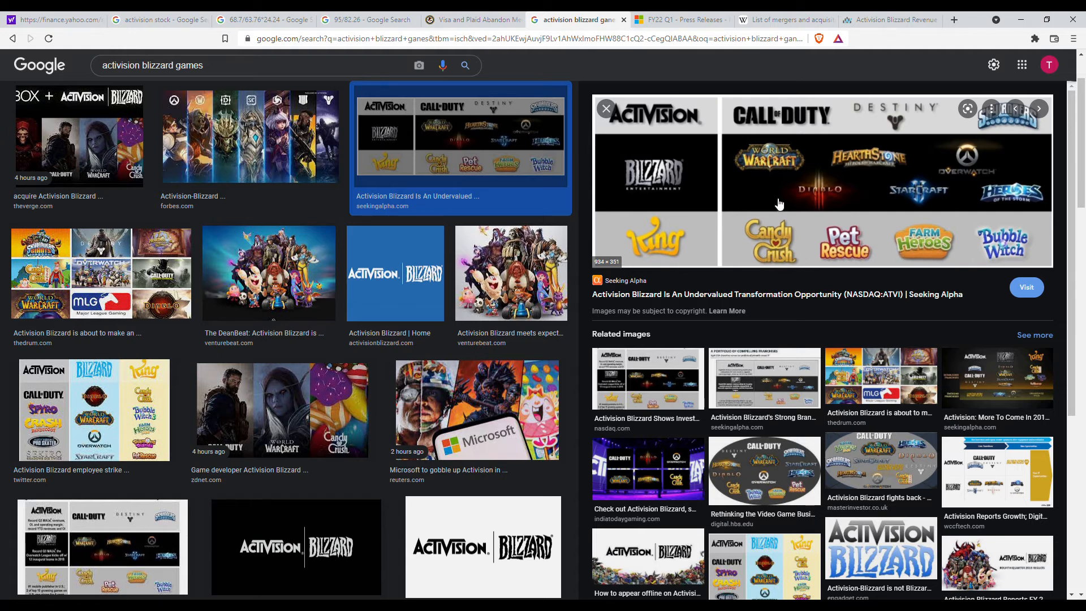
pyautogui.moveTo(797, 205)
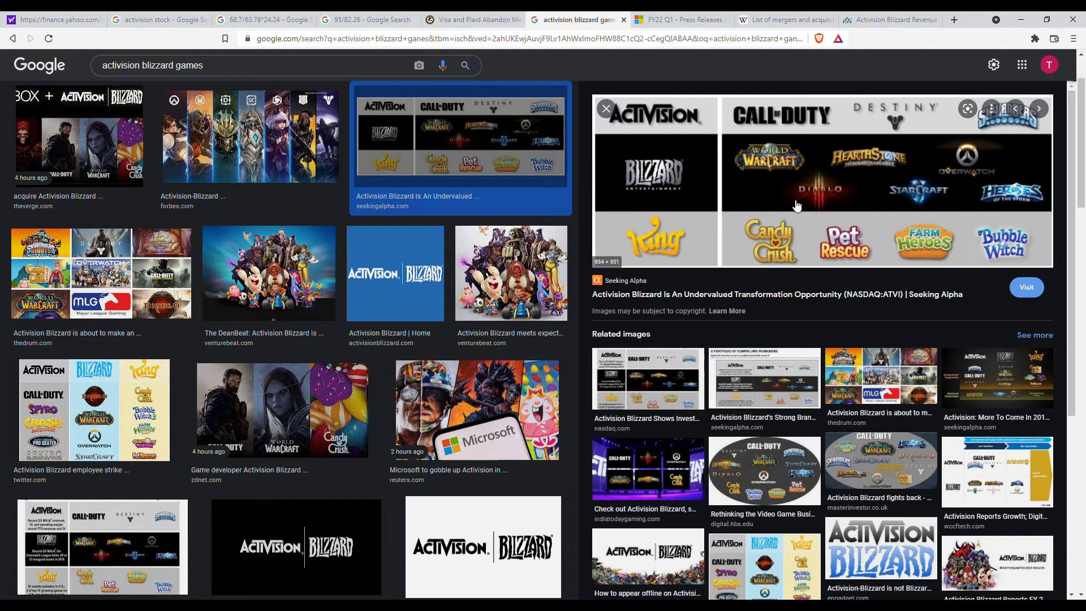
pyautogui.moveTo(939, 159)
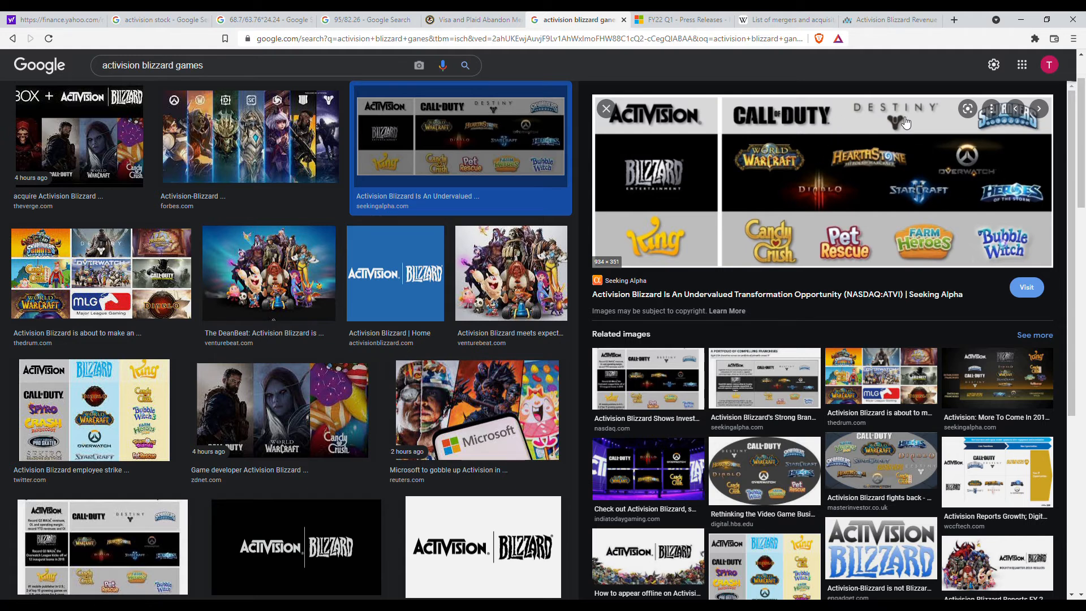
pyautogui.moveTo(894, 129)
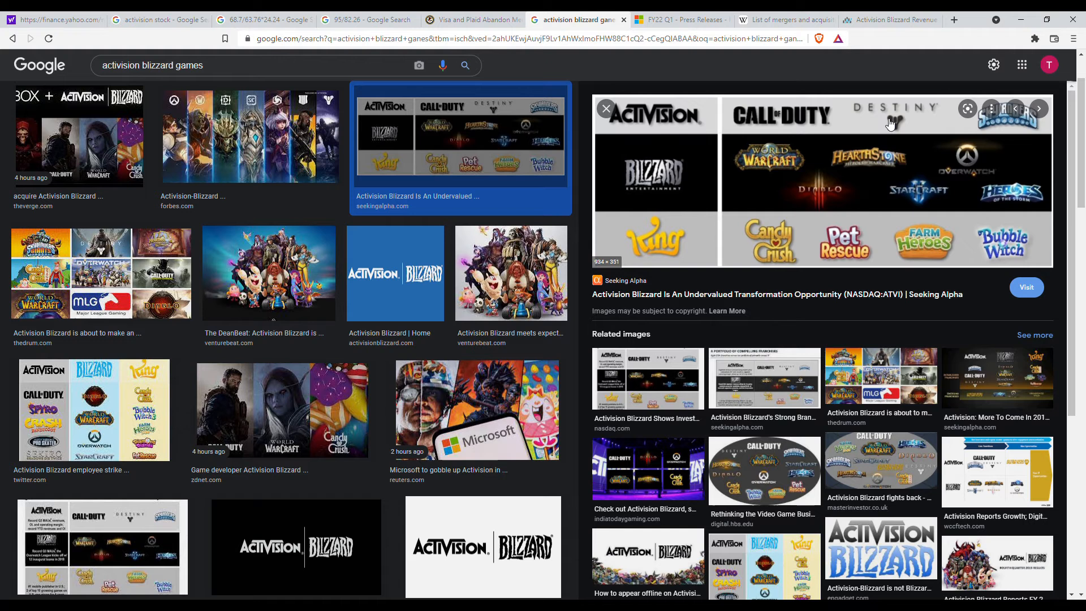
pyautogui.moveTo(835, 74)
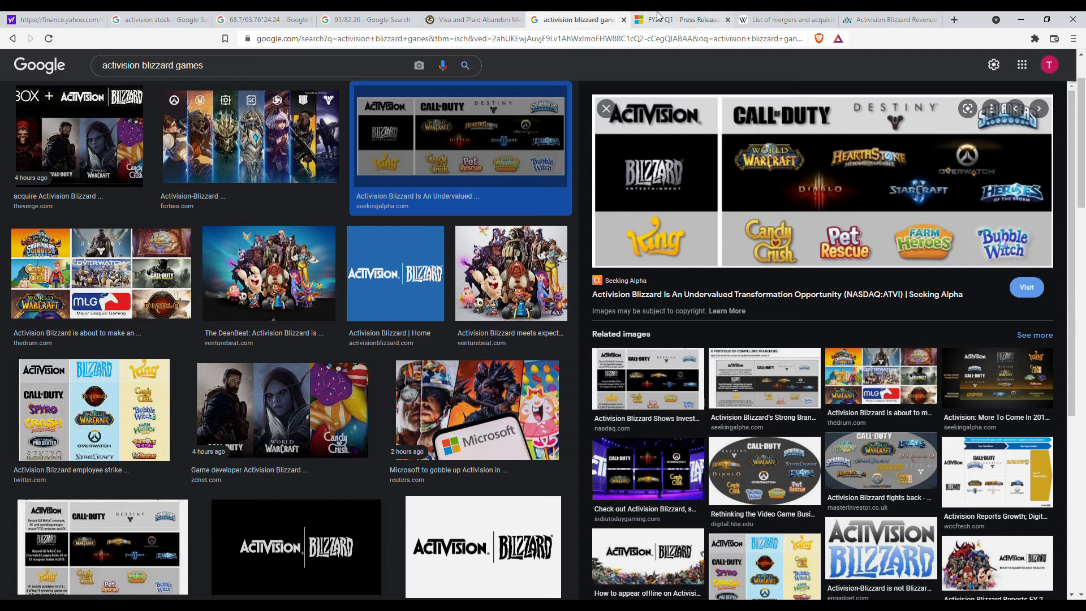
# Show Microsoft's FY22 Q1 press release at its balance sheet.
pyautogui.click(684, 18)
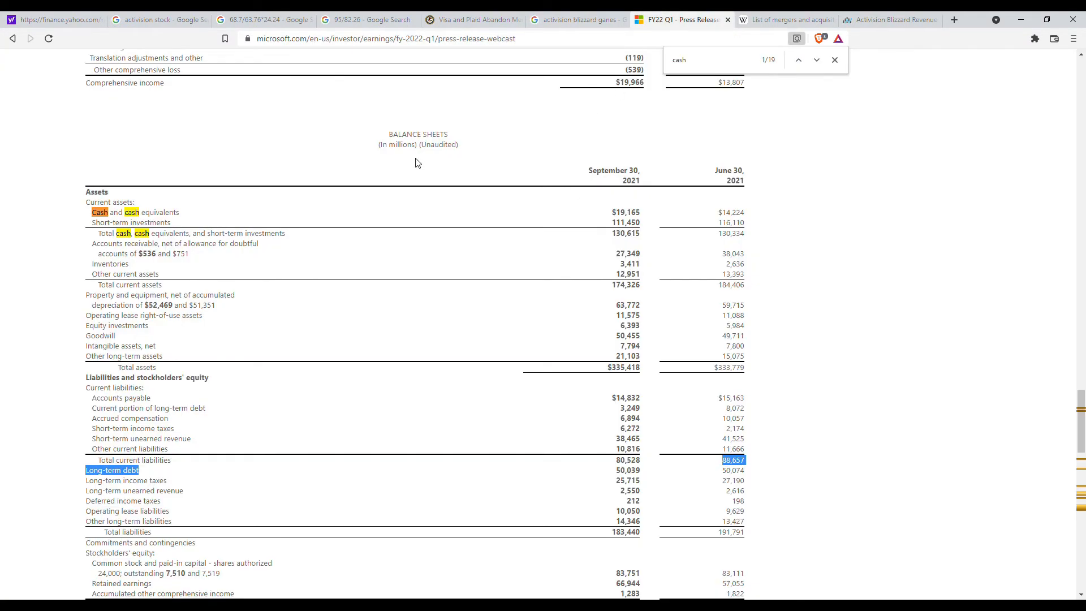
pyautogui.moveTo(435, 163)
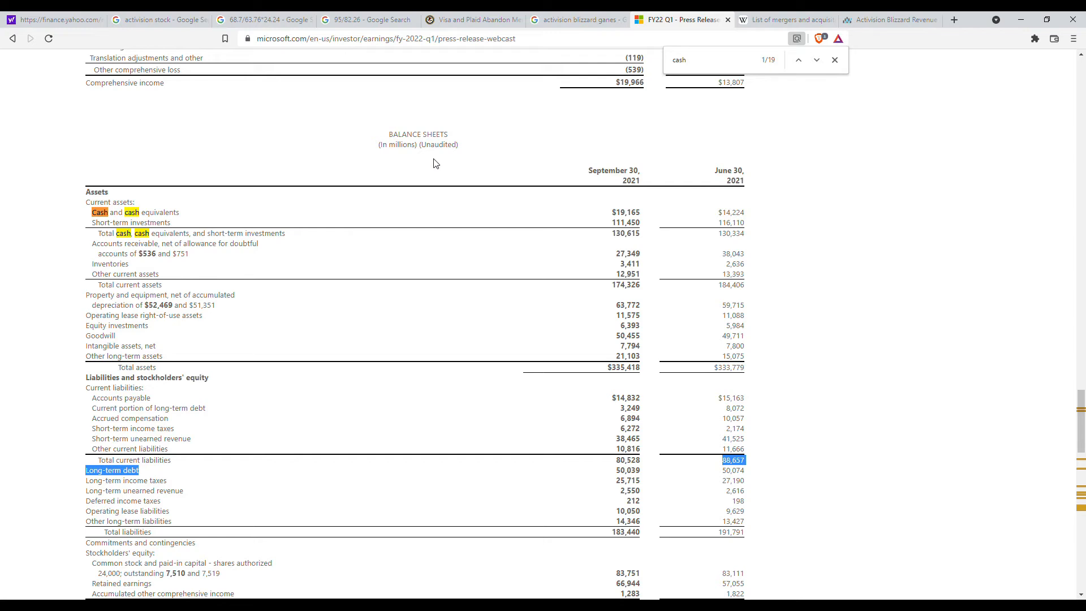
pyautogui.moveTo(363, 253)
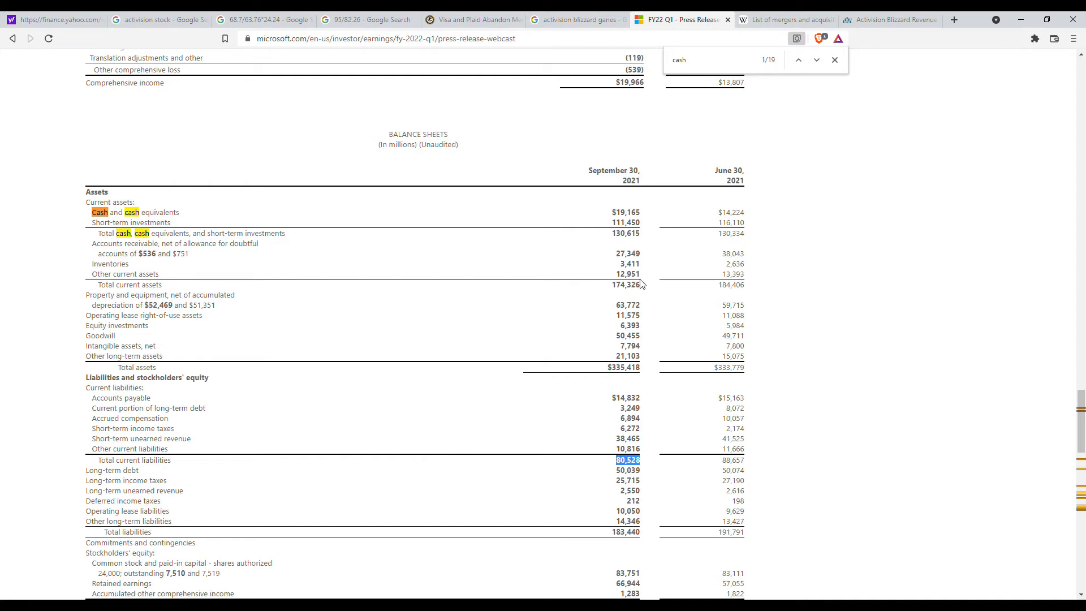
pyautogui.moveTo(628, 298)
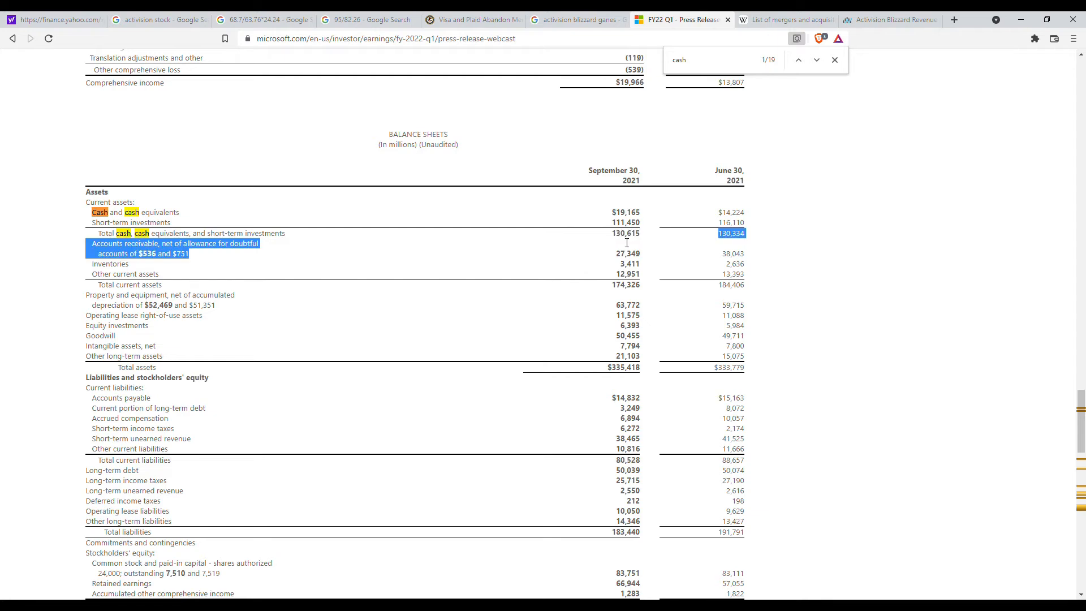
pyautogui.moveTo(644, 395)
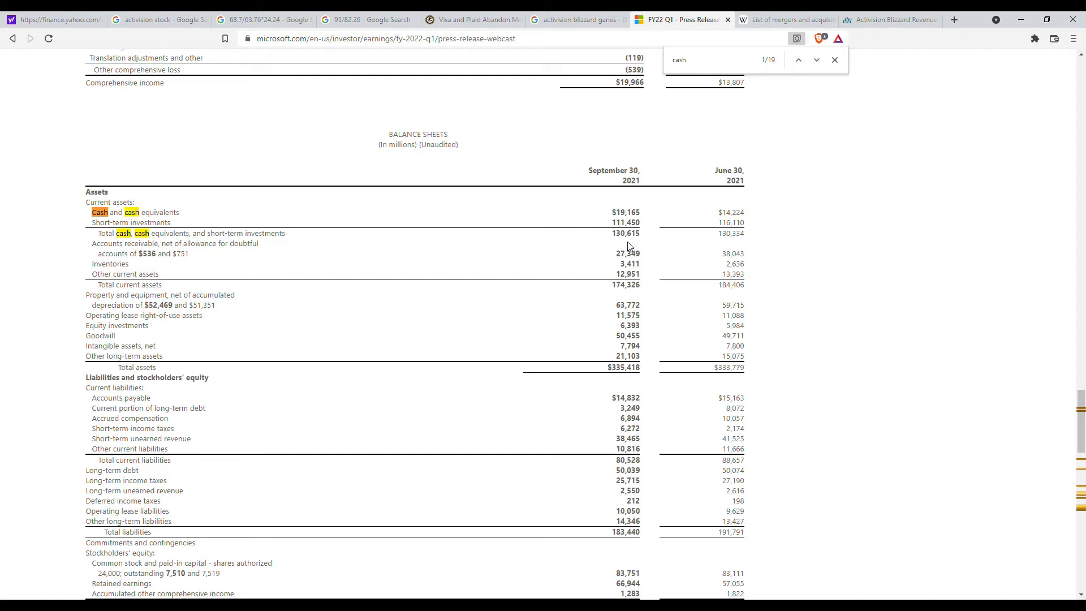
pyautogui.moveTo(362, 239)
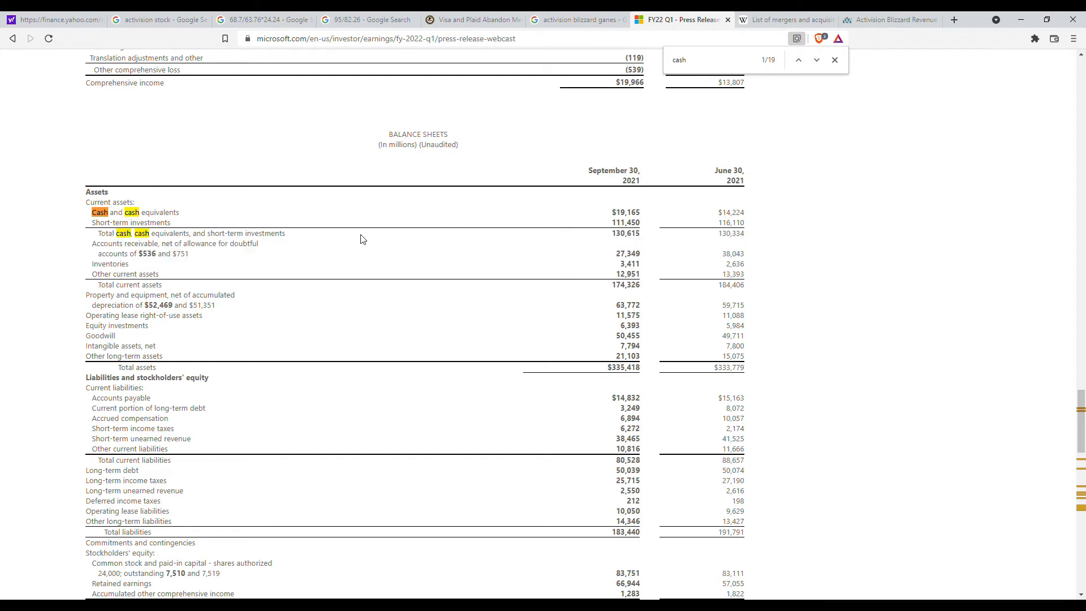
pyautogui.moveTo(219, 266)
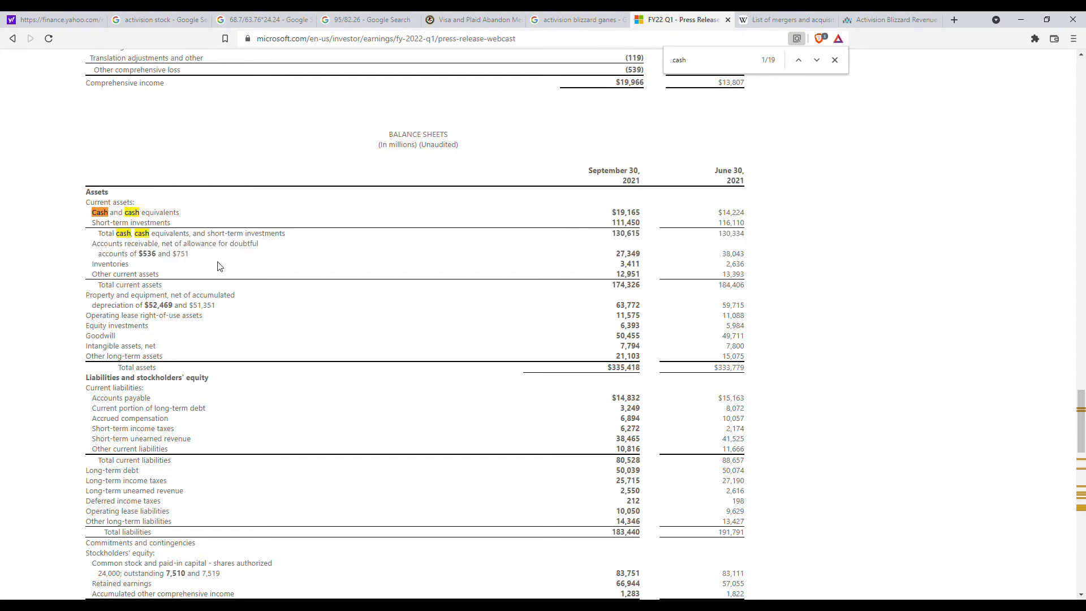
pyautogui.moveTo(672, 283)
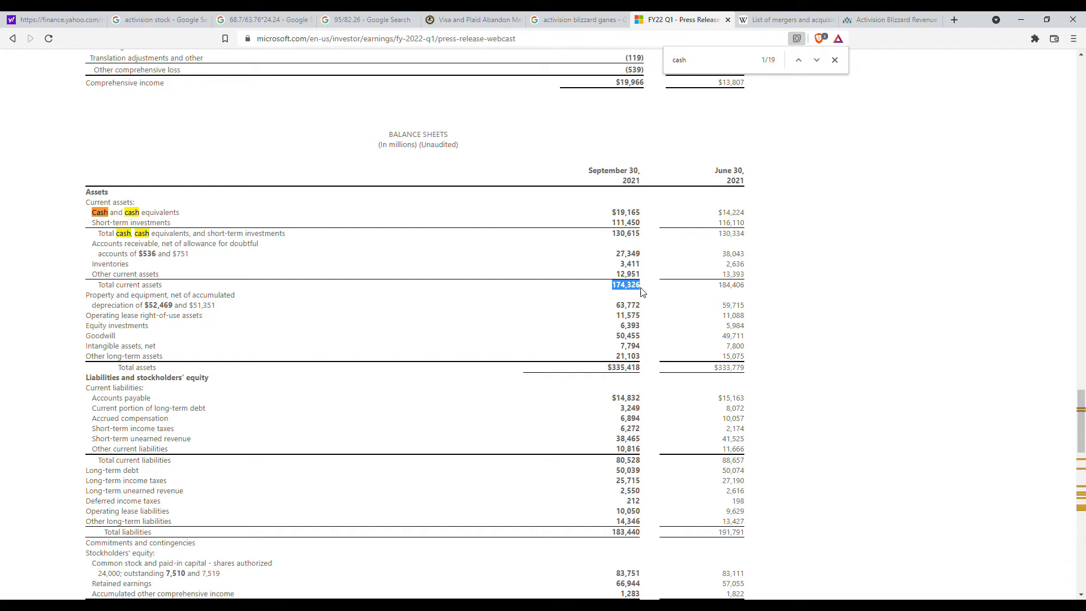
pyautogui.moveTo(565, 276)
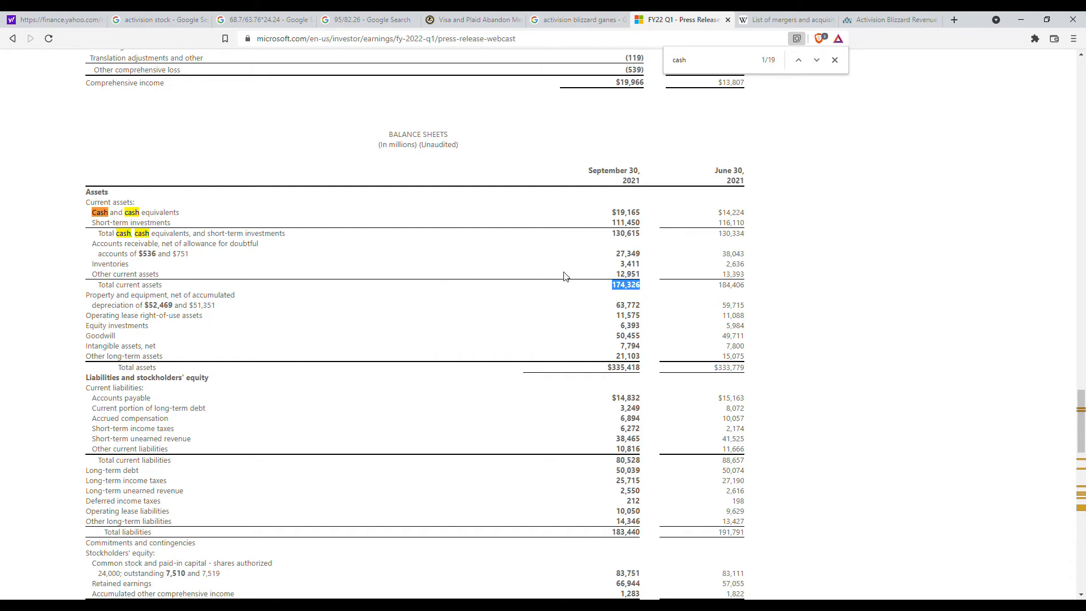
pyautogui.moveTo(401, 155)
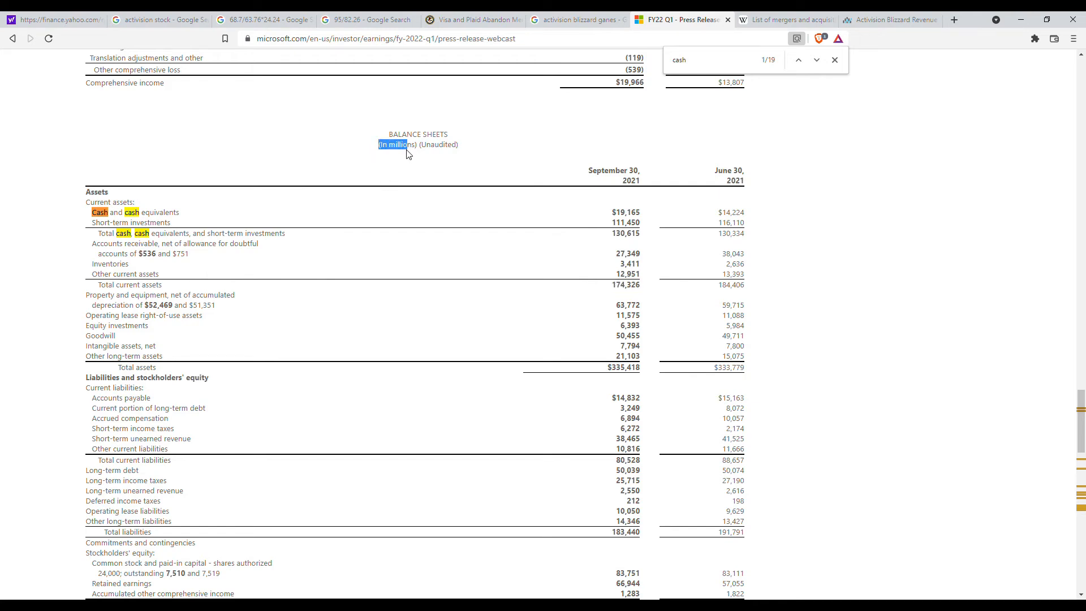
# Mark total current liabilities 80,528, recheck the $68.7 billion deal headline, then return.
pyautogui.scroll(-3)
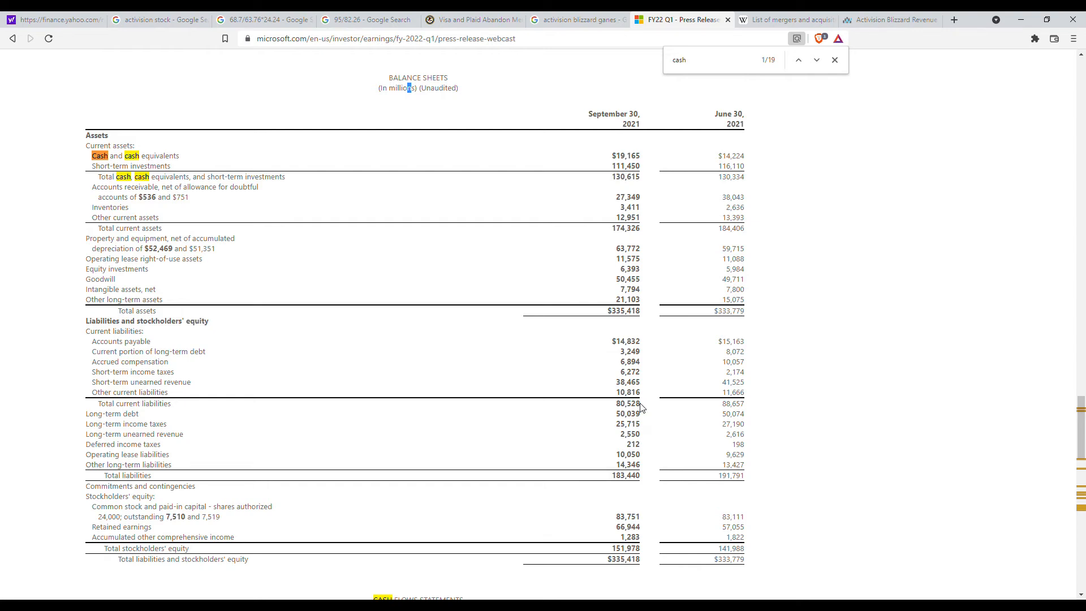
pyautogui.doubleClick(628, 404)
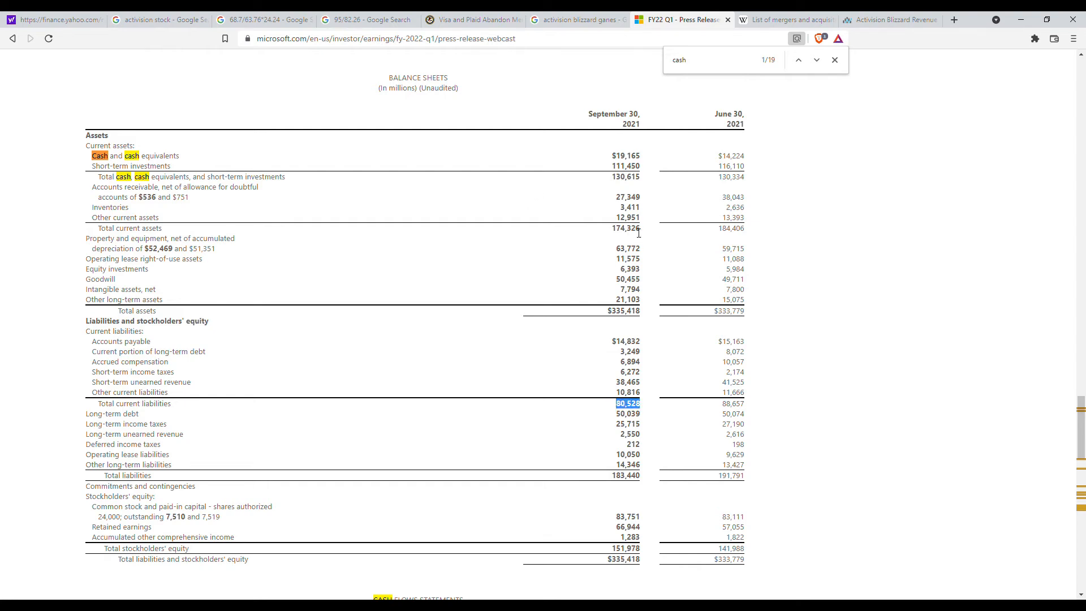
pyautogui.moveTo(642, 231)
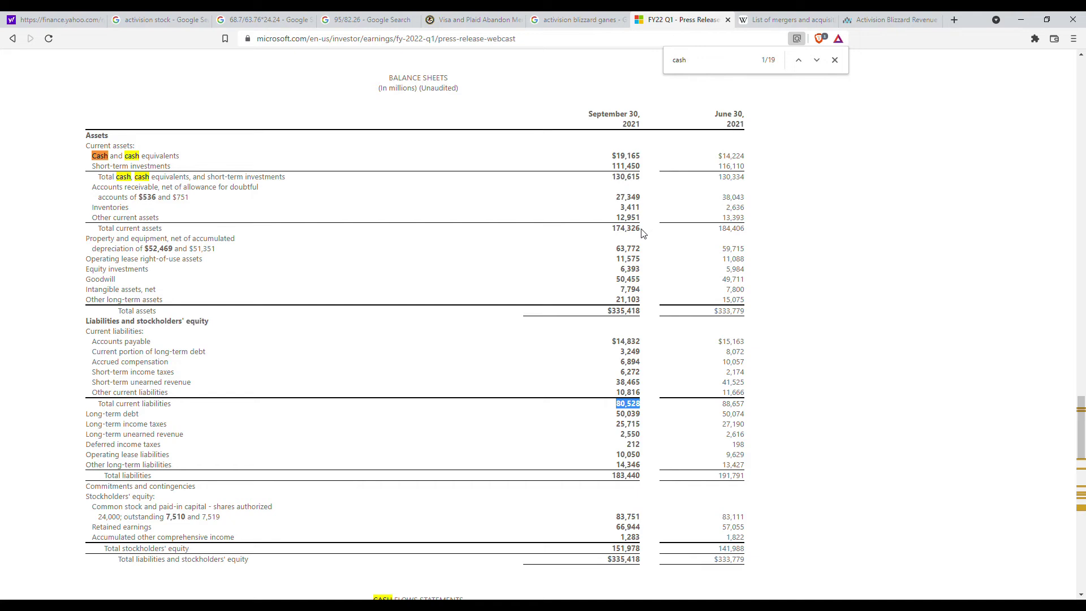
pyautogui.moveTo(631, 414)
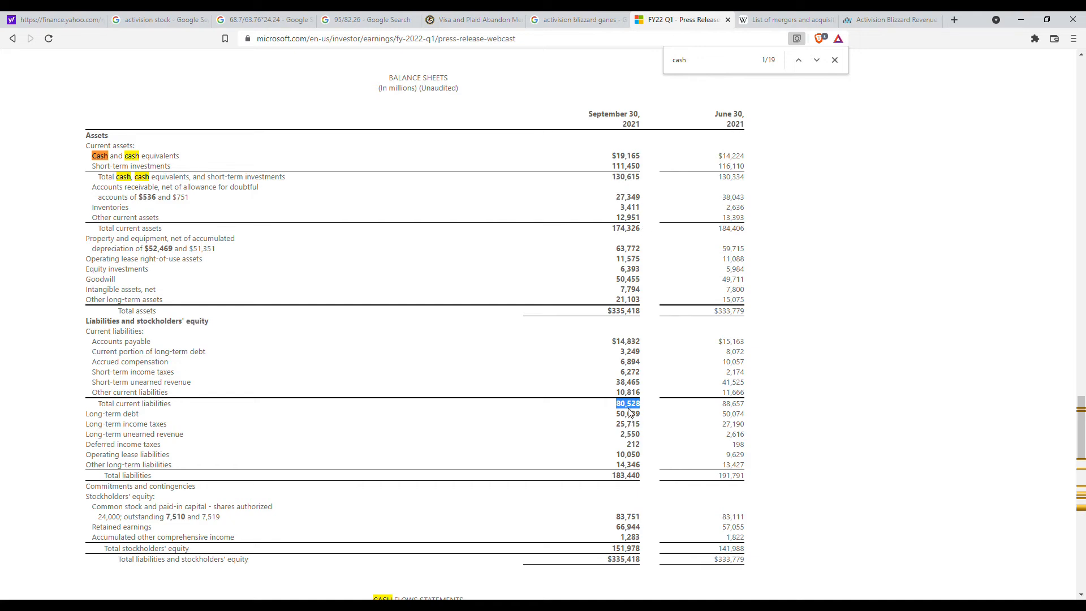
pyautogui.moveTo(699, 310)
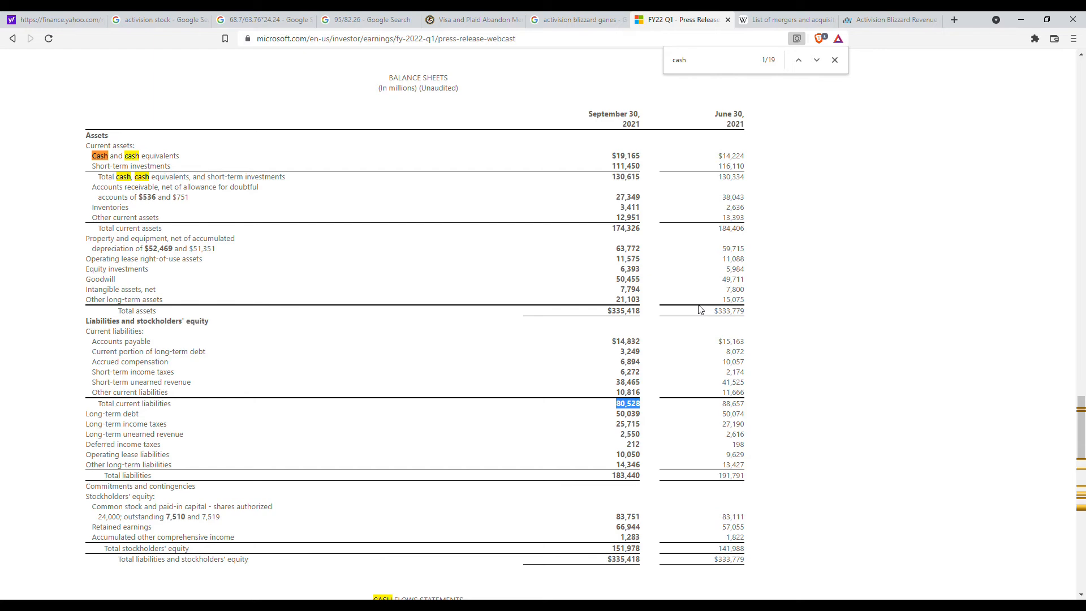
pyautogui.click(57, 19)
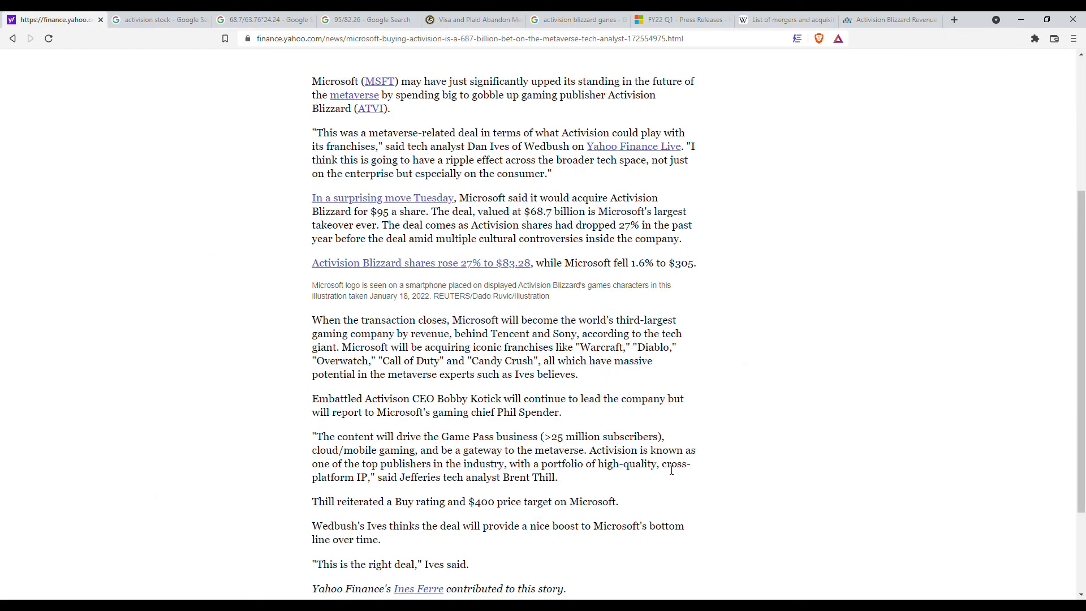
pyautogui.scroll(3)
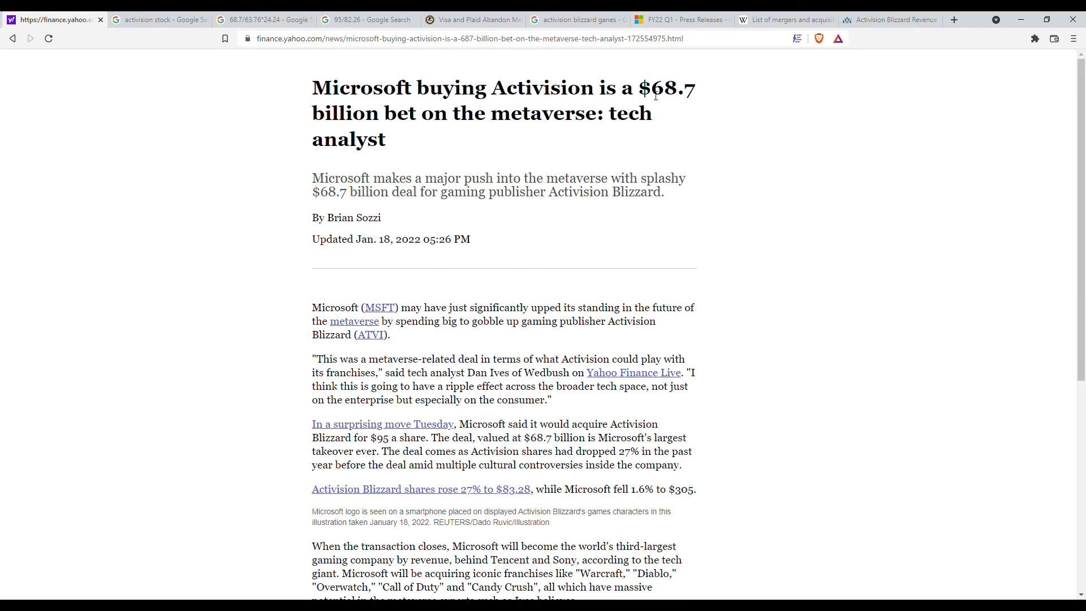
pyautogui.doubleClick(674, 89)
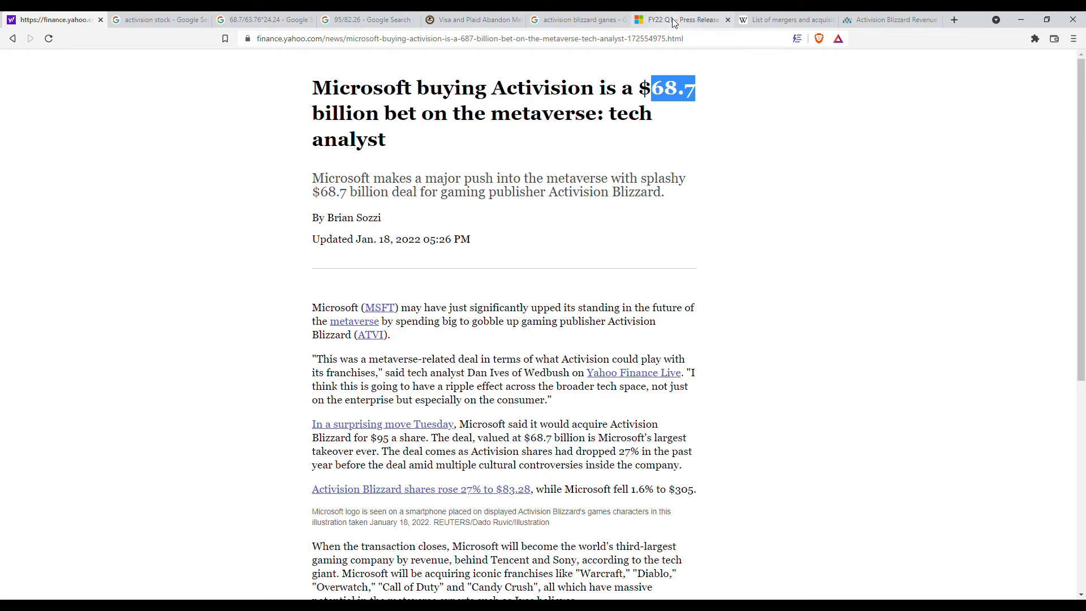
pyautogui.click(676, 19)
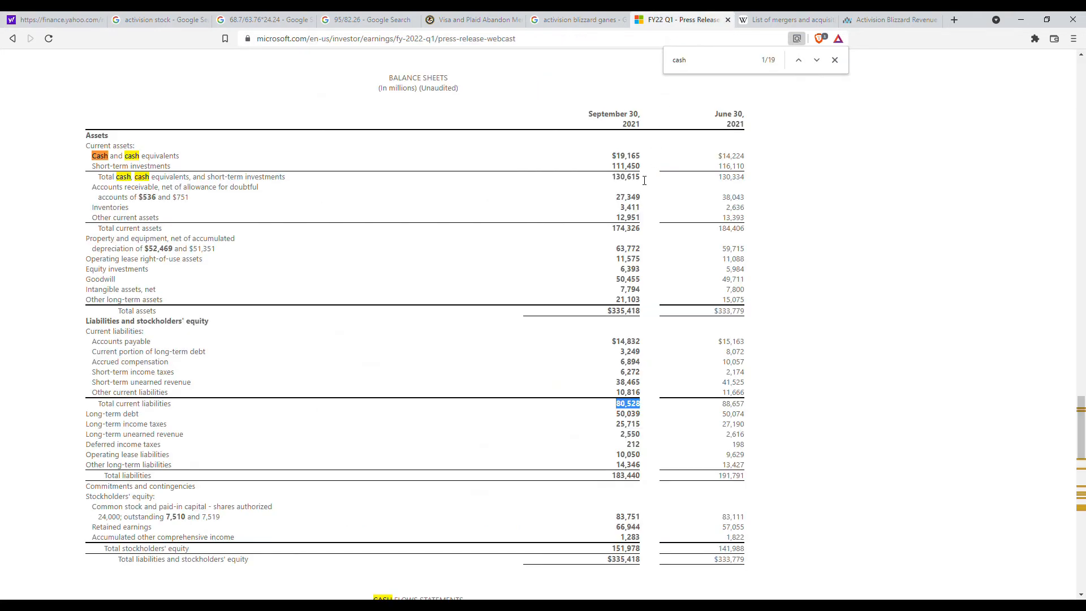
pyautogui.moveTo(776, 219)
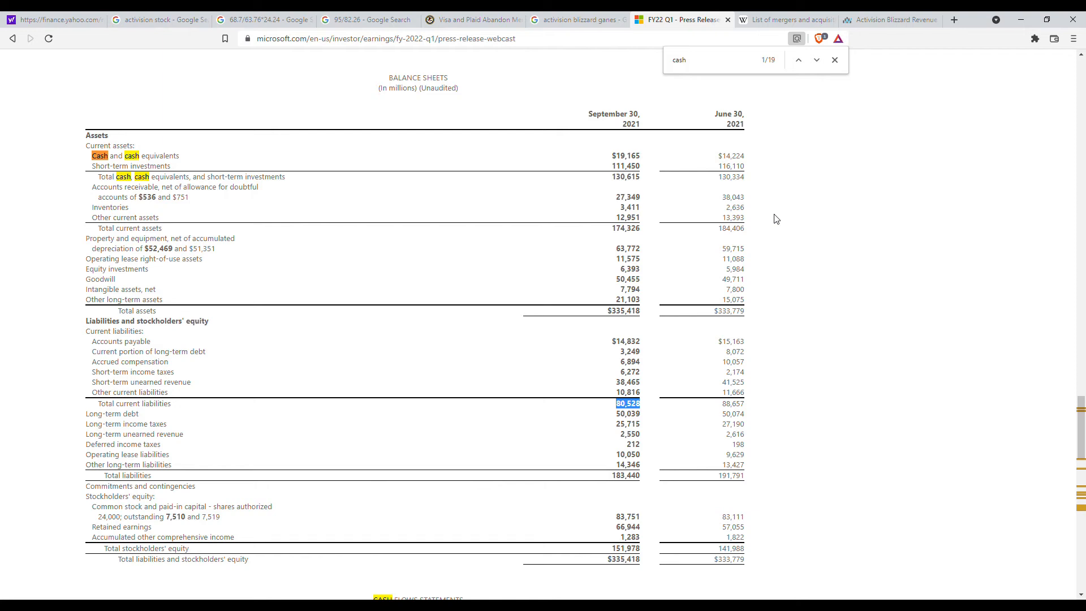
pyautogui.moveTo(752, 203)
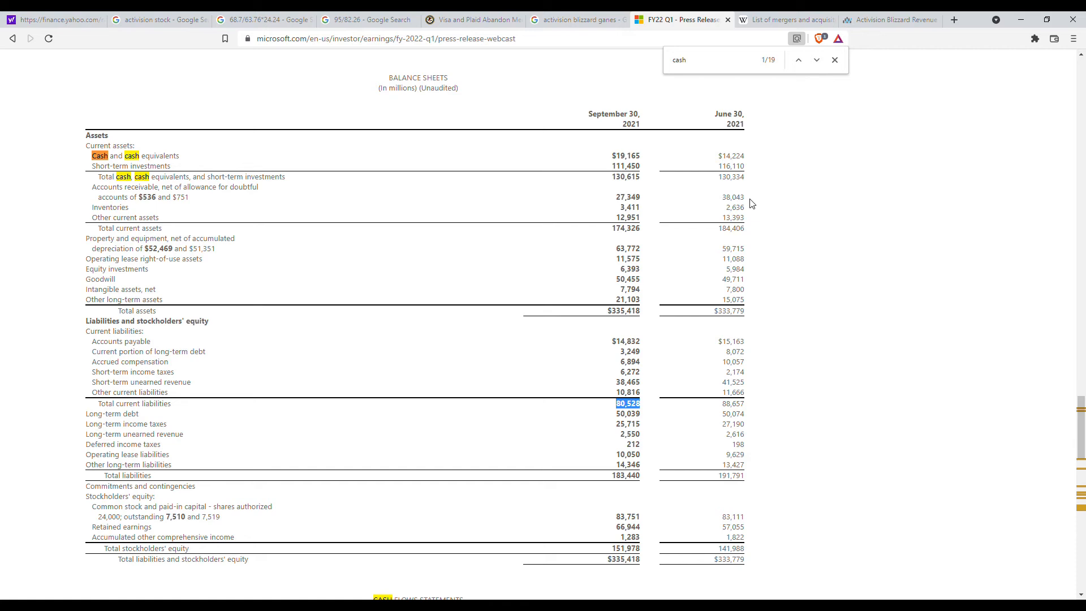
pyautogui.moveTo(847, 208)
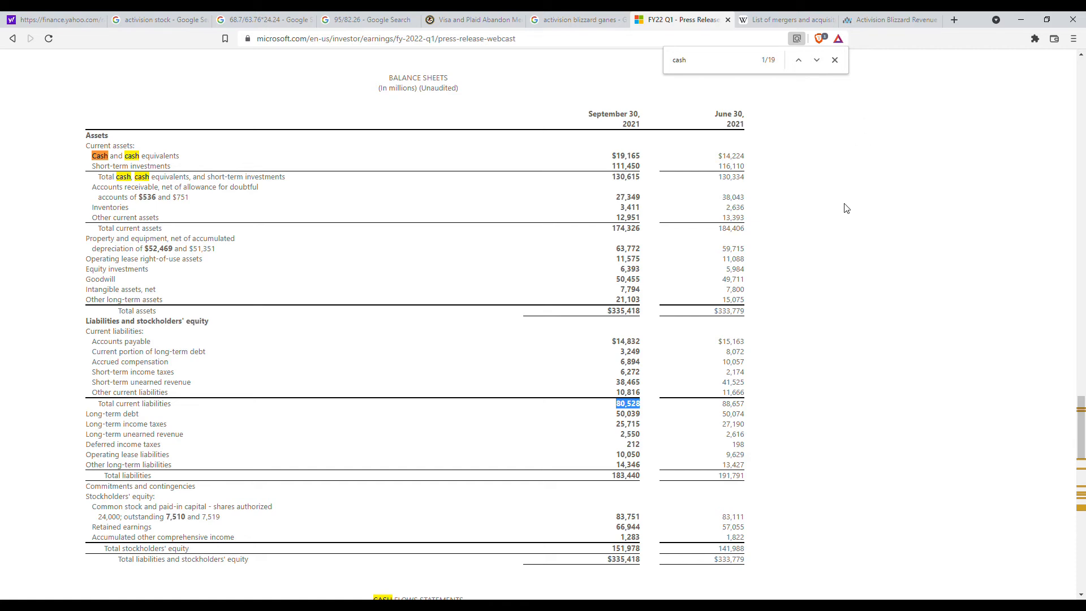
pyautogui.moveTo(850, 211)
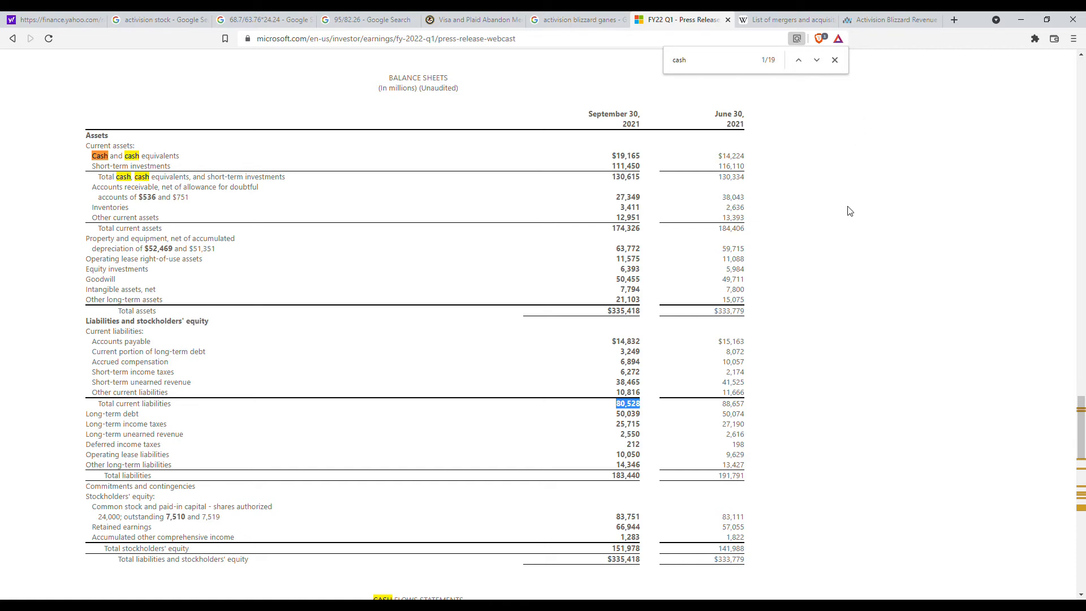
pyautogui.moveTo(832, 202)
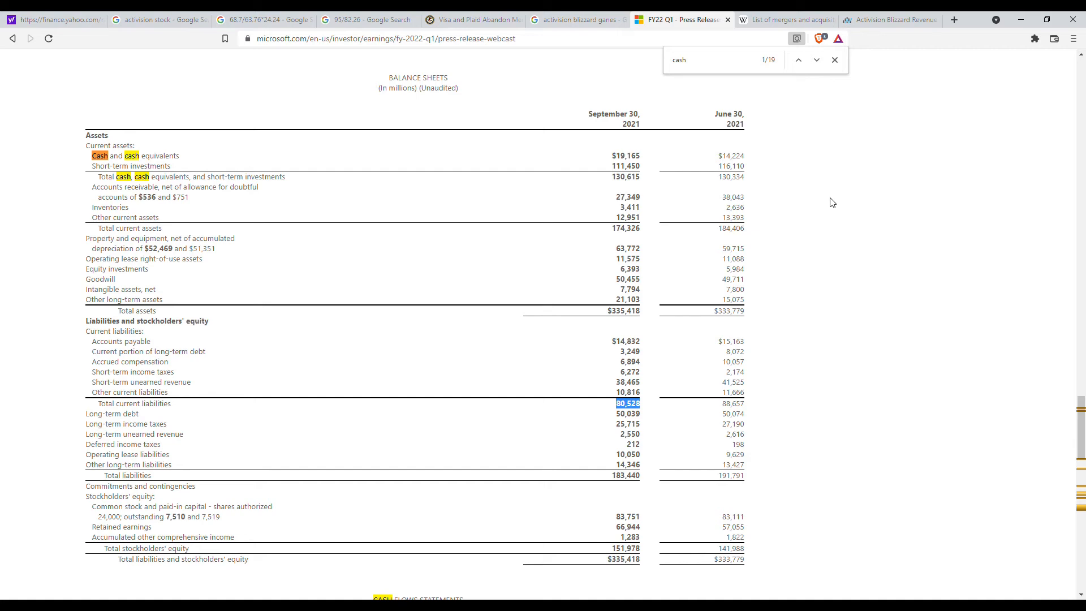
pyautogui.moveTo(819, 236)
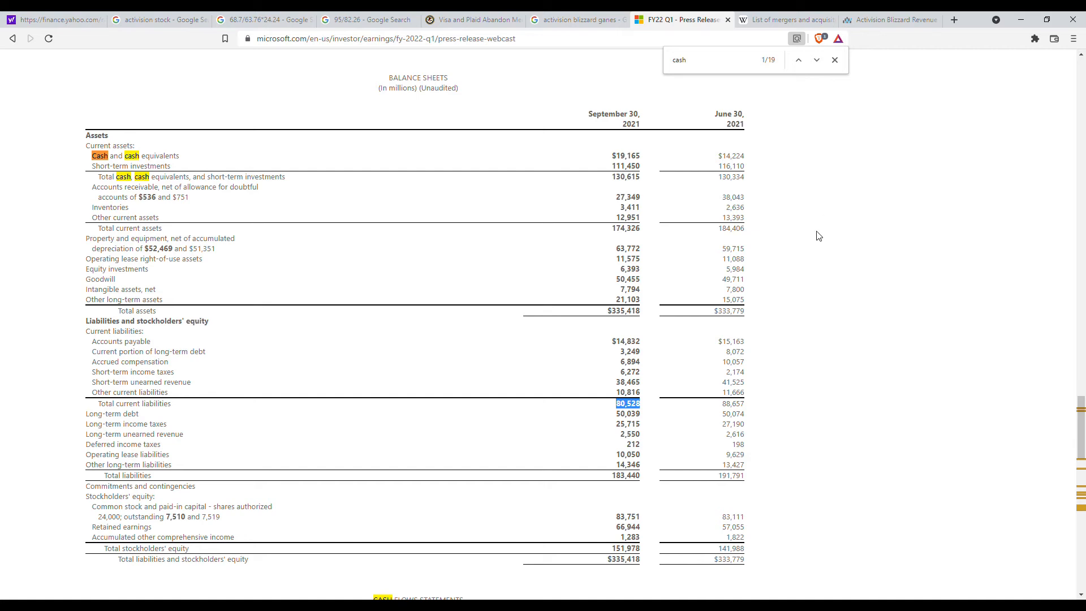
pyautogui.moveTo(815, 229)
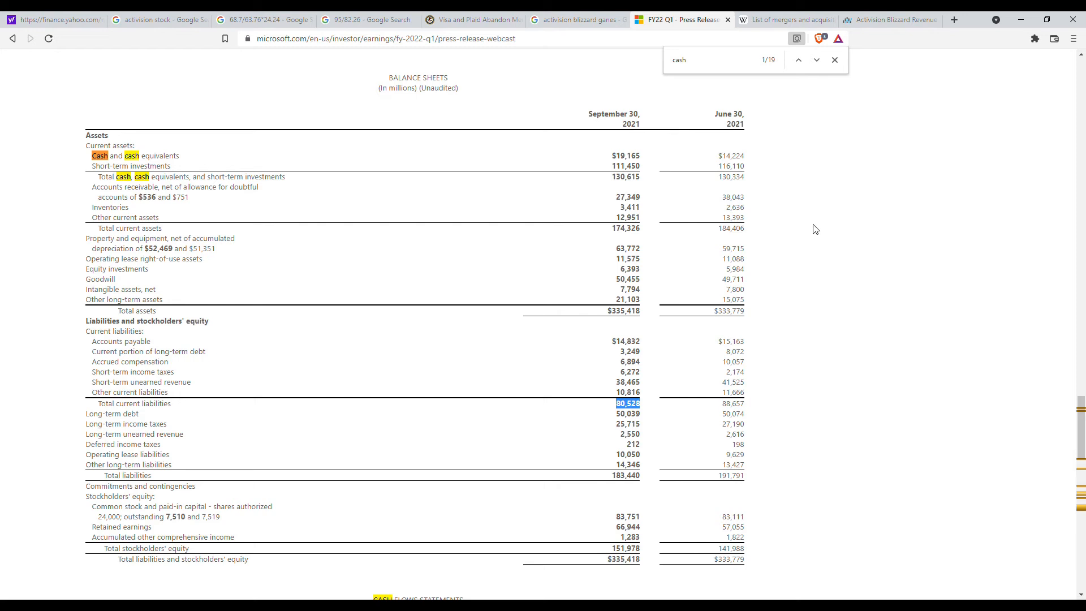
pyautogui.moveTo(786, 69)
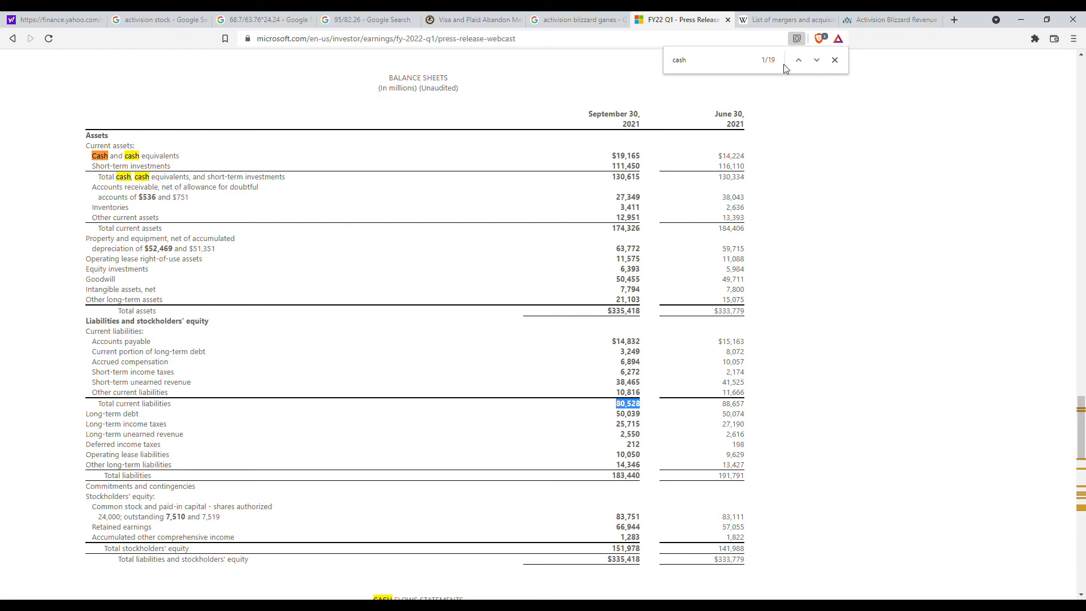
pyautogui.moveTo(777, 57)
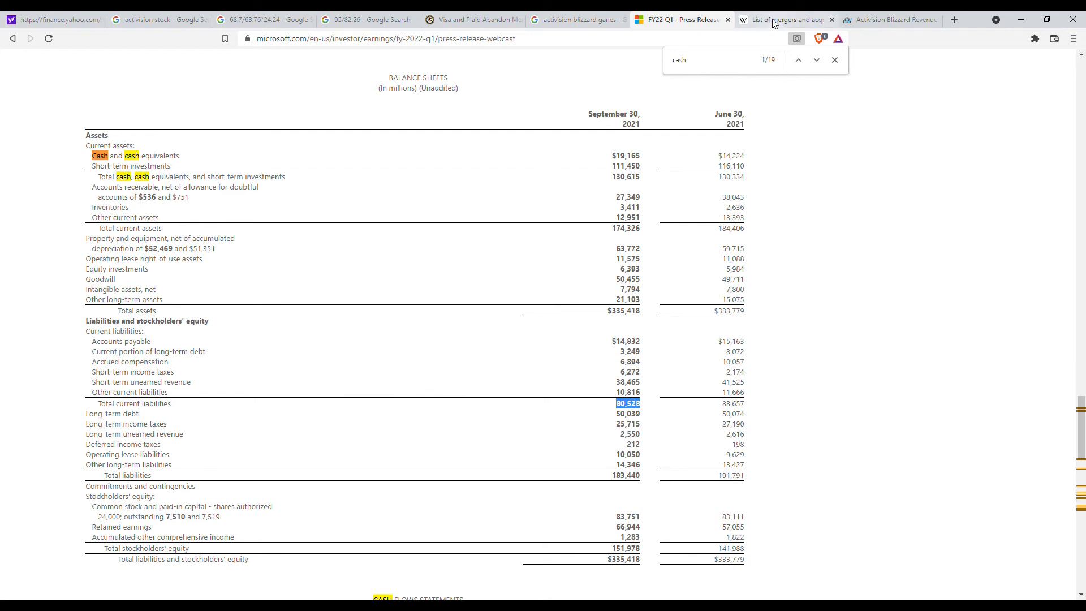
# Scroll Wikipedia's Microsoft acquisitions list to the January 18, 2022 Activision Blizzard entry.
pyautogui.click(782, 19)
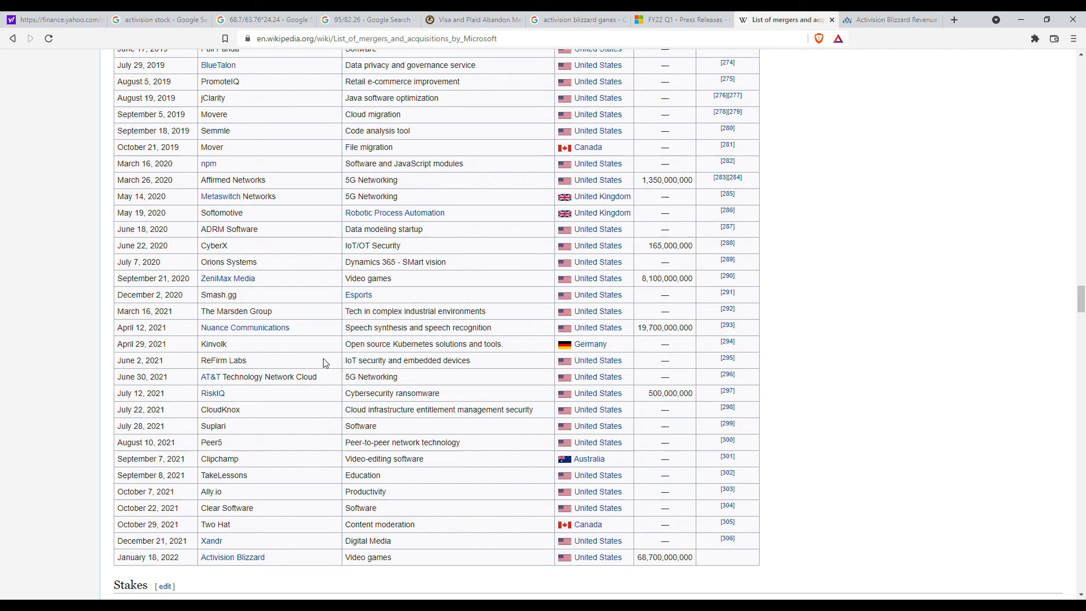
pyautogui.scroll(3)
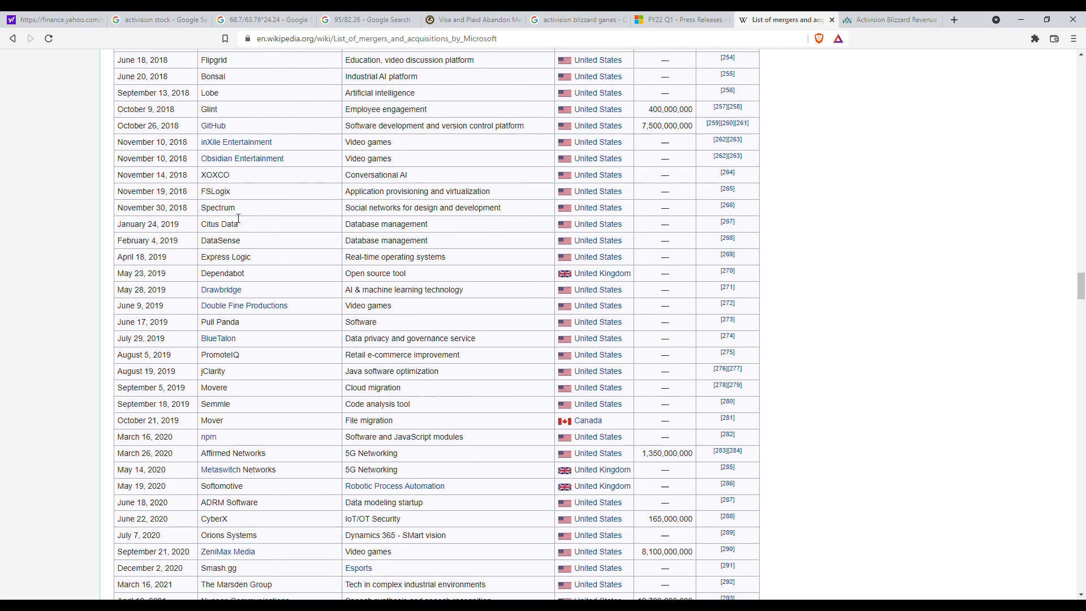
pyautogui.scroll(3)
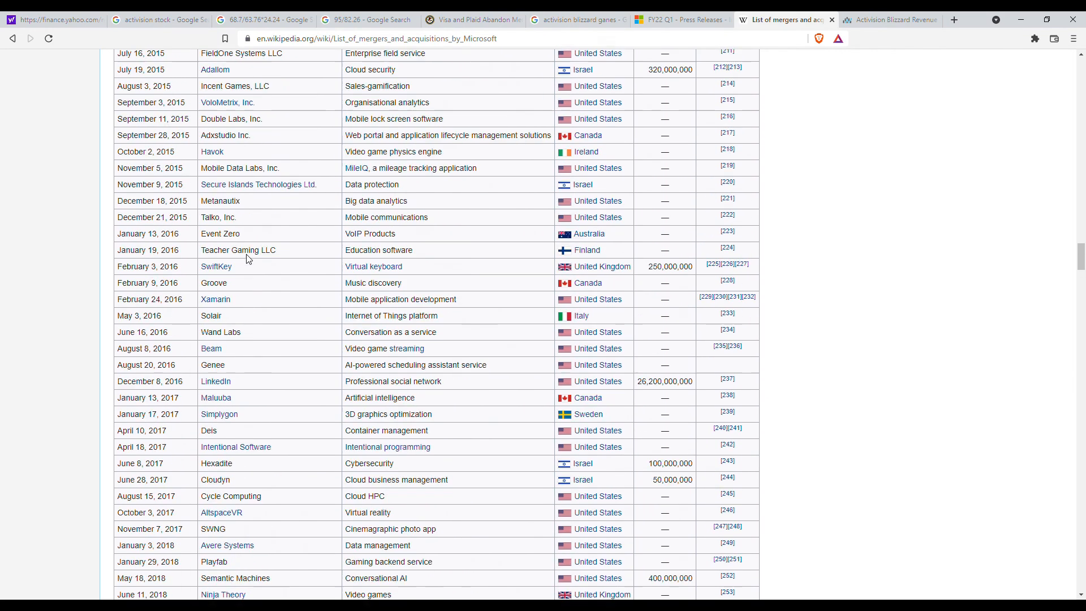
pyautogui.scroll(-3)
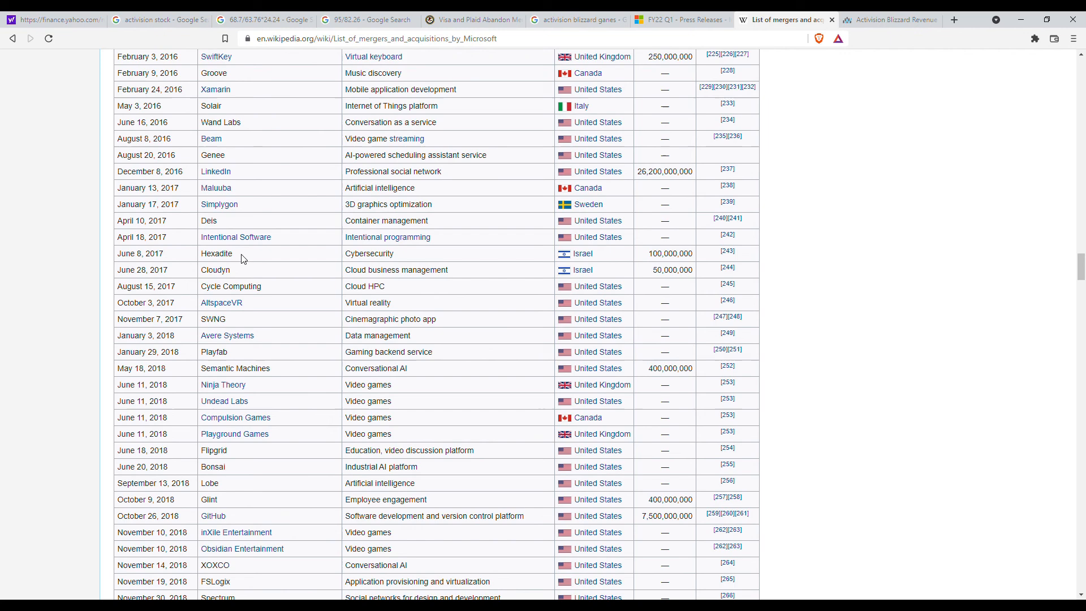
pyautogui.scroll(-3)
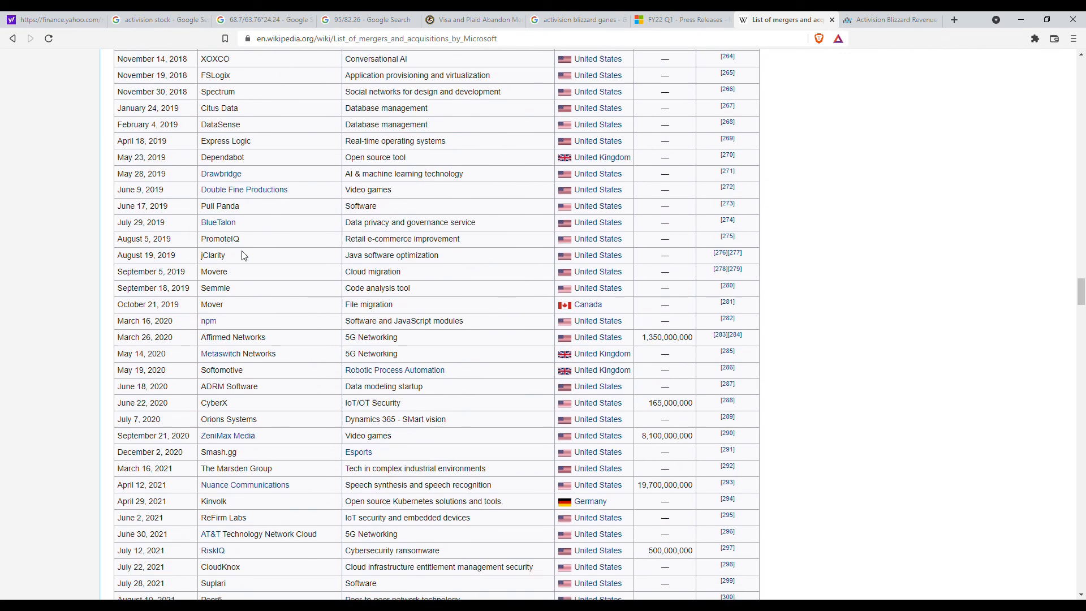
pyautogui.scroll(-3)
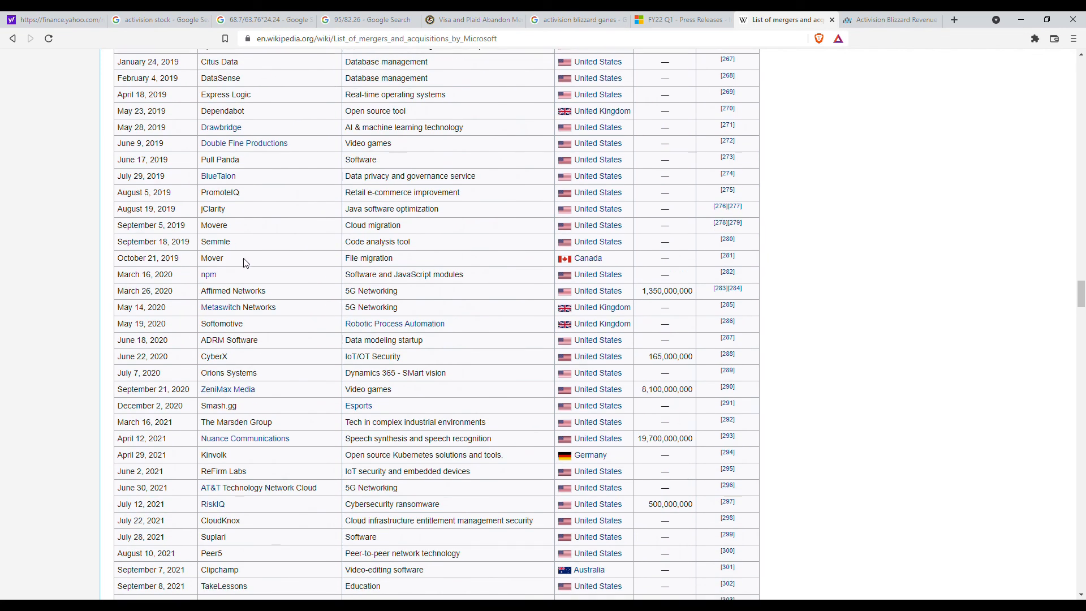
pyautogui.scroll(-3)
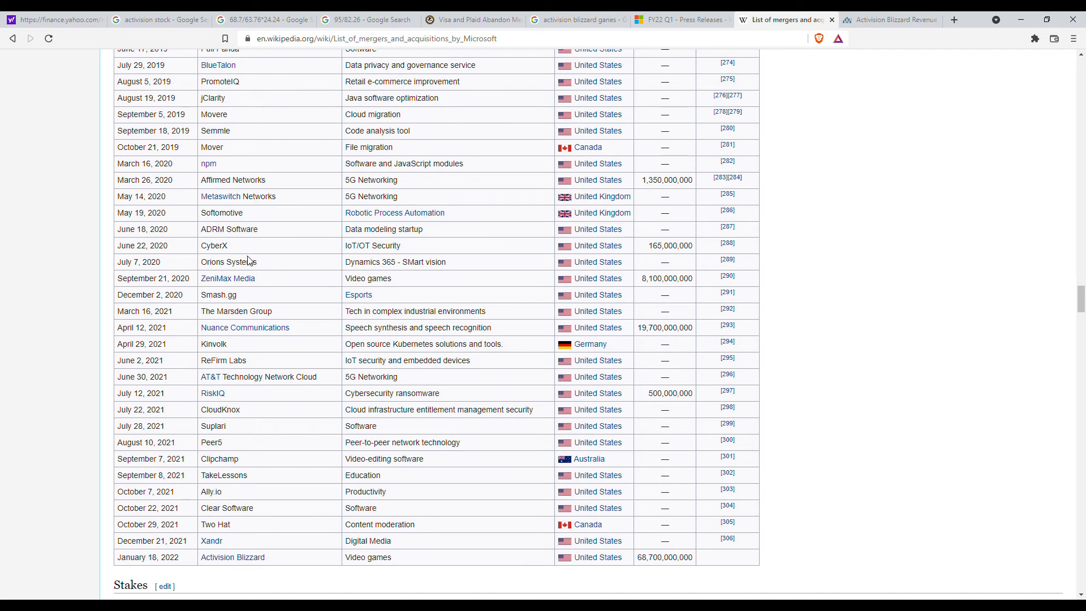
pyautogui.scroll(-3)
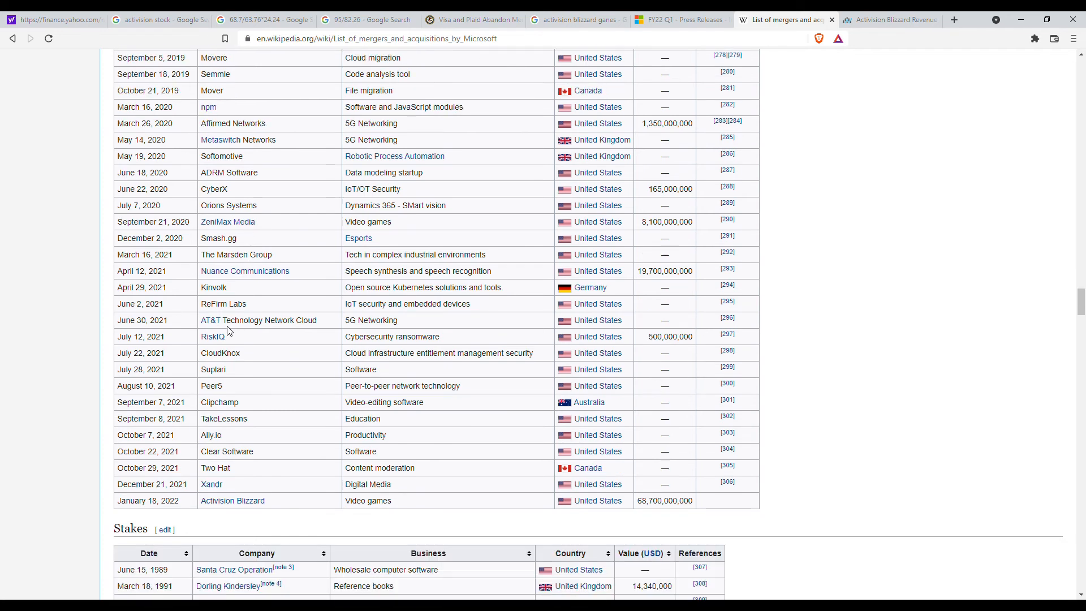
pyautogui.scroll(3)
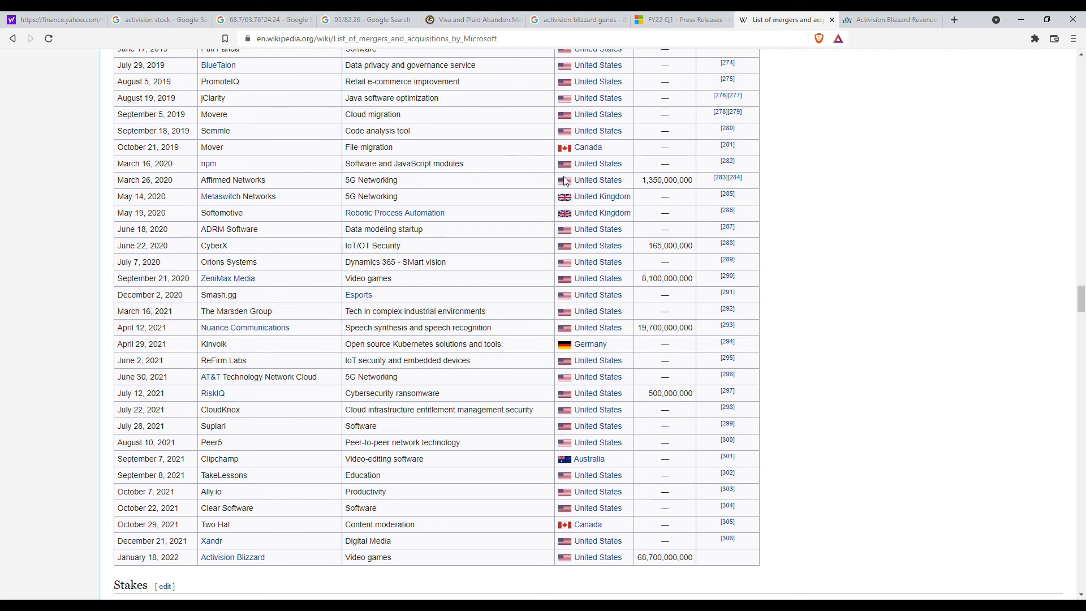
pyautogui.moveTo(598, 180)
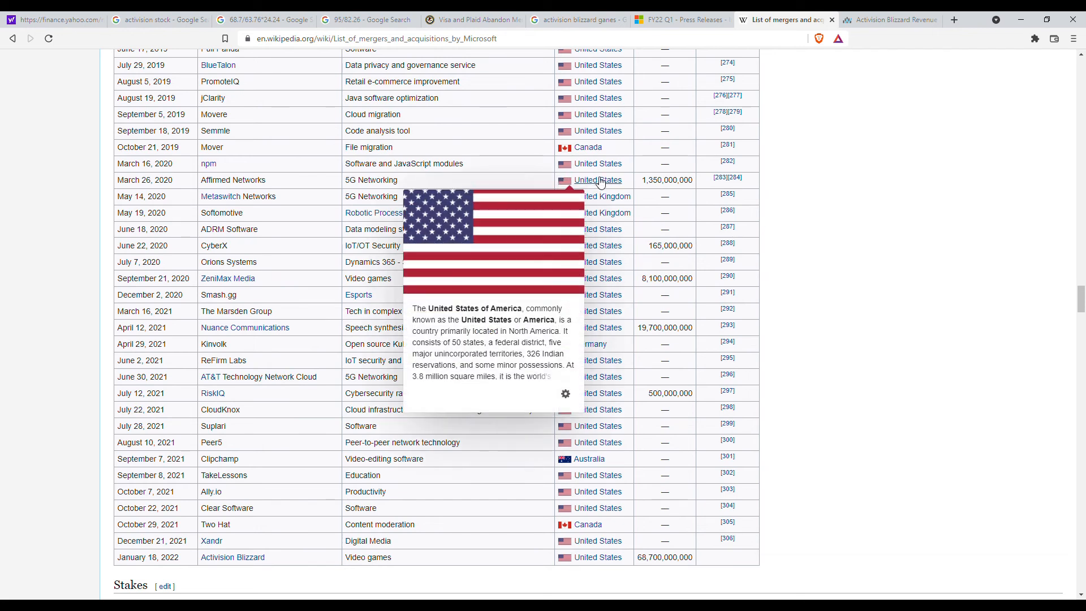
pyautogui.moveTo(870, 242)
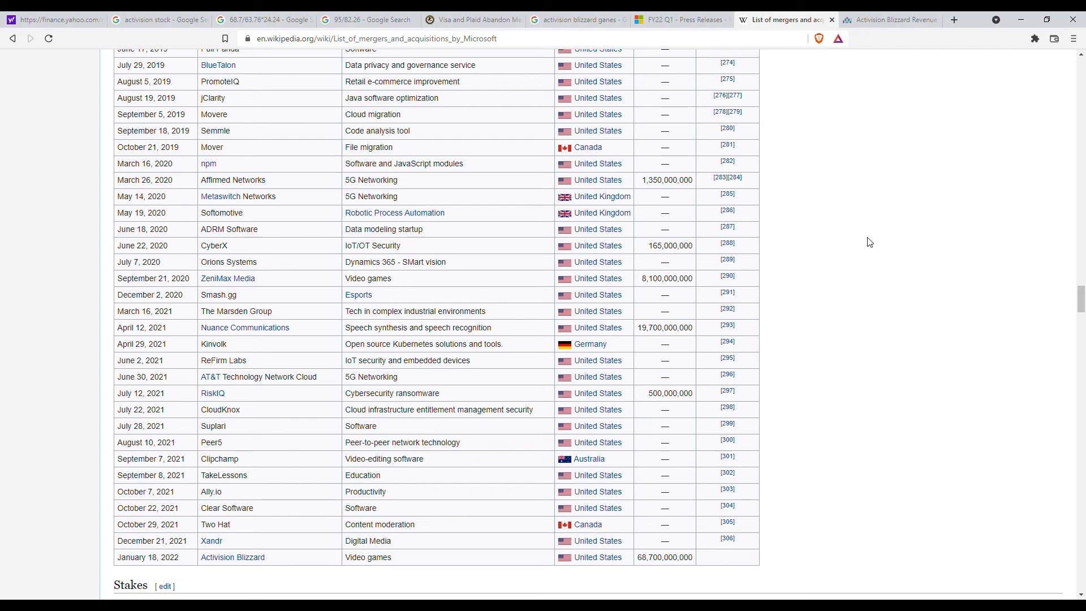
pyautogui.moveTo(874, 229)
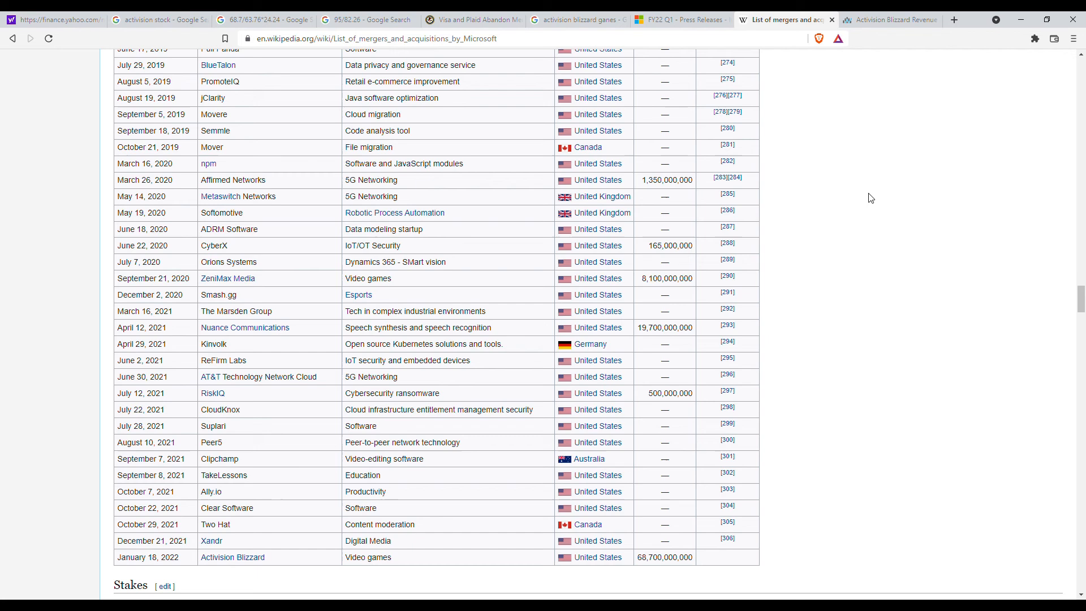
pyautogui.moveTo(866, 199)
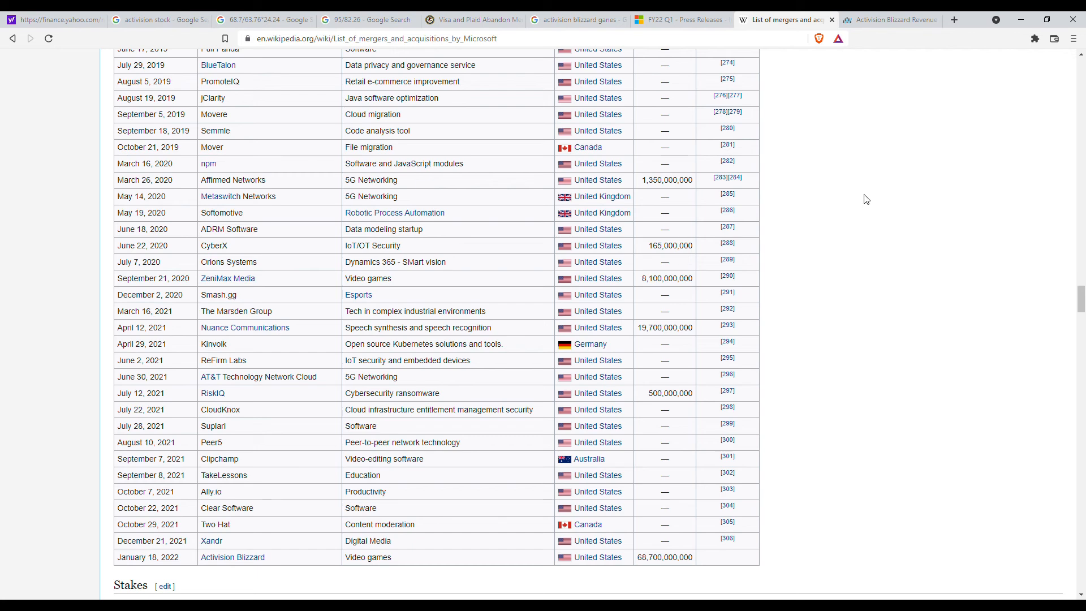
# Check Activision's $9.053B trailing-twelve-month revenue on Macrotrends, then return to the balance sheet.
pyautogui.click(890, 19)
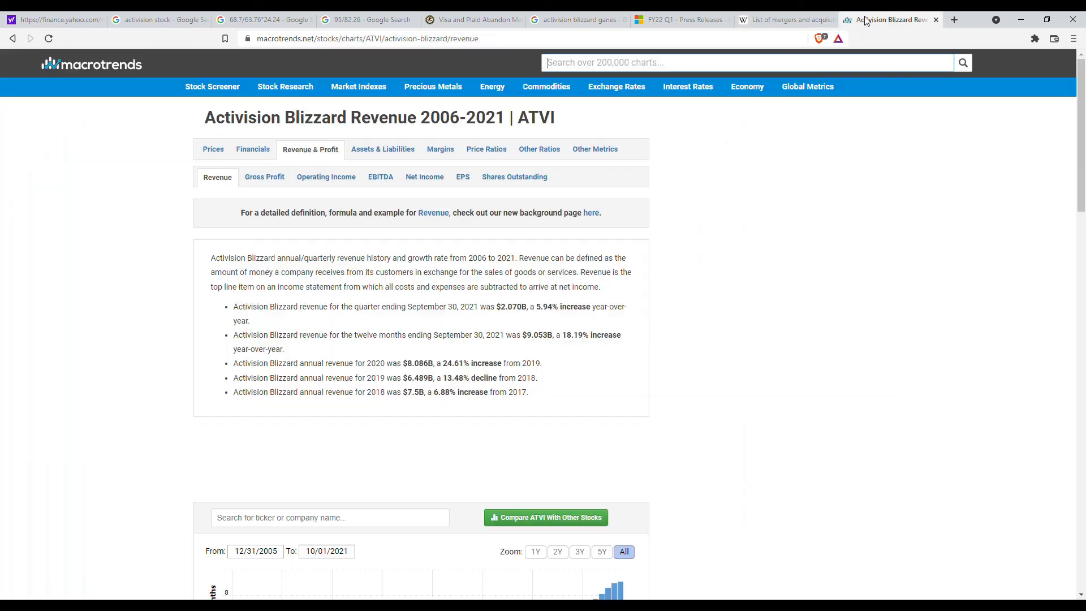
pyautogui.scroll(-3)
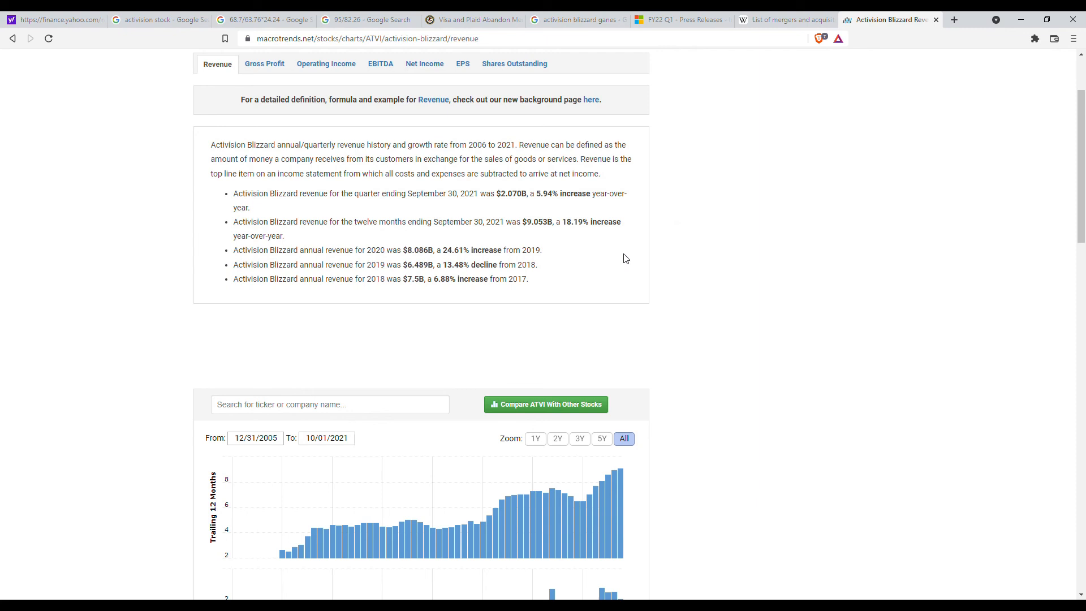
pyautogui.moveTo(565, 271)
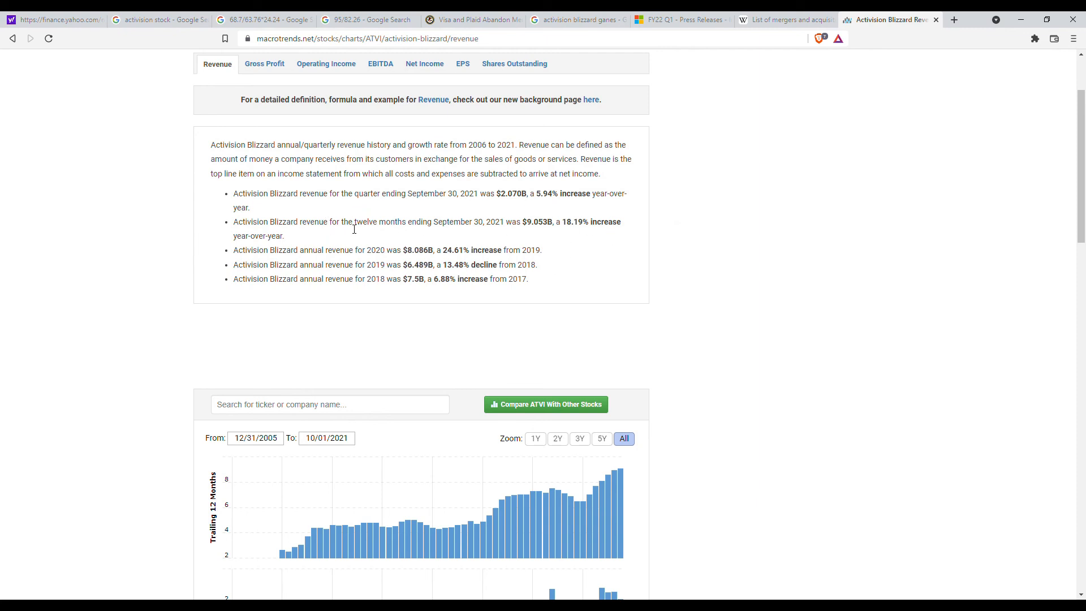
pyautogui.moveTo(435, 237)
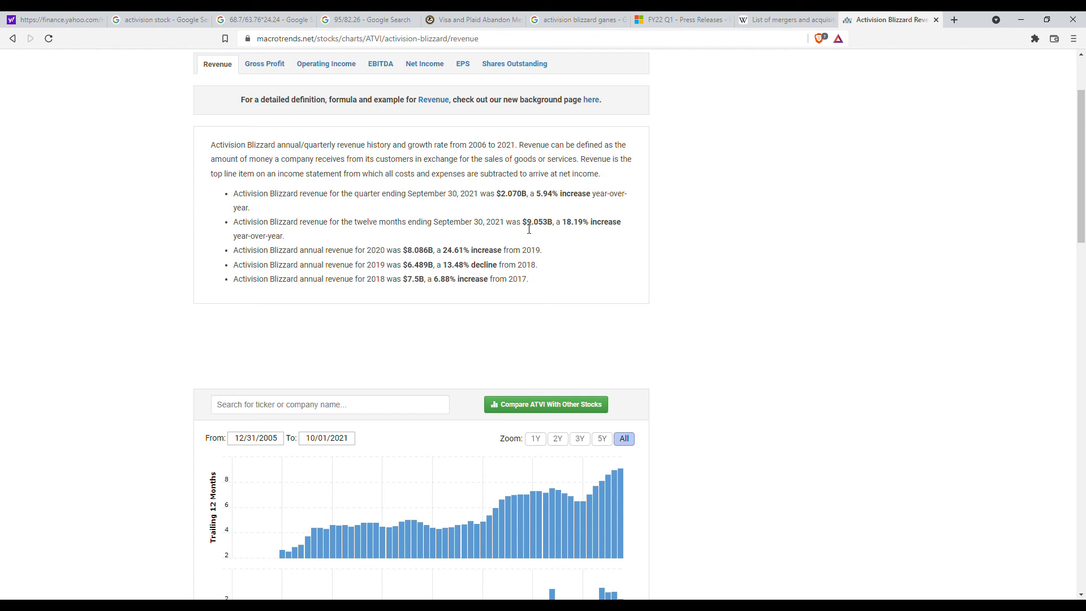
pyautogui.moveTo(585, 234)
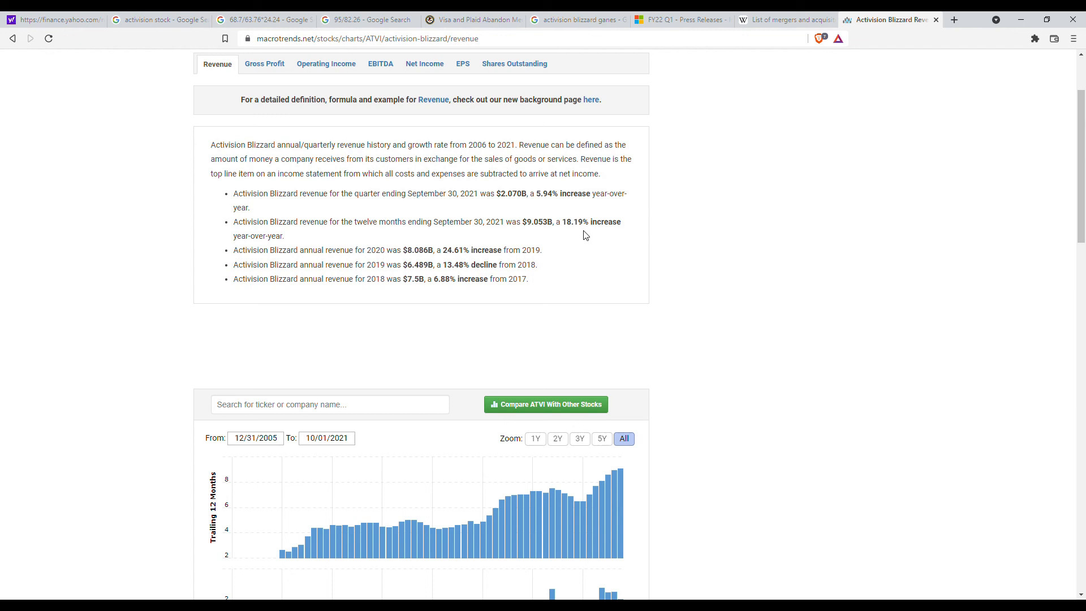
pyautogui.scroll(-3)
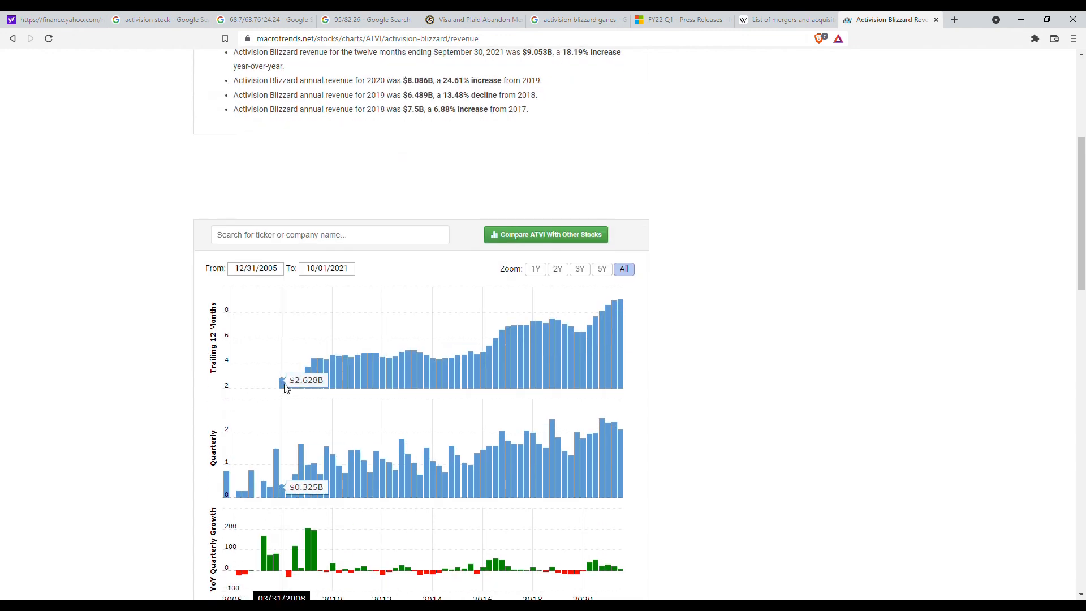
pyautogui.moveTo(391, 372)
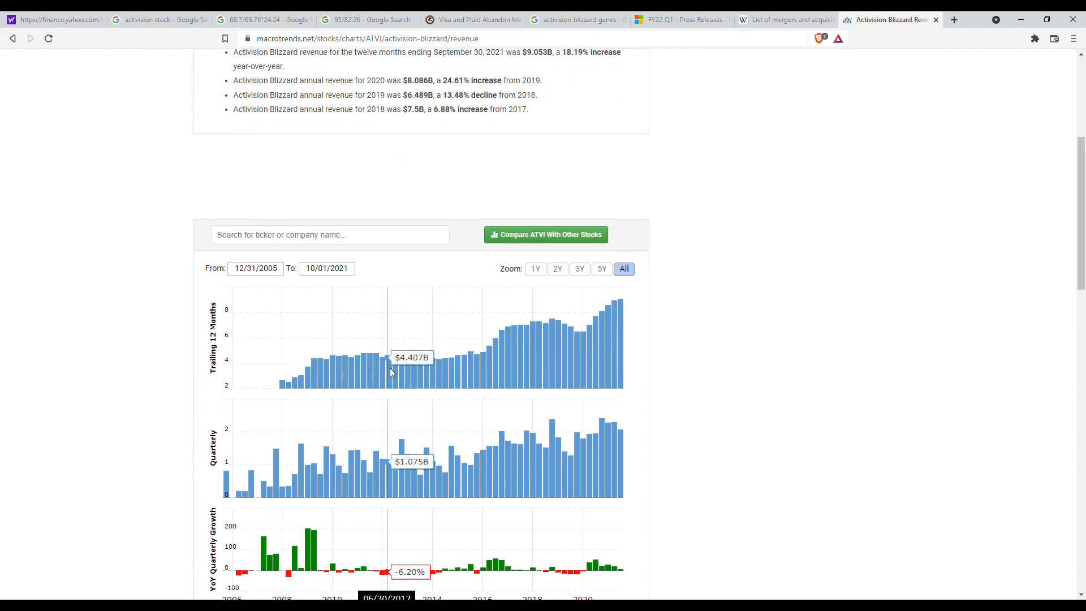
pyautogui.moveTo(553, 431)
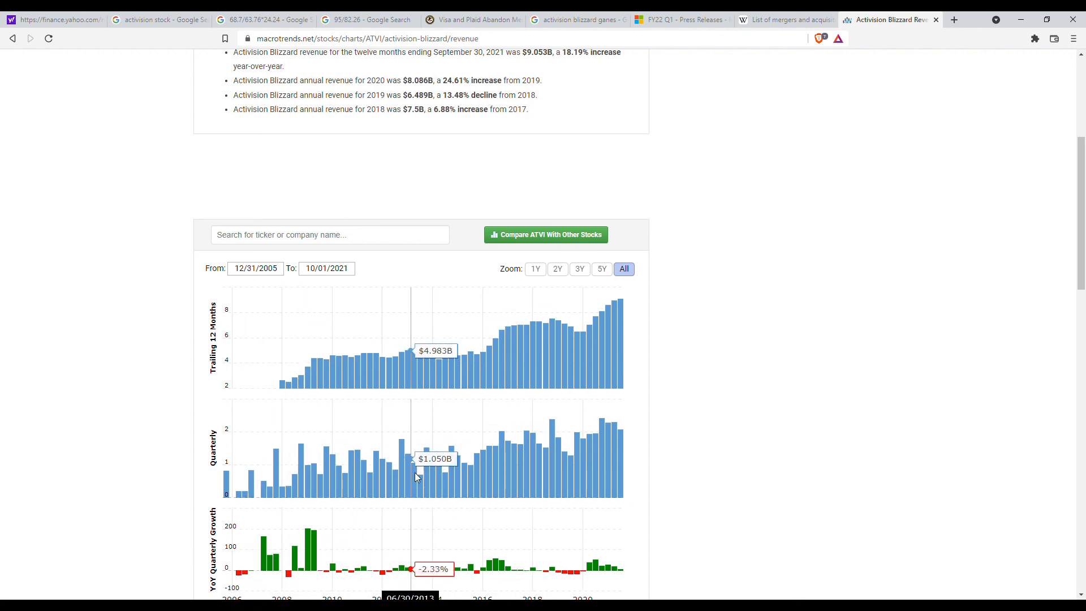
pyautogui.moveTo(619, 451)
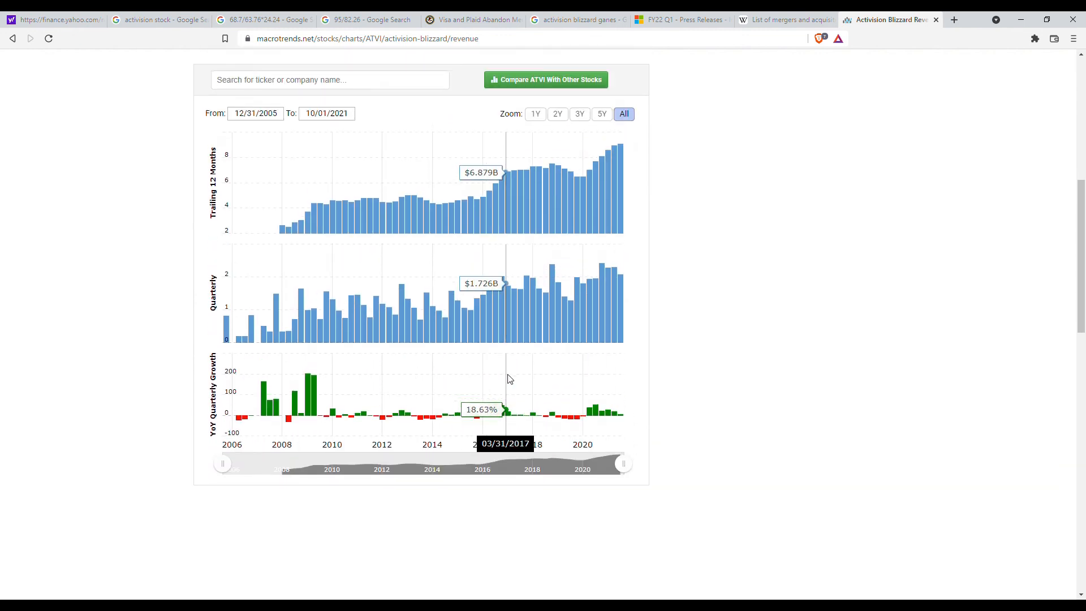
pyautogui.click(684, 19)
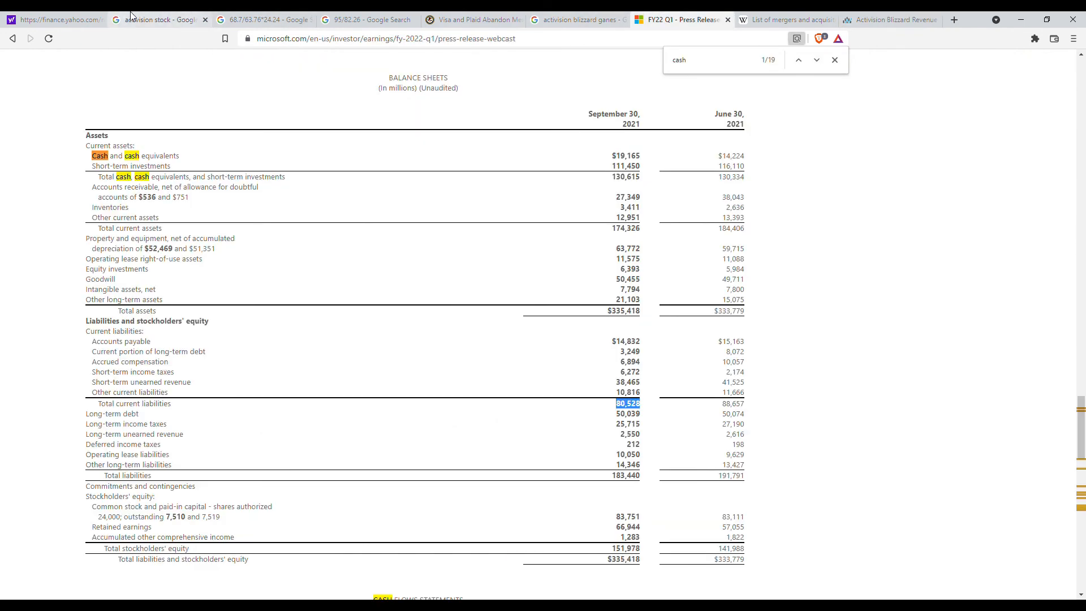